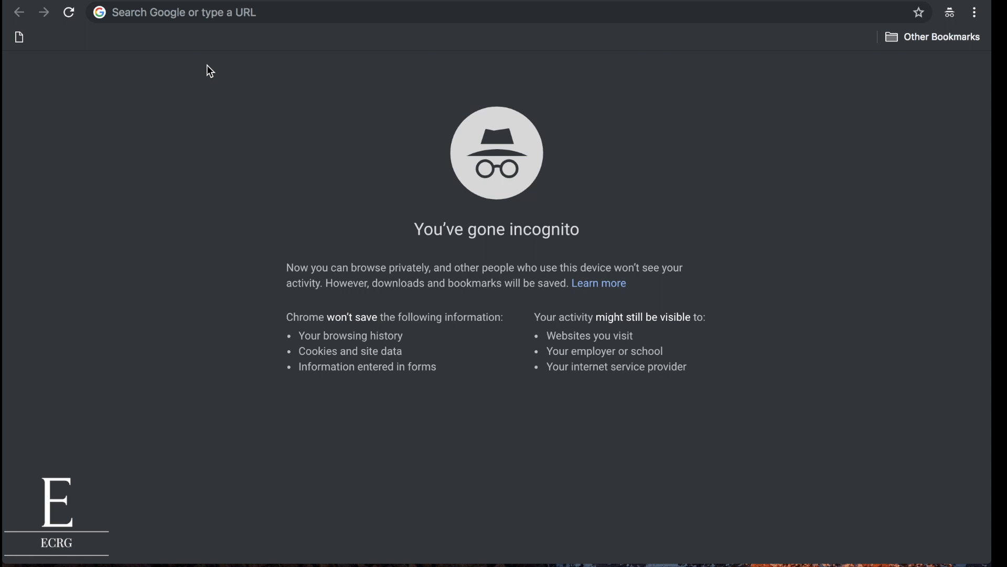
{"action": "mouse_move", "coordinate": [243, 20]}
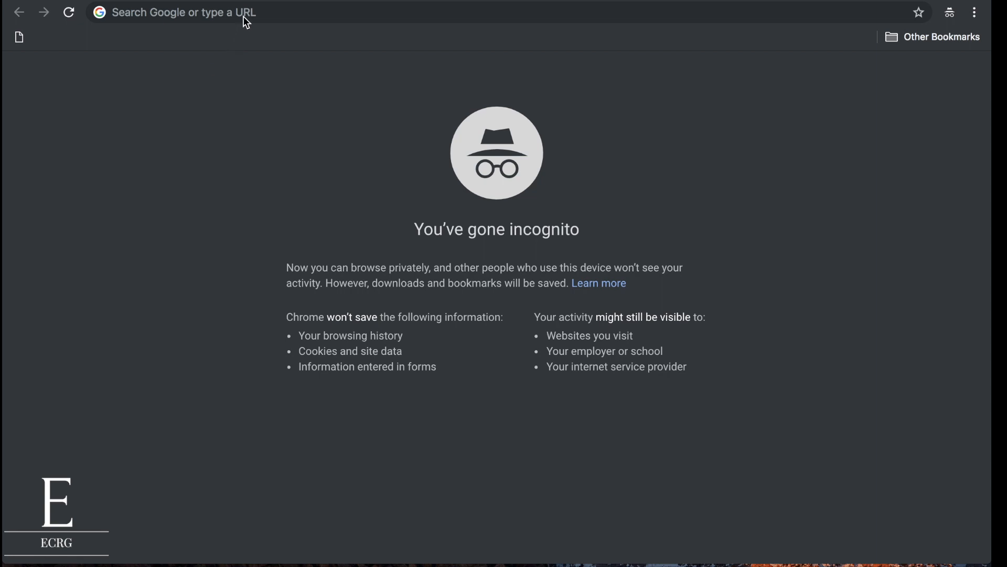
Search Google for 'clinical research in india' and scan the results list.
{"action": "left_click", "coordinate": [243, 14]}
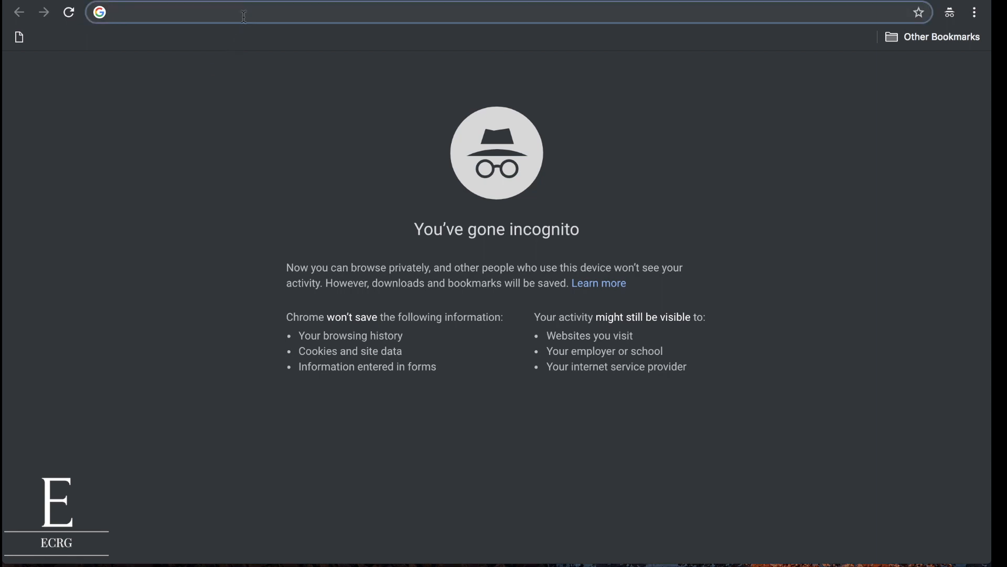
{"action": "type", "text": "clinical"}
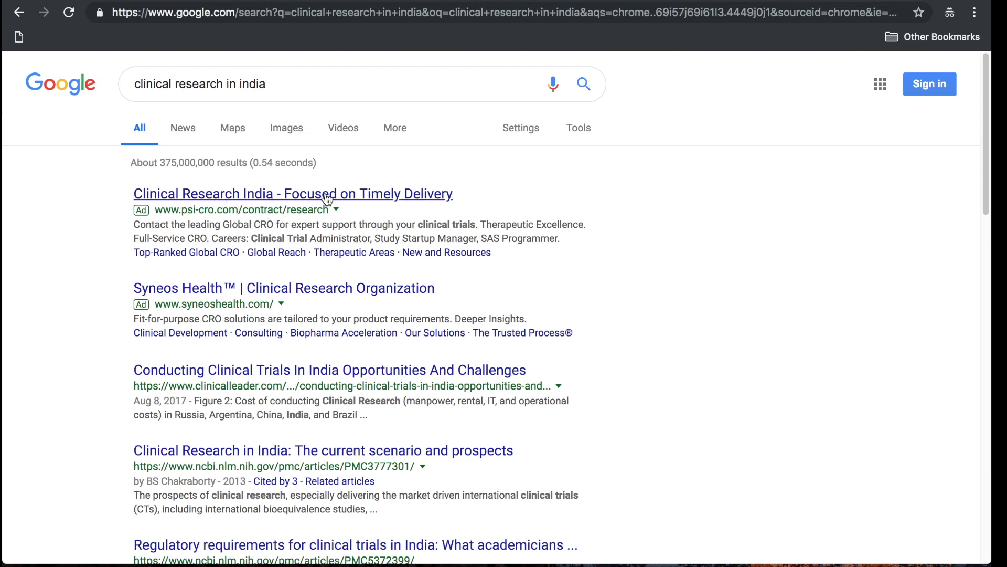
{"action": "scroll", "scroll_direction": "down", "scroll_amount": 3}
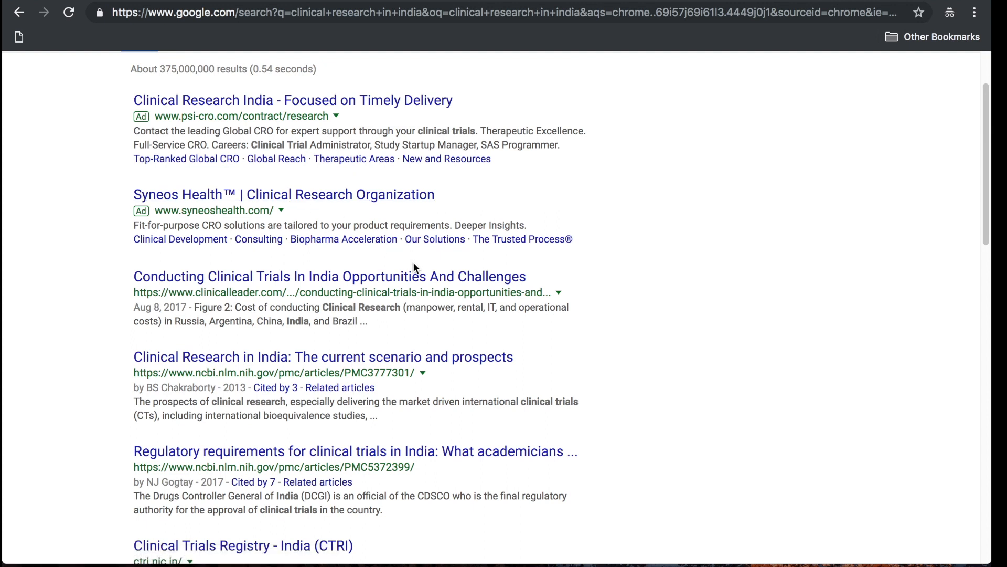
{"action": "mouse_move", "coordinate": [286, 286]}
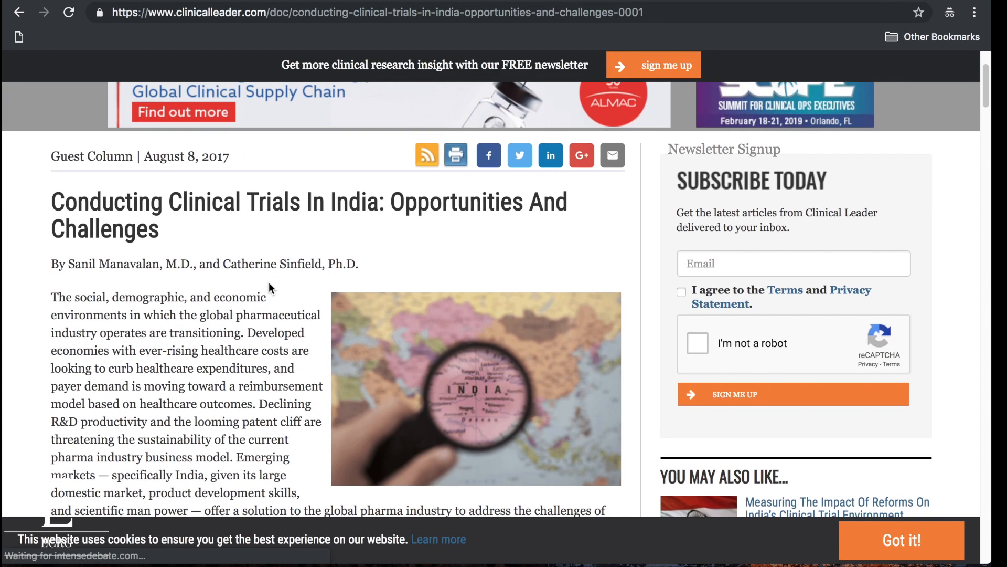
Scroll down the clinical trials article and dismiss the newsletter sign-up pop-up.
{"action": "scroll", "scroll_direction": "down", "scroll_amount": 3}
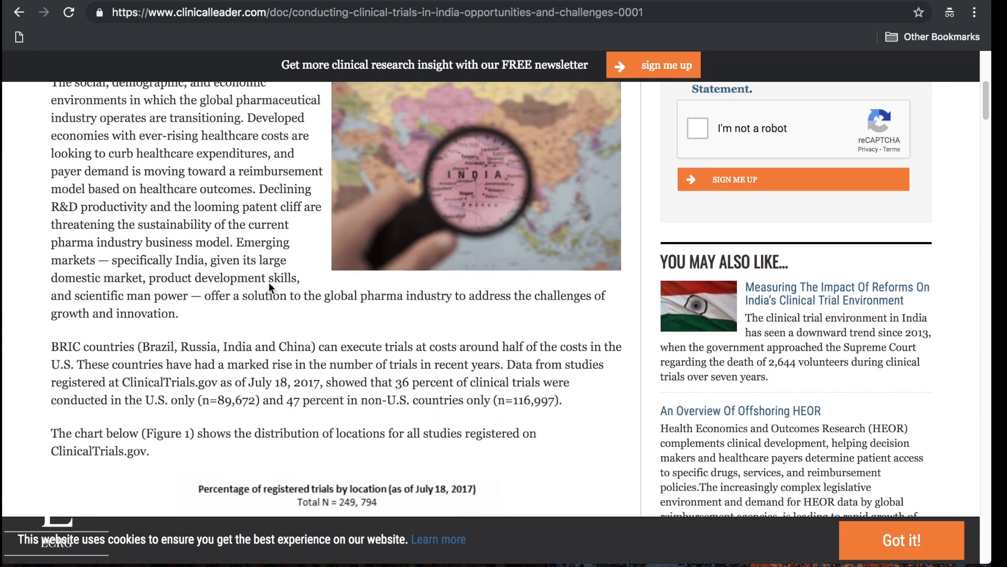
{"action": "scroll", "scroll_direction": "down", "scroll_amount": 3}
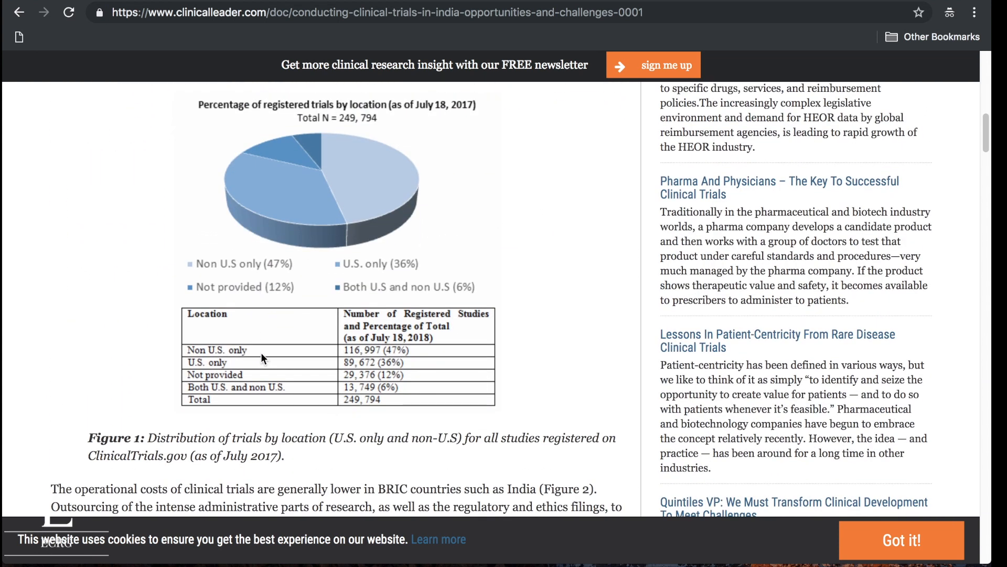
{"action": "scroll", "scroll_direction": "down", "scroll_amount": 3}
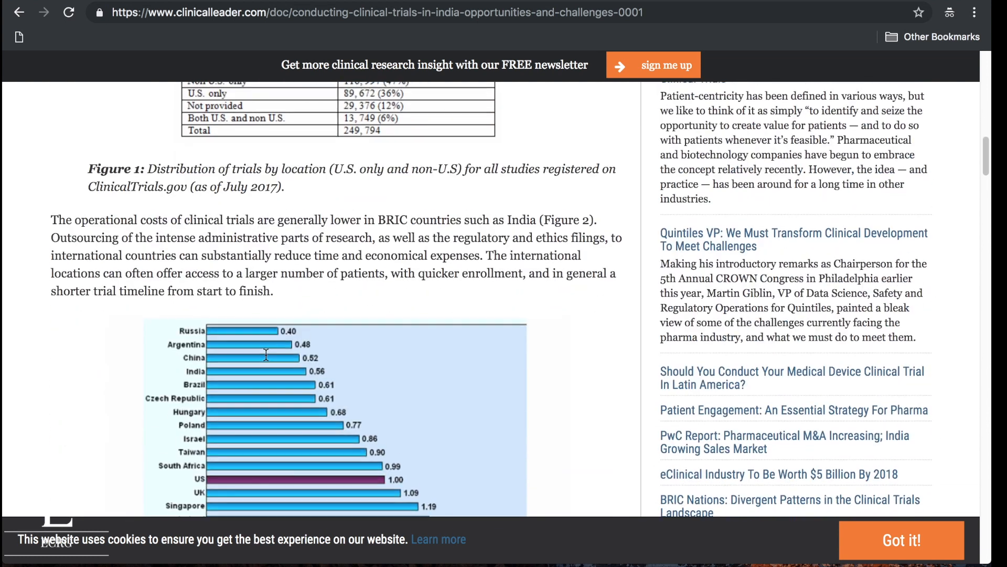
{"action": "scroll", "scroll_direction": "down", "scroll_amount": 3}
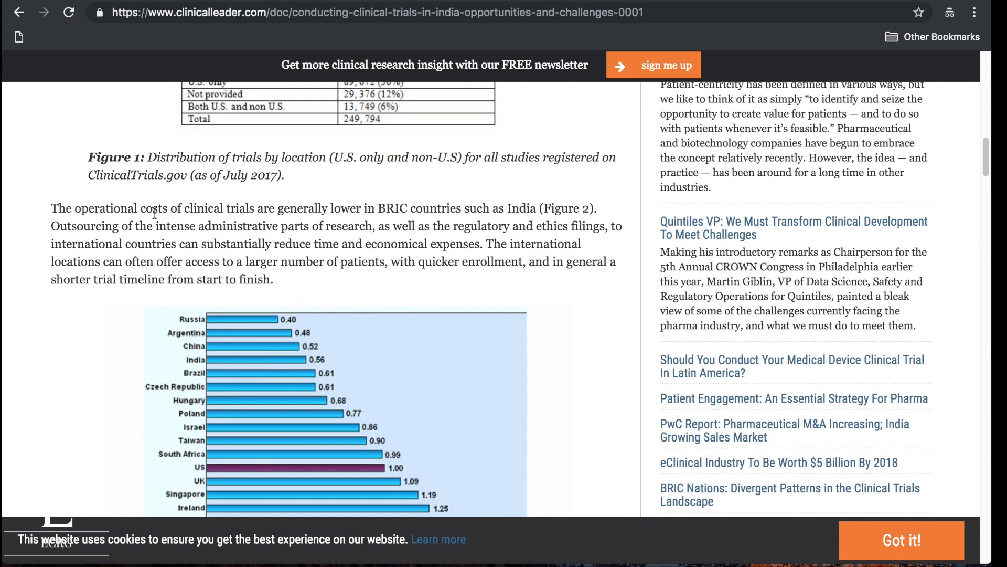
{"action": "mouse_move", "coordinate": [178, 214]}
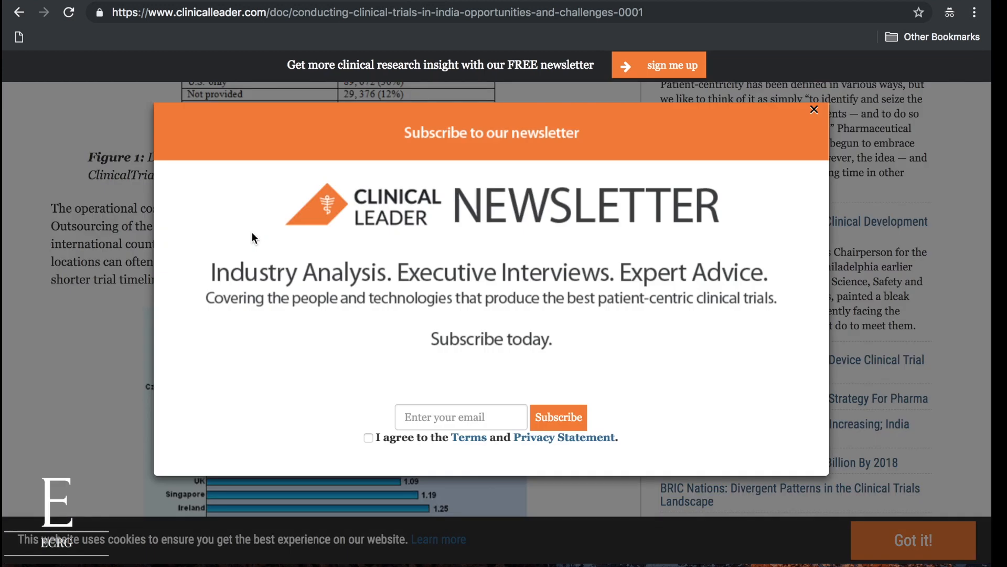
{"action": "left_click", "coordinate": [815, 109]}
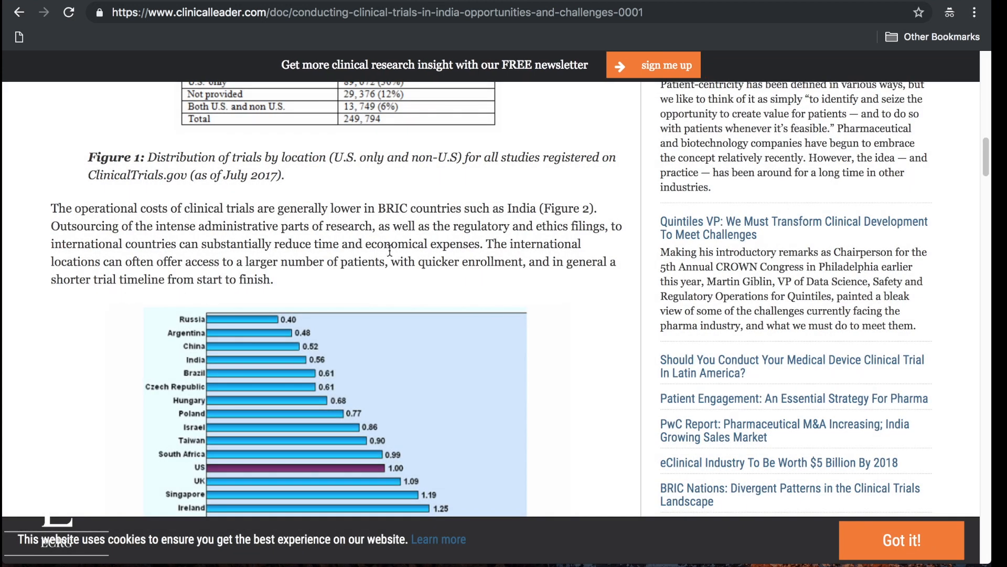
{"action": "scroll", "scroll_direction": "down", "scroll_amount": 3}
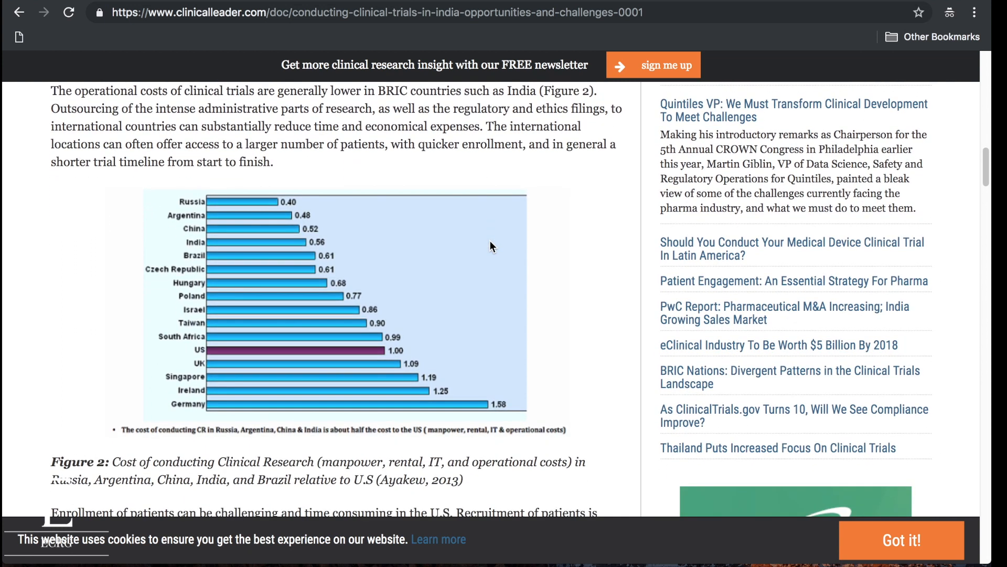
{"action": "mouse_move", "coordinate": [251, 157]}
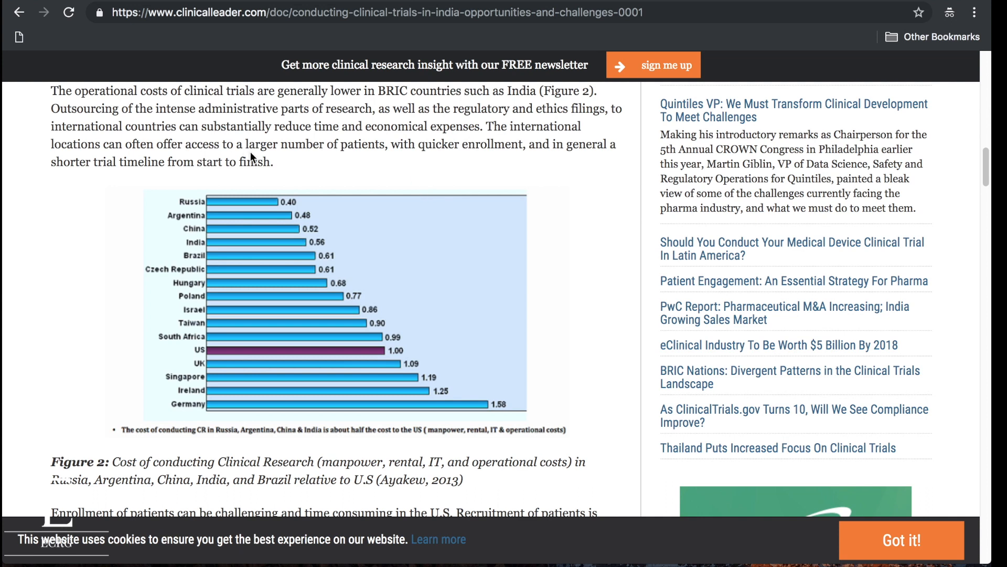
{"action": "mouse_move", "coordinate": [340, 151]}
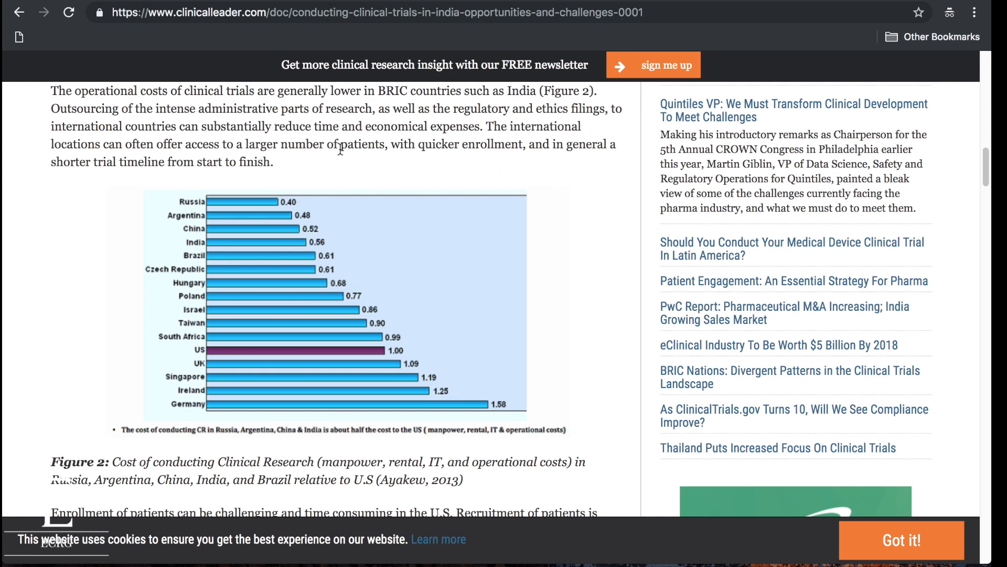
{"action": "mouse_move", "coordinate": [357, 149]}
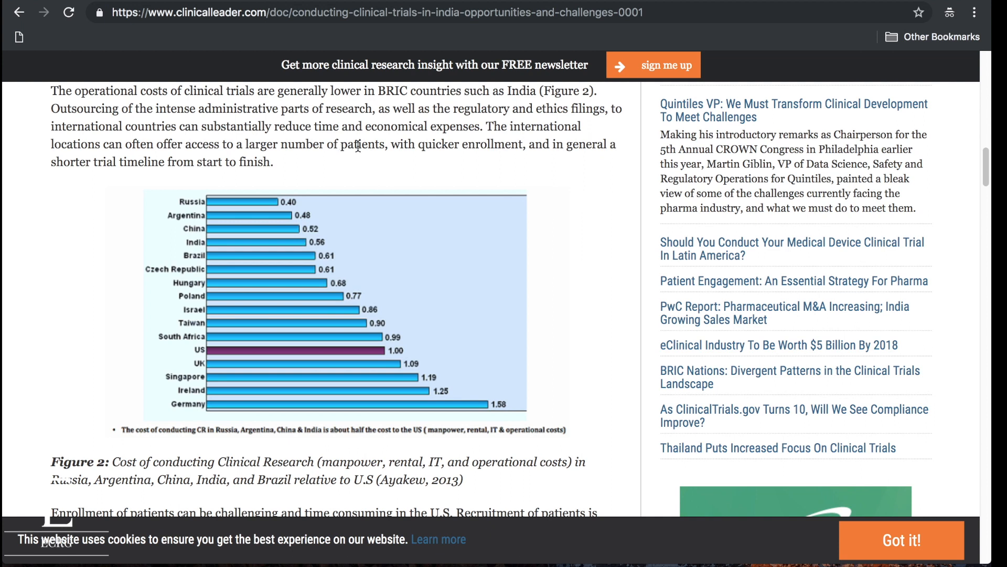
{"action": "mouse_move", "coordinate": [410, 147]}
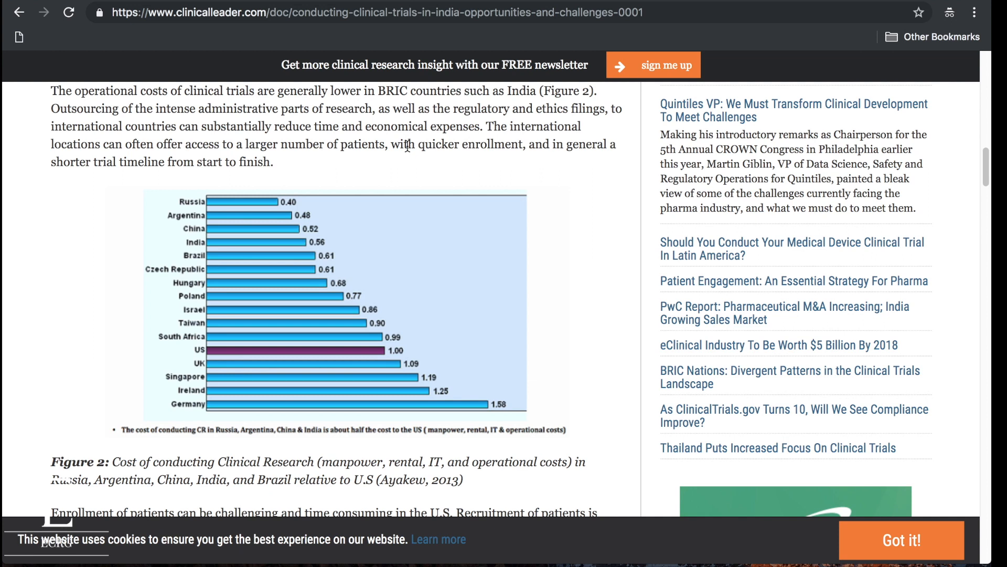
{"action": "scroll", "scroll_direction": "down", "scroll_amount": 3}
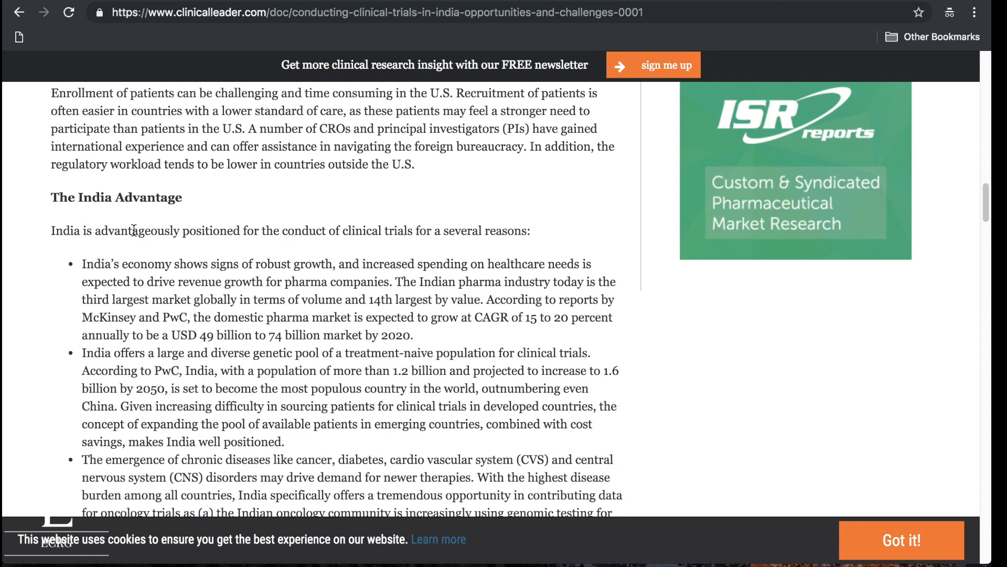
{"action": "scroll", "scroll_direction": "down", "scroll_amount": 3}
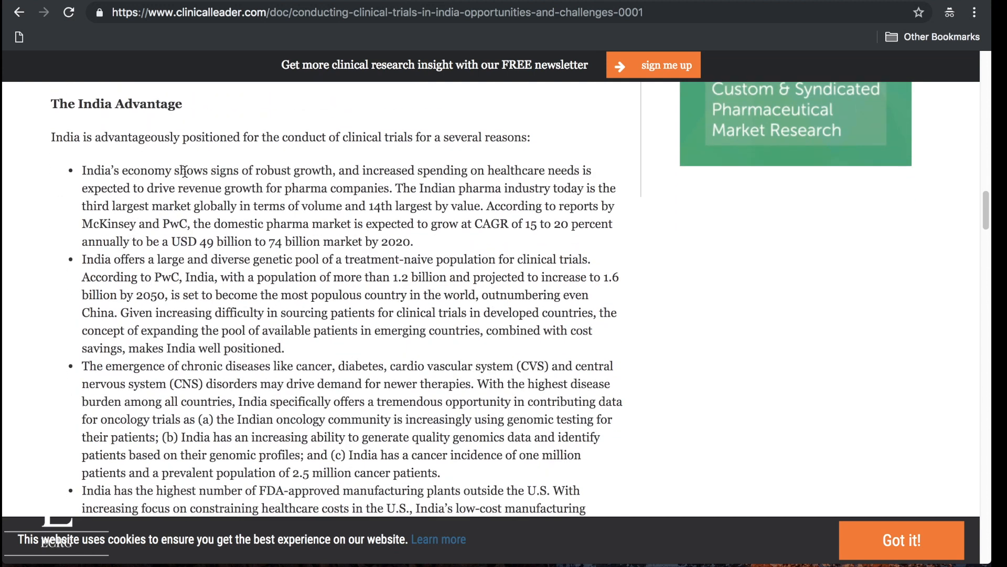
{"action": "mouse_move", "coordinate": [466, 151]}
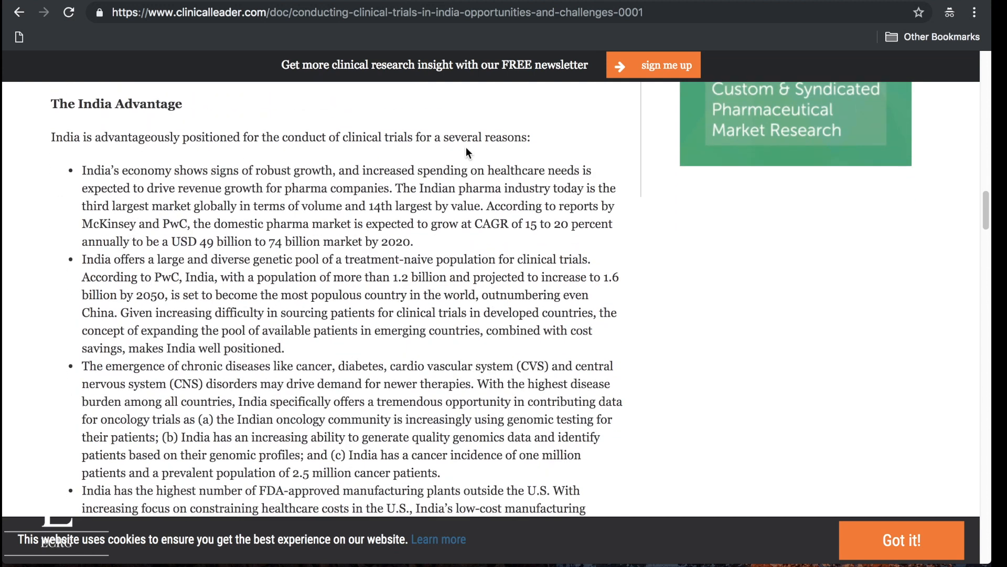
{"action": "mouse_move", "coordinate": [174, 171]}
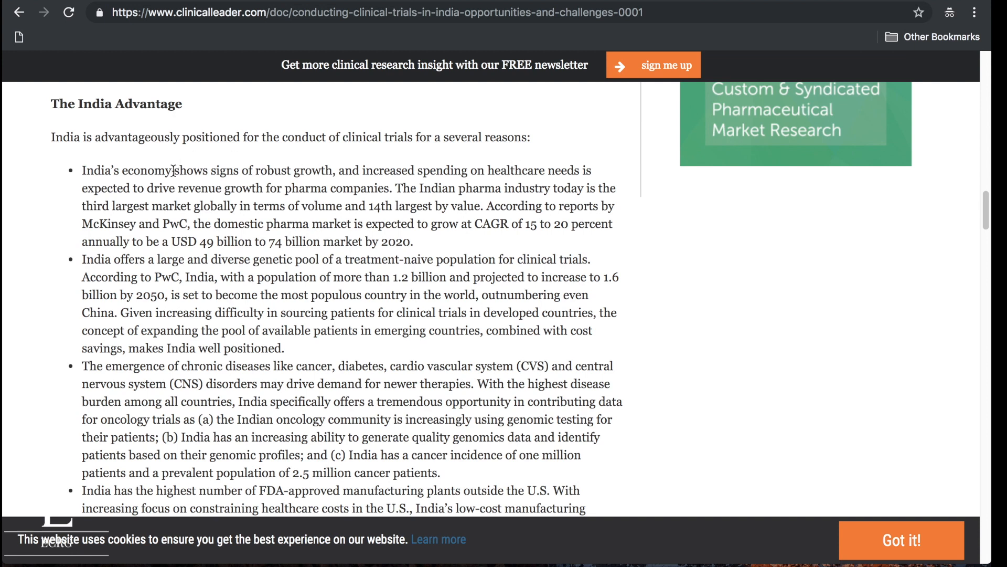
{"action": "mouse_move", "coordinate": [314, 203]}
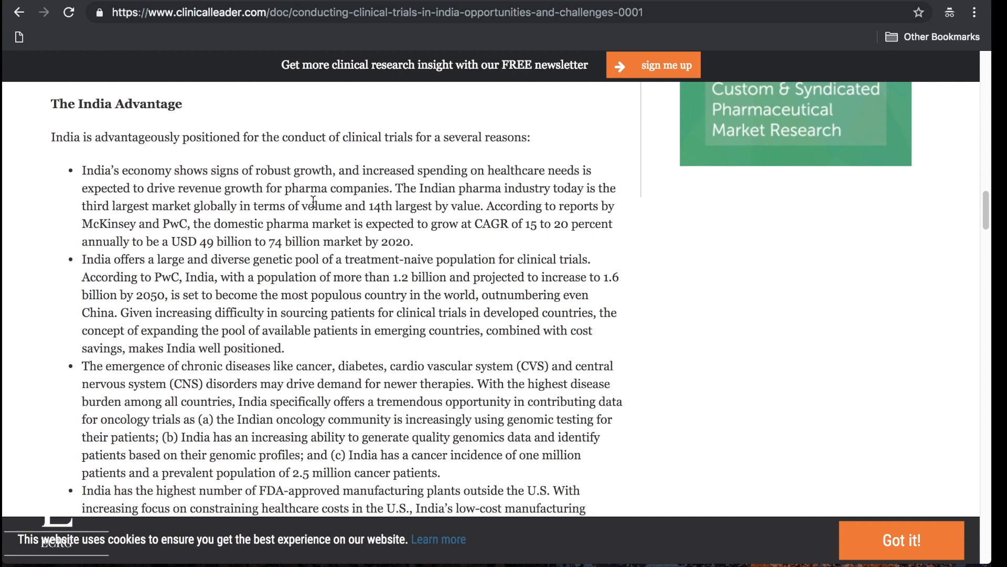
{"action": "mouse_move", "coordinate": [485, 186]}
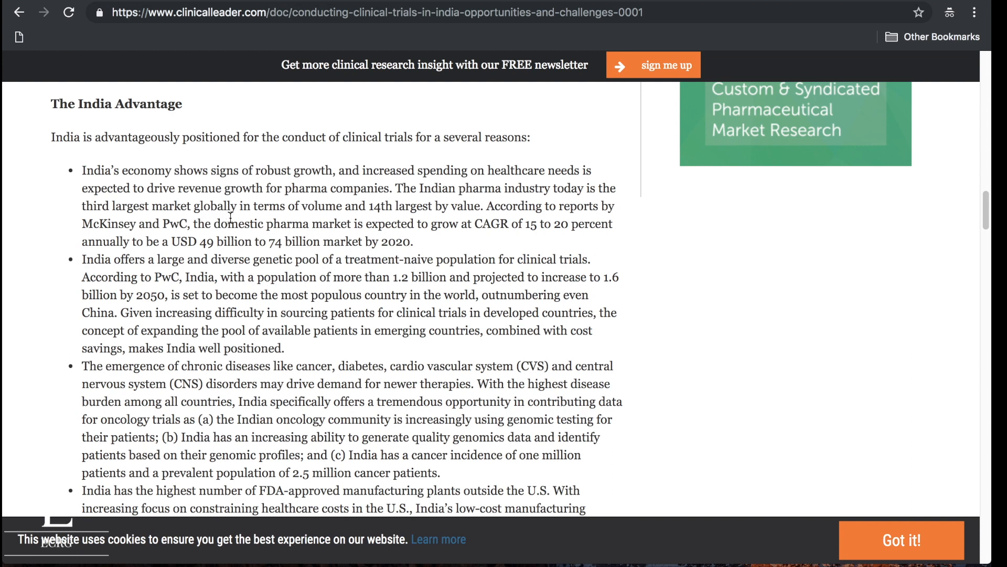
{"action": "mouse_move", "coordinate": [436, 210]}
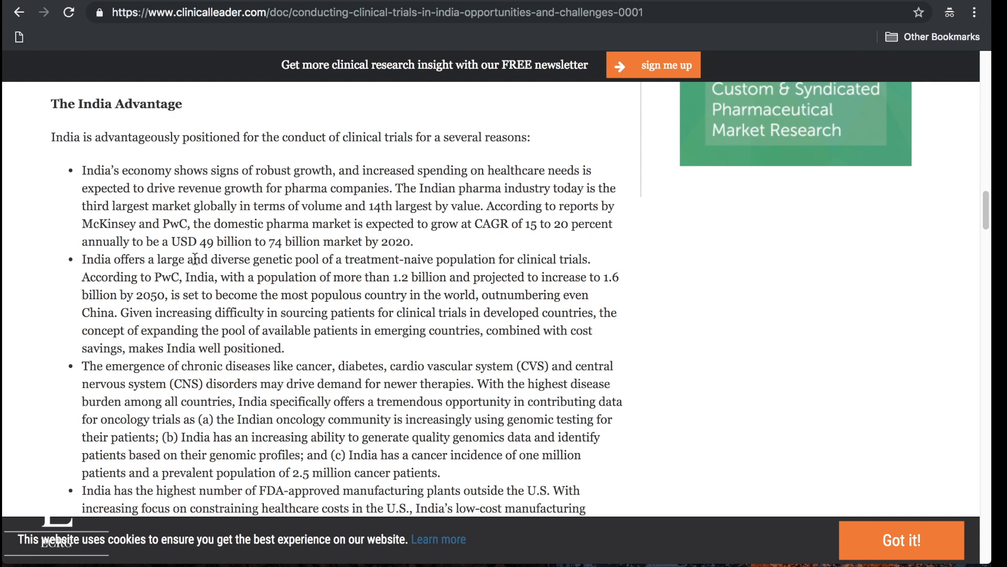
{"action": "scroll", "scroll_direction": "down", "scroll_amount": 3}
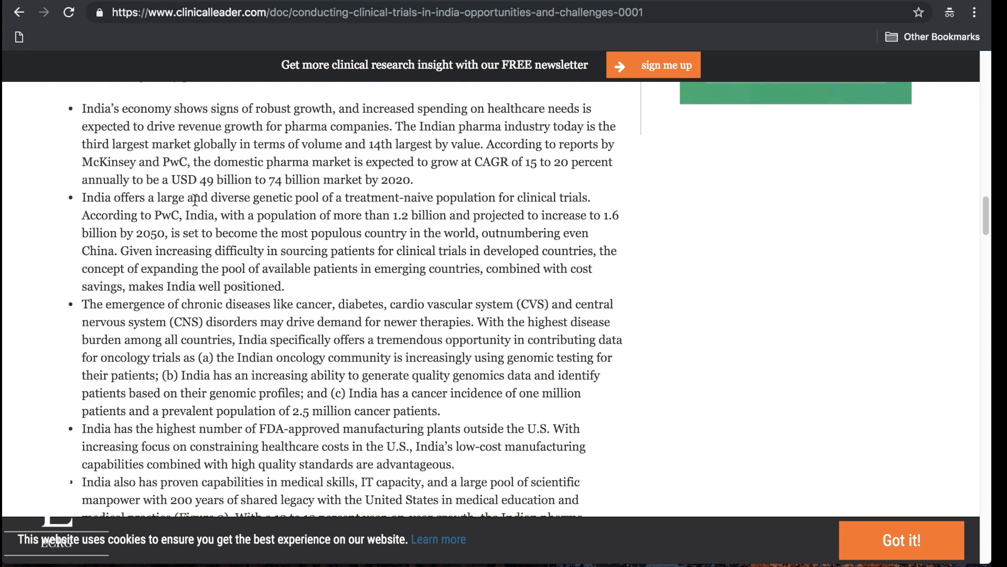
{"action": "mouse_move", "coordinate": [405, 200]}
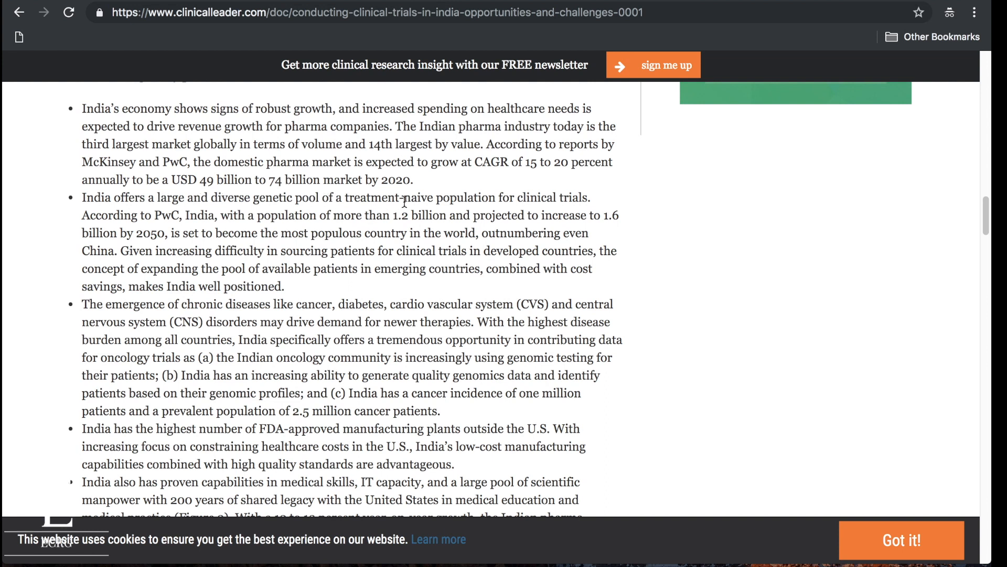
{"action": "mouse_move", "coordinate": [397, 206]}
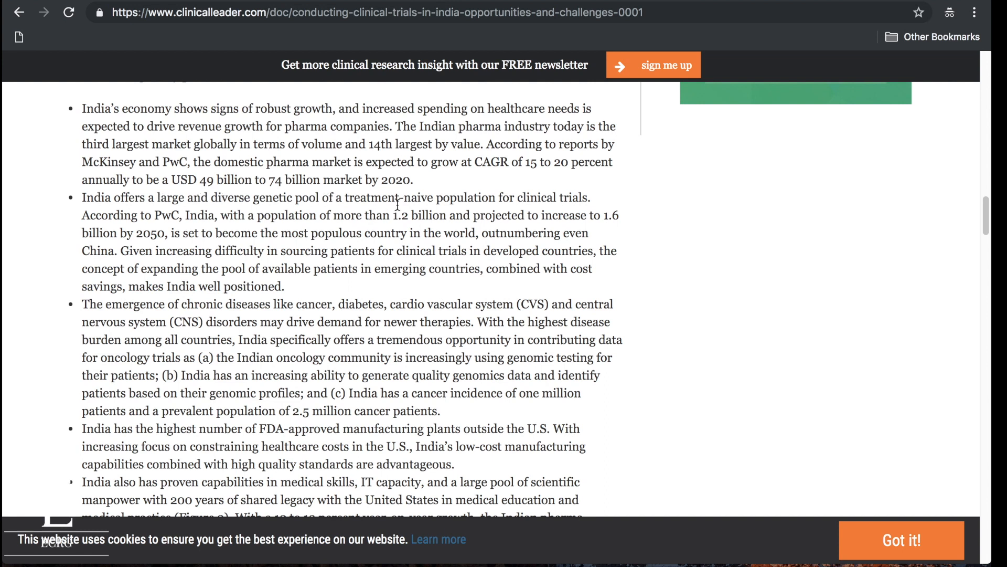
{"action": "mouse_move", "coordinate": [442, 222]}
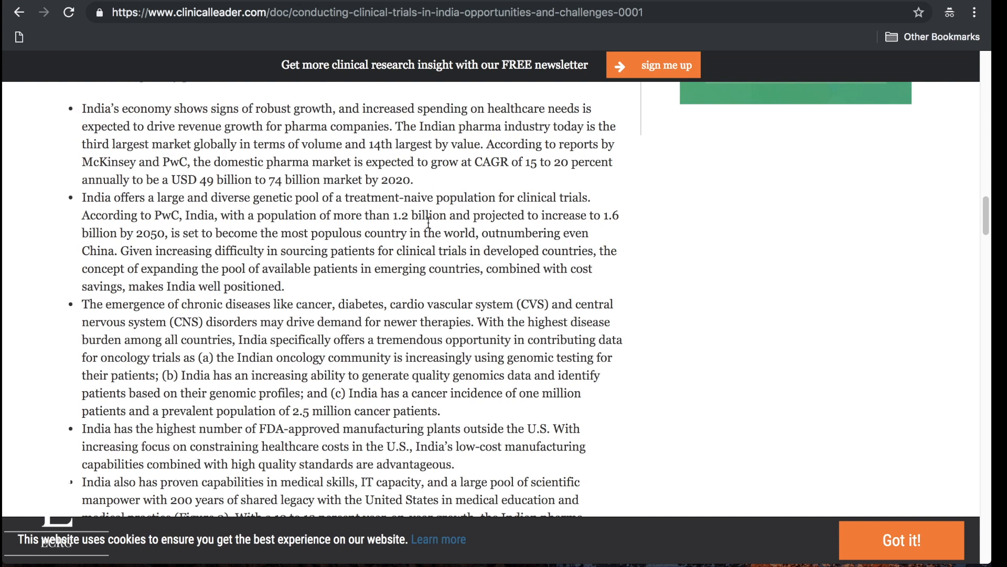
{"action": "mouse_move", "coordinate": [477, 222]}
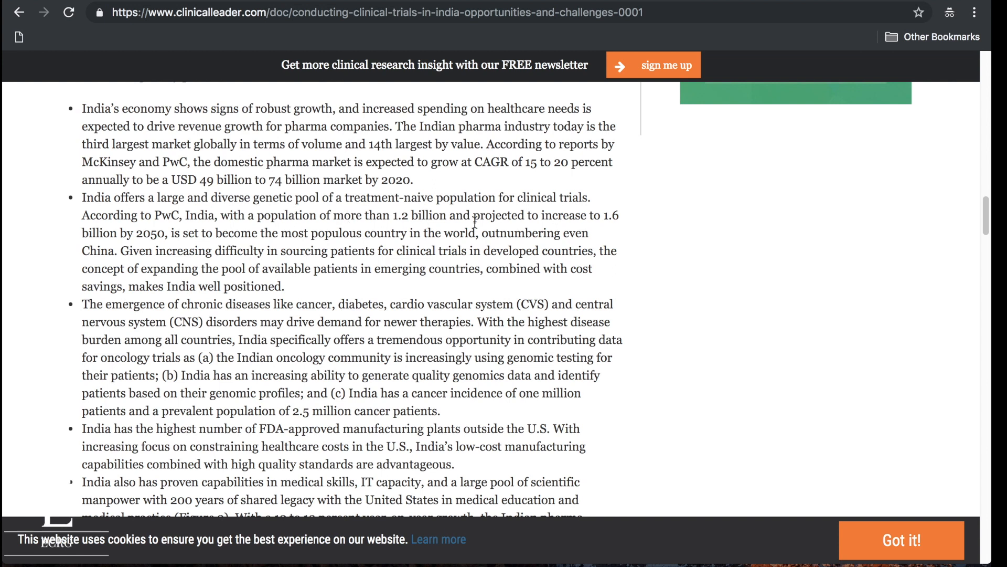
{"action": "mouse_move", "coordinate": [191, 227]}
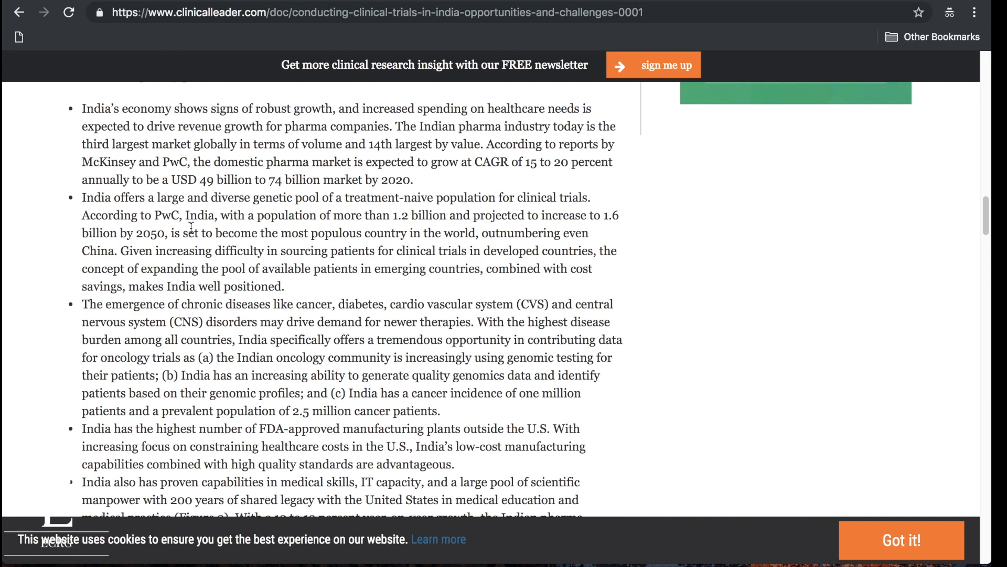
{"action": "mouse_move", "coordinate": [262, 258]}
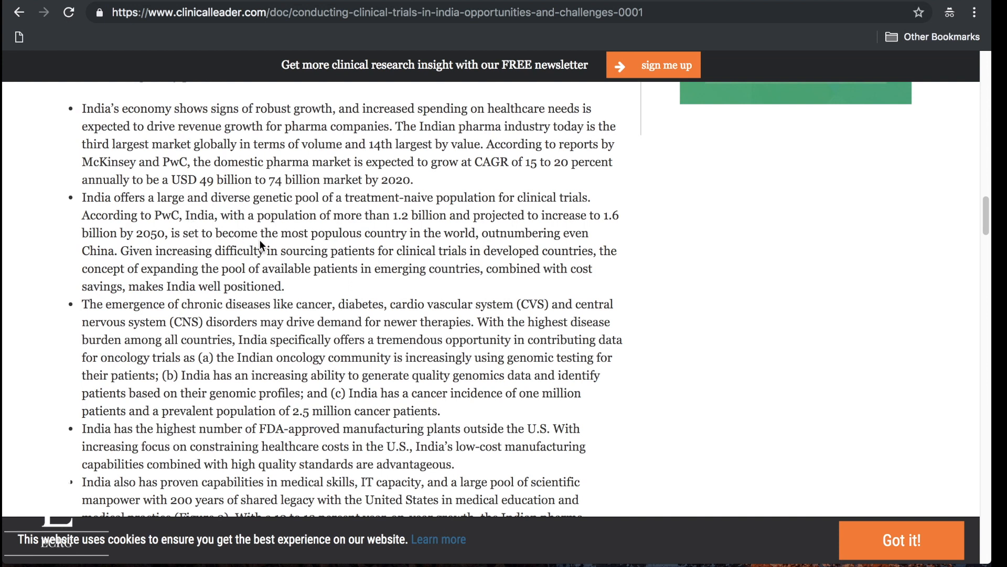
{"action": "mouse_move", "coordinate": [458, 240]}
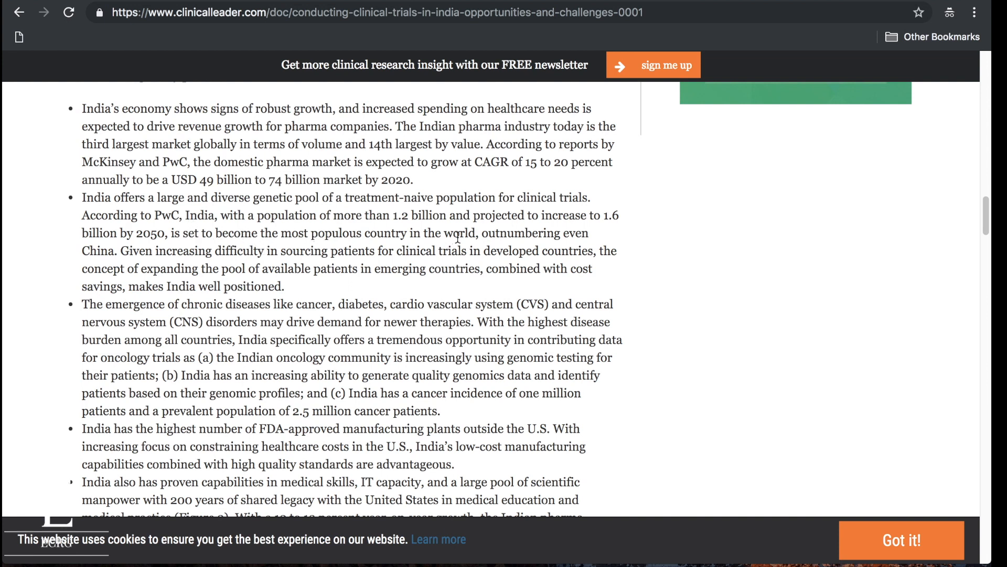
{"action": "mouse_move", "coordinate": [187, 258]}
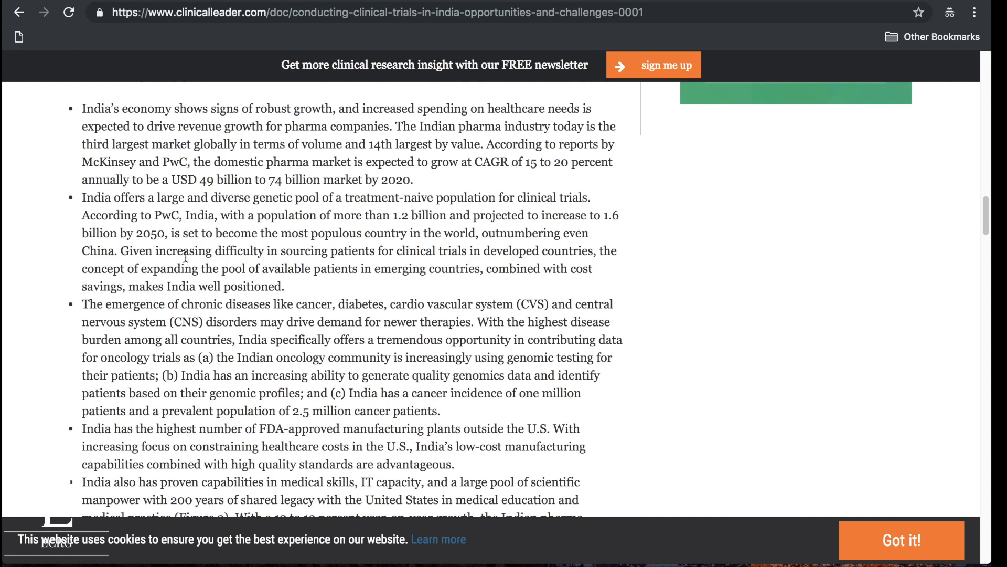
{"action": "mouse_move", "coordinate": [212, 279]}
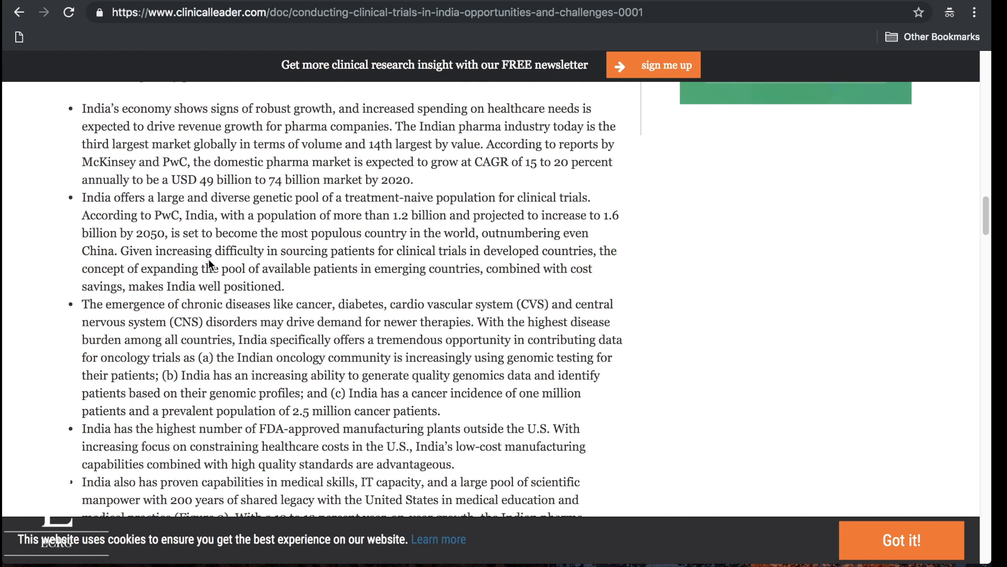
{"action": "scroll", "scroll_direction": "down", "scroll_amount": 3}
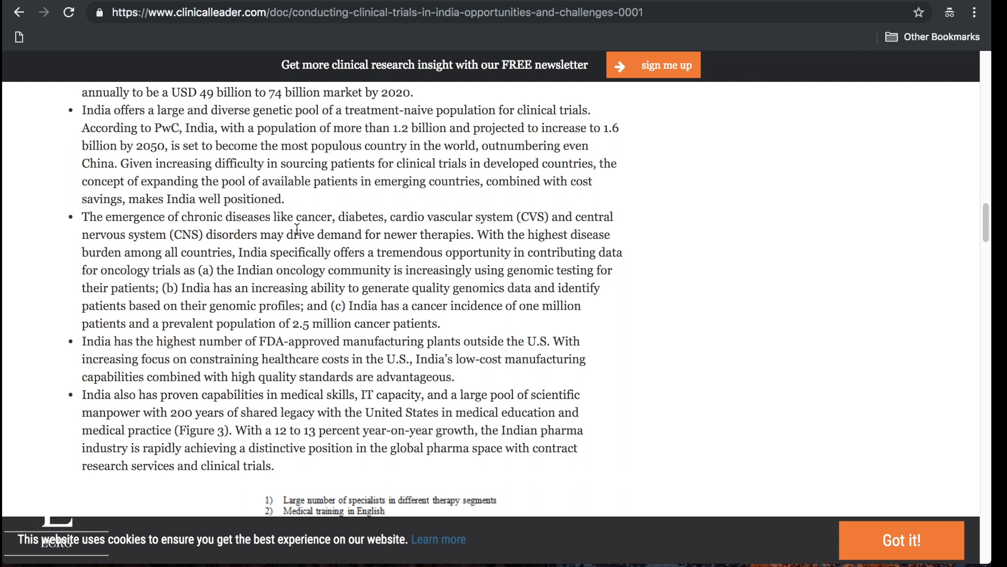
{"action": "mouse_move", "coordinate": [413, 223]}
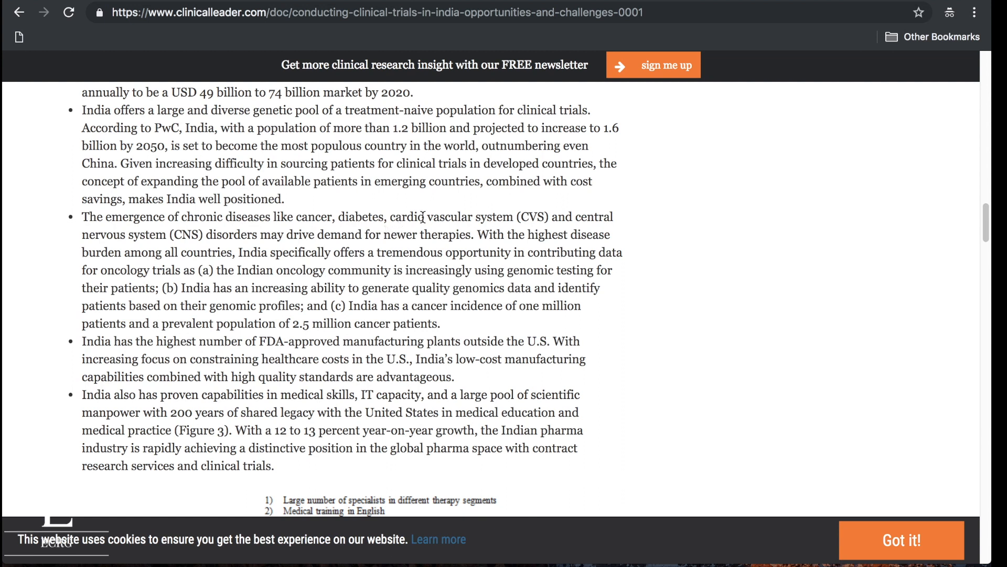
{"action": "mouse_move", "coordinate": [282, 246]}
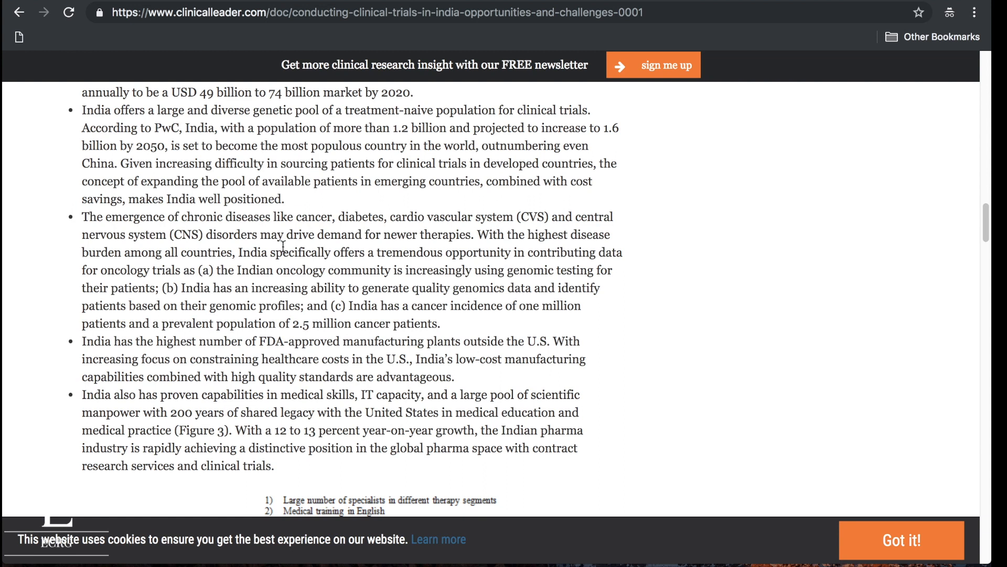
{"action": "scroll", "scroll_direction": "down", "scroll_amount": 3}
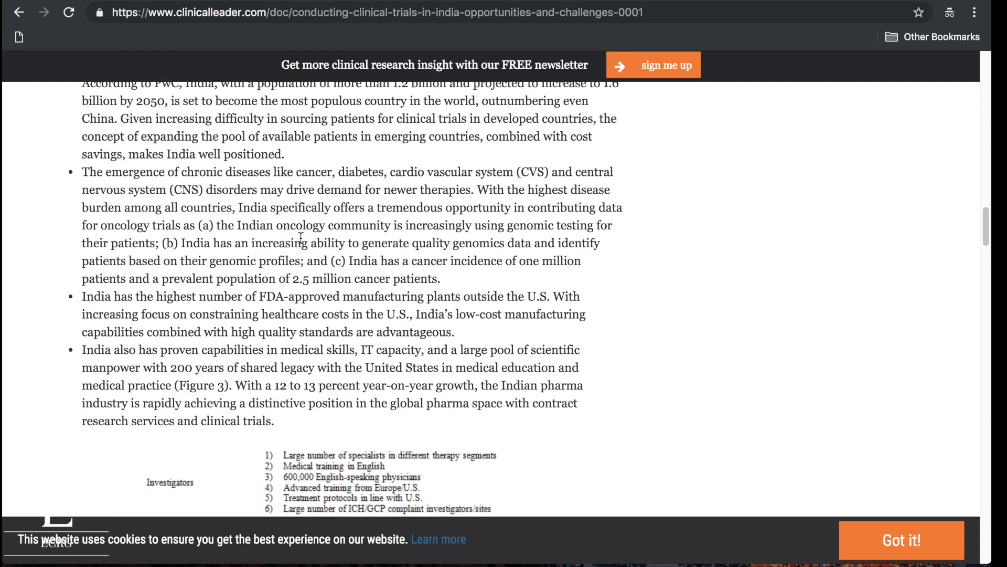
{"action": "mouse_move", "coordinate": [231, 317]}
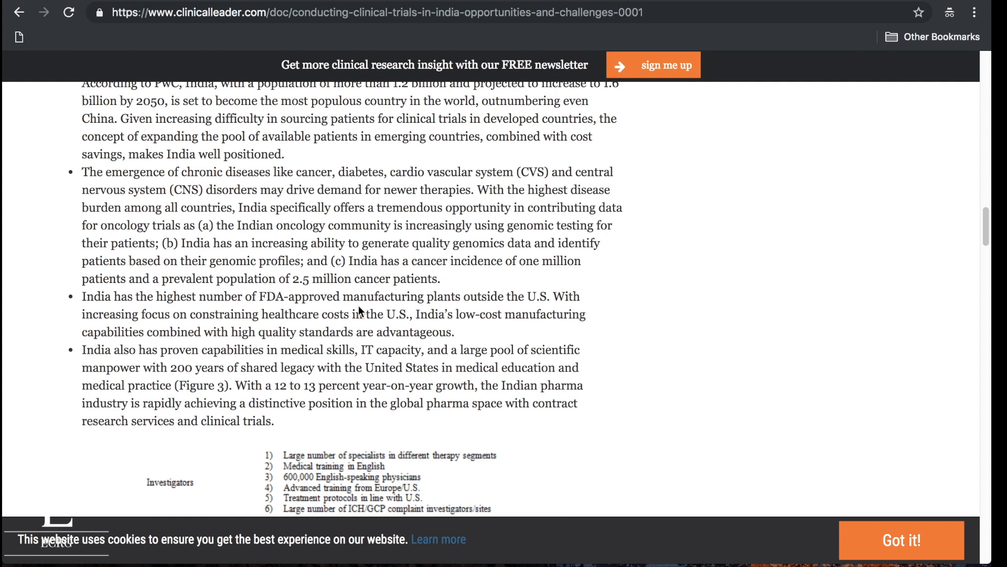
{"action": "mouse_move", "coordinate": [317, 296]}
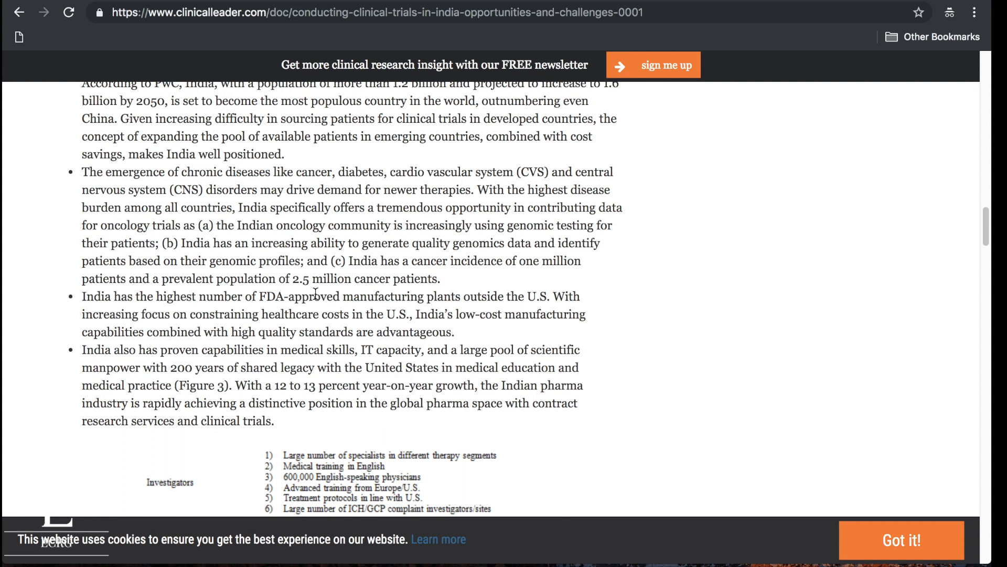
{"action": "scroll", "scroll_direction": "down", "scroll_amount": 3}
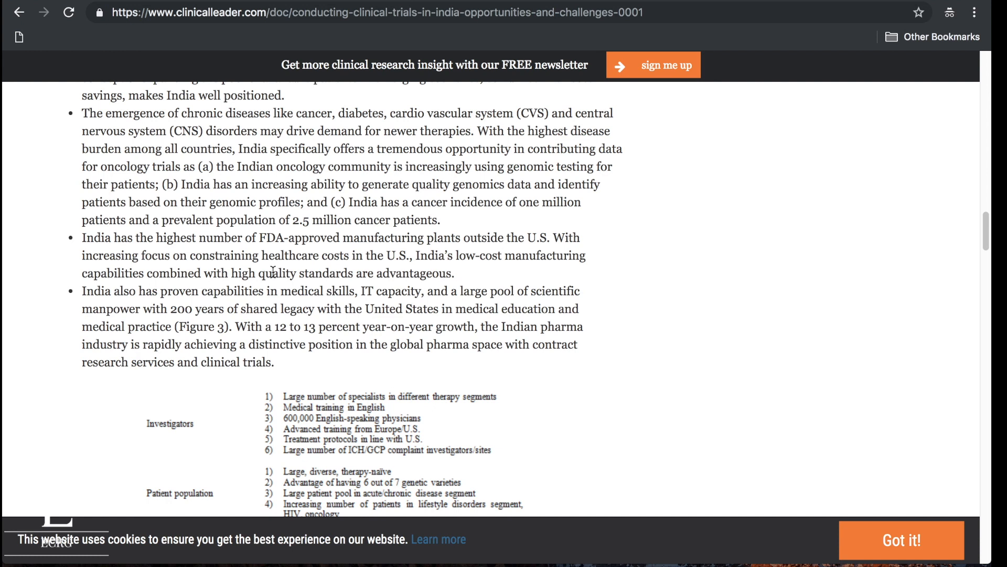
{"action": "scroll", "scroll_direction": "down", "scroll_amount": 3}
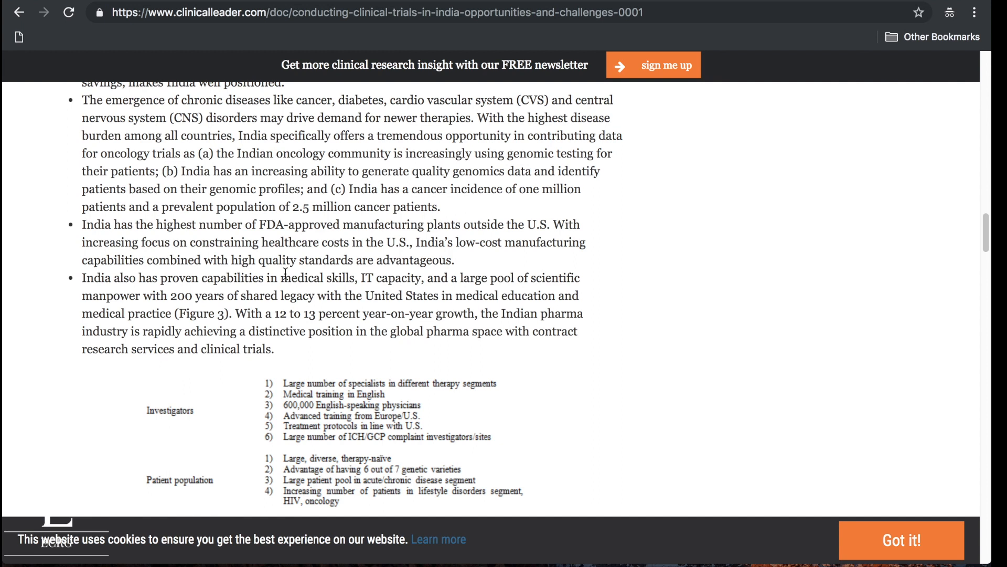
{"action": "scroll", "scroll_direction": "down", "scroll_amount": 3}
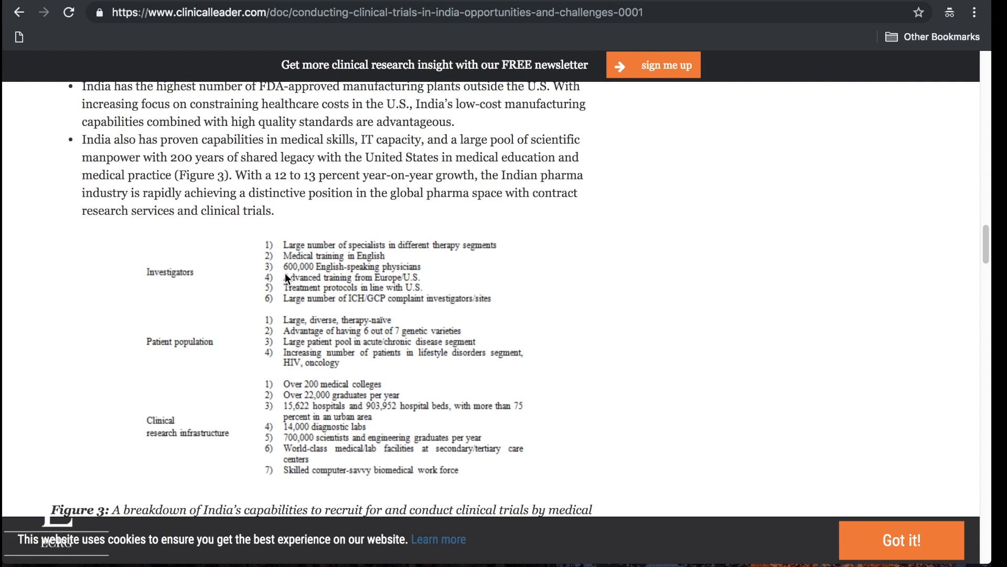
{"action": "scroll", "scroll_direction": "down", "scroll_amount": 3}
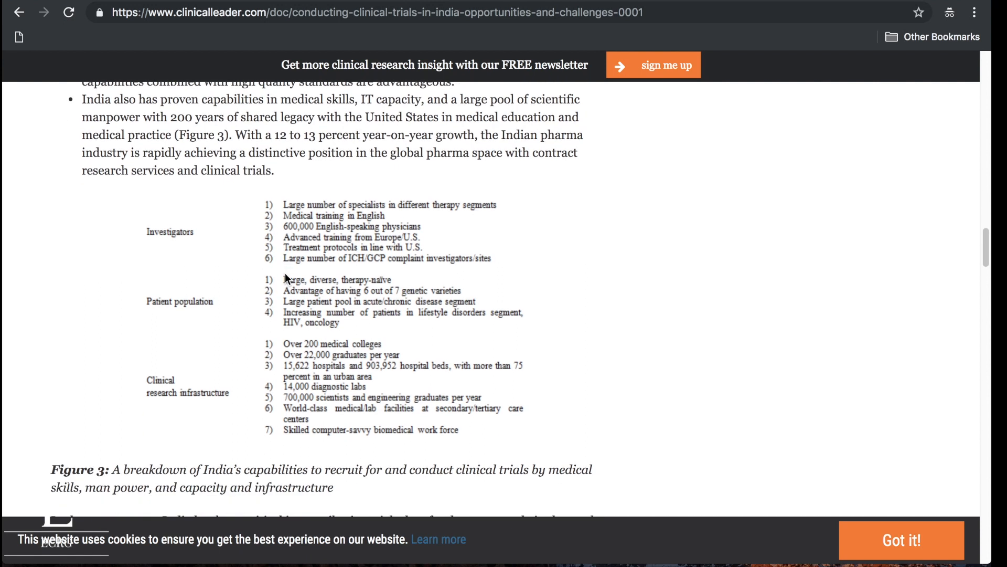
{"action": "mouse_move", "coordinate": [231, 268]}
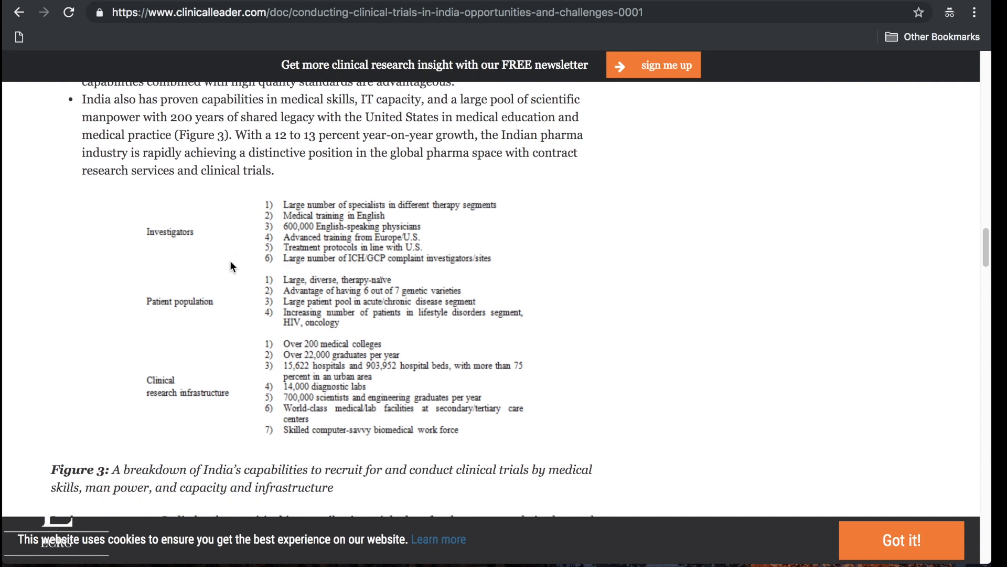
{"action": "mouse_move", "coordinate": [336, 50]}
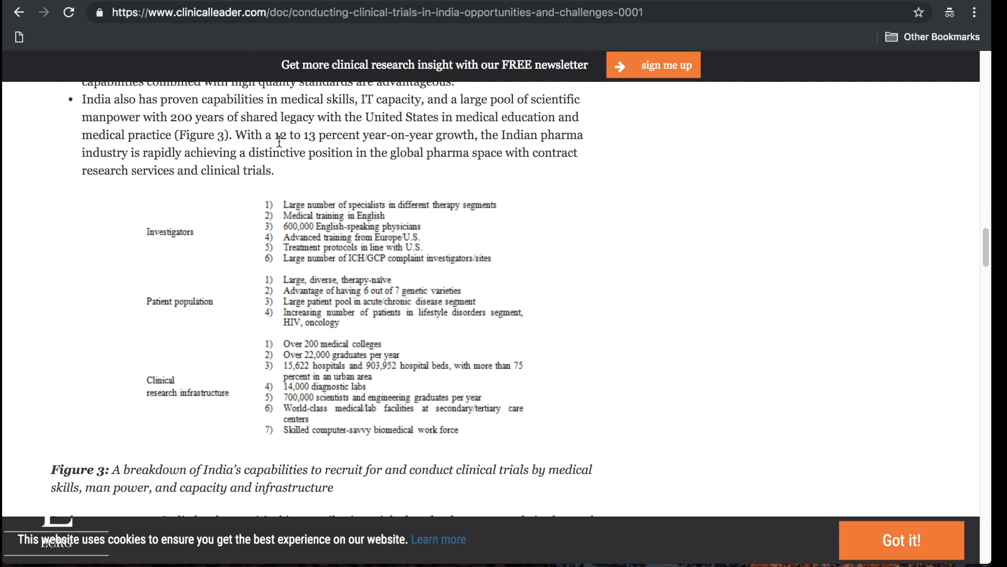
{"action": "scroll", "scroll_direction": "down", "scroll_amount": 3}
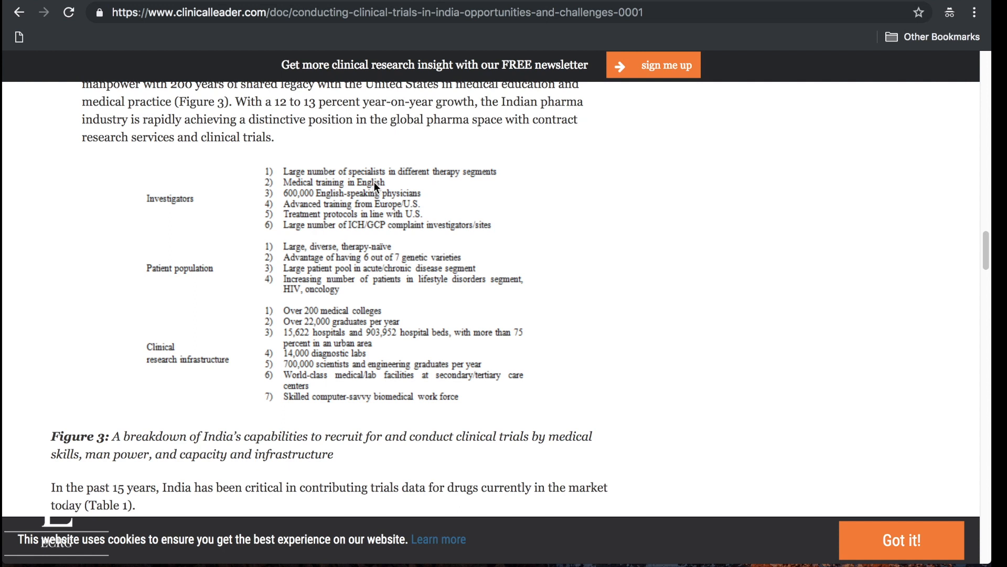
{"action": "mouse_move", "coordinate": [382, 199]}
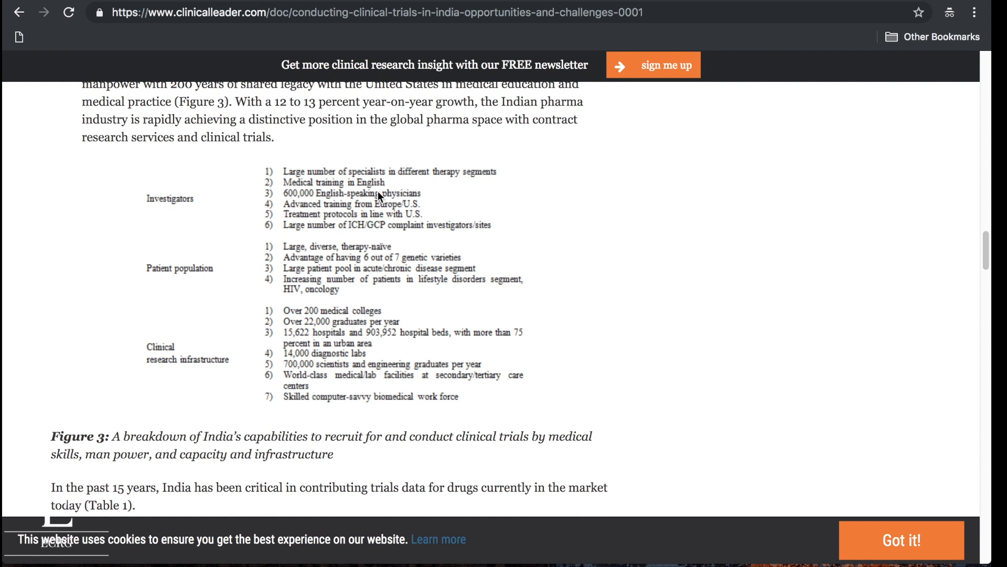
{"action": "mouse_move", "coordinate": [376, 206]}
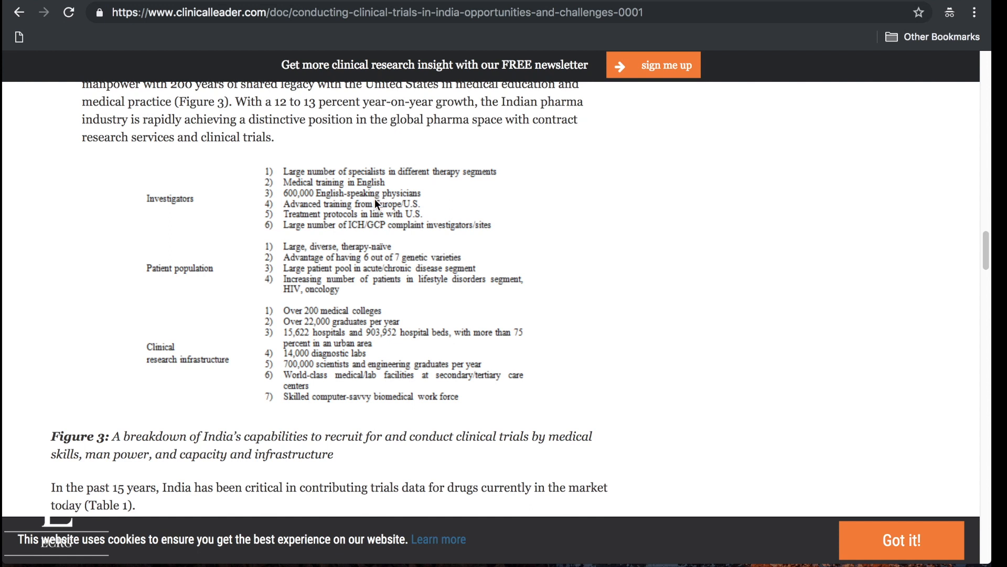
{"action": "mouse_move", "coordinate": [365, 211]}
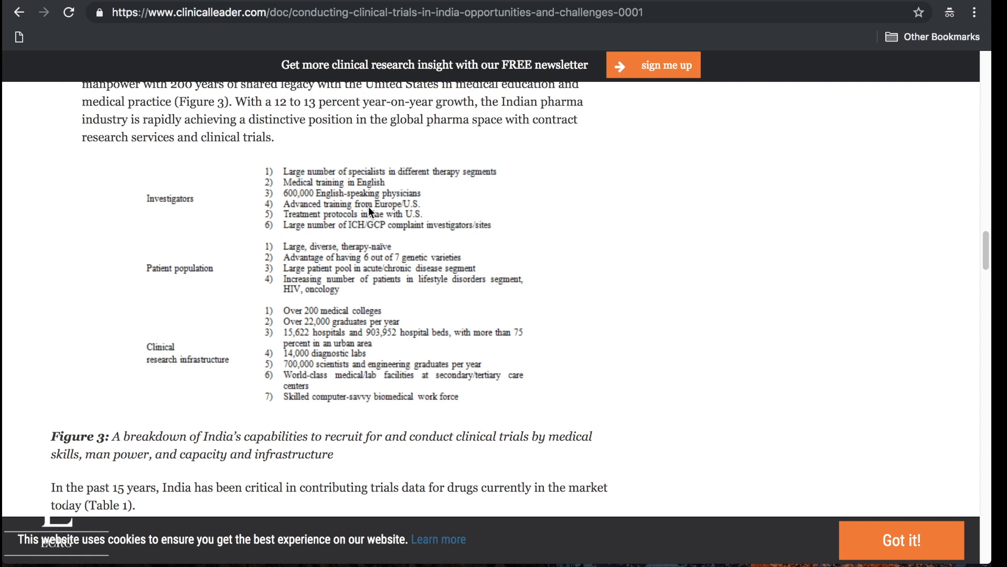
{"action": "mouse_move", "coordinate": [348, 229]}
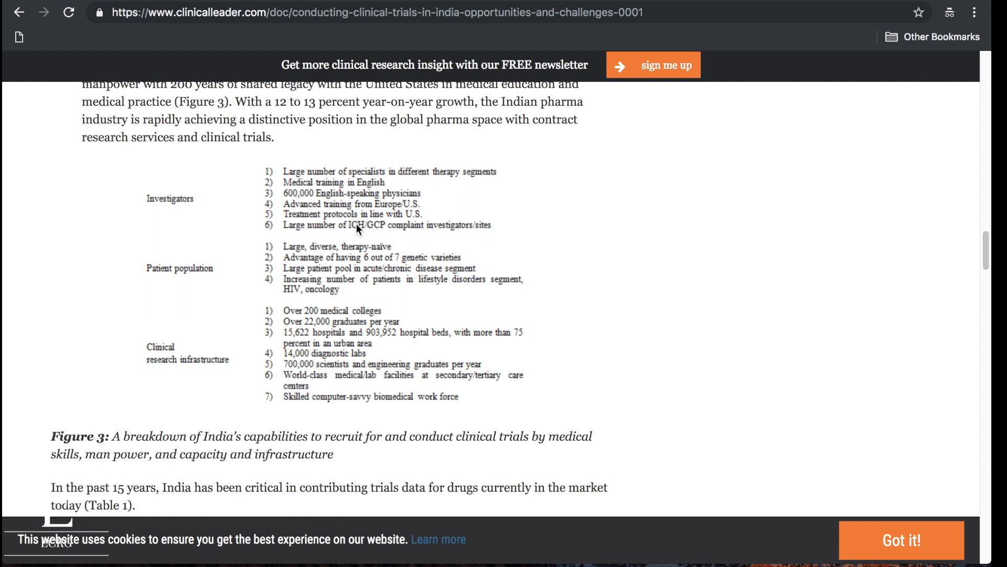
{"action": "mouse_move", "coordinate": [354, 243]}
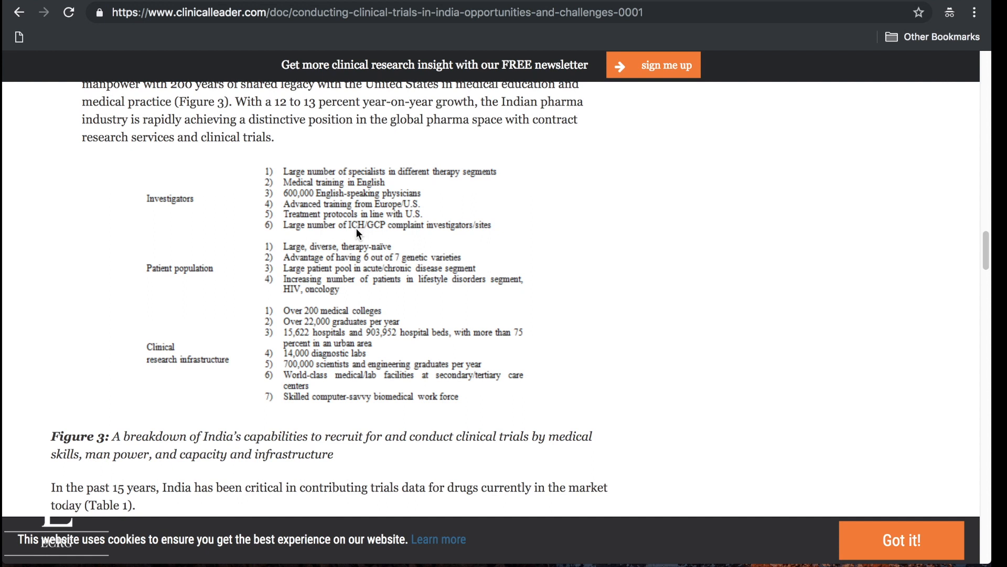
{"action": "mouse_move", "coordinate": [350, 237]}
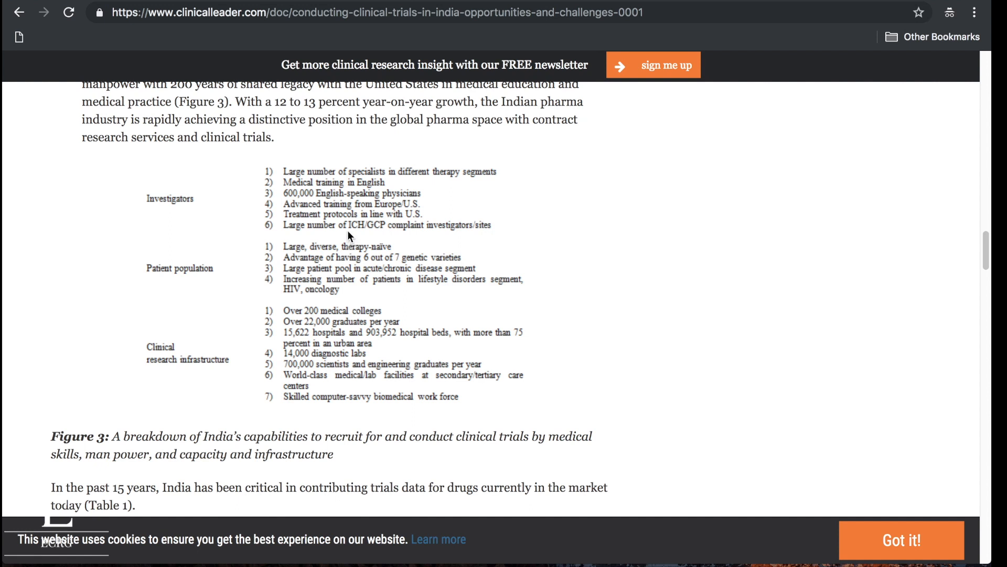
{"action": "mouse_move", "coordinate": [323, 263]}
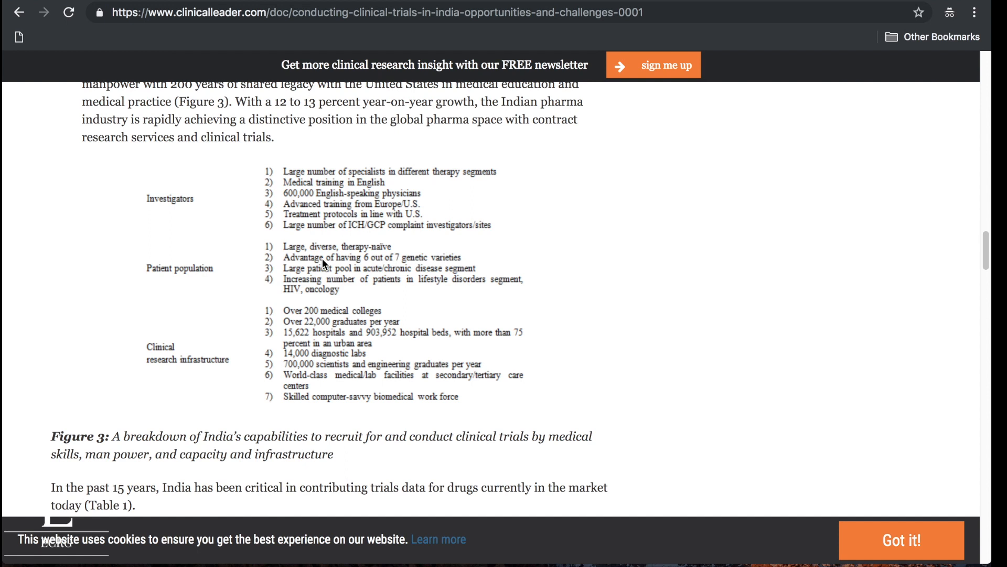
{"action": "mouse_move", "coordinate": [332, 291]}
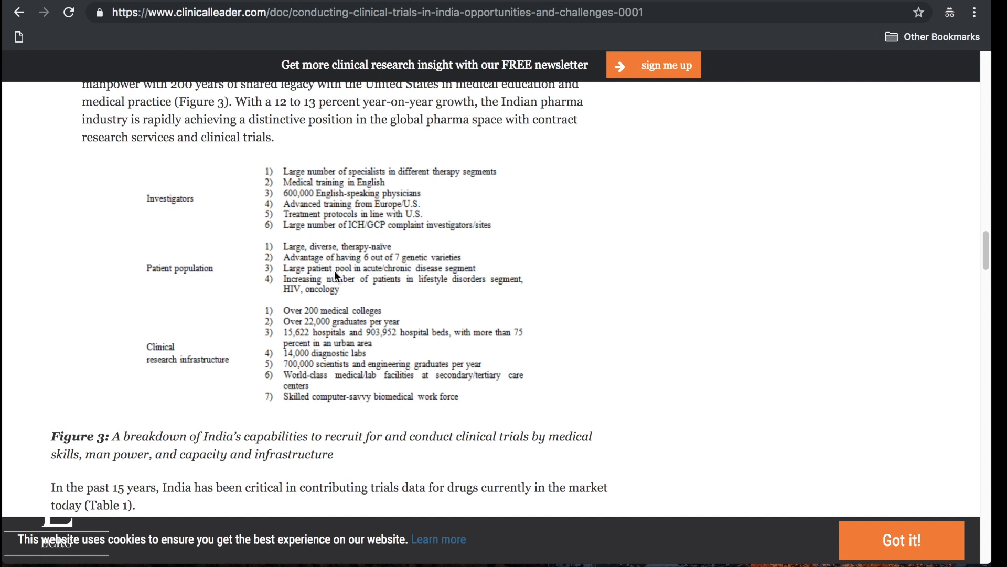
{"action": "mouse_move", "coordinate": [399, 290]}
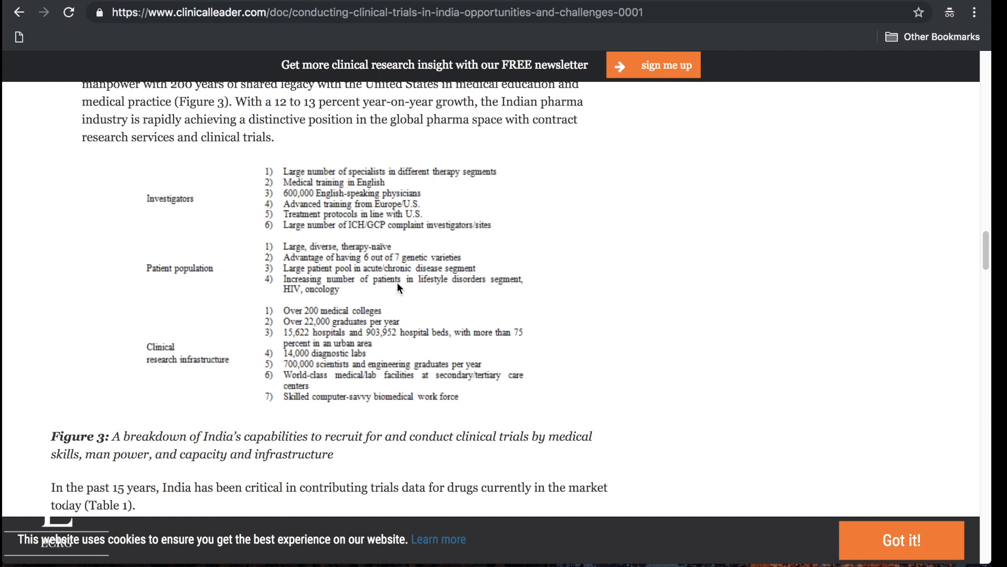
{"action": "mouse_move", "coordinate": [351, 292]}
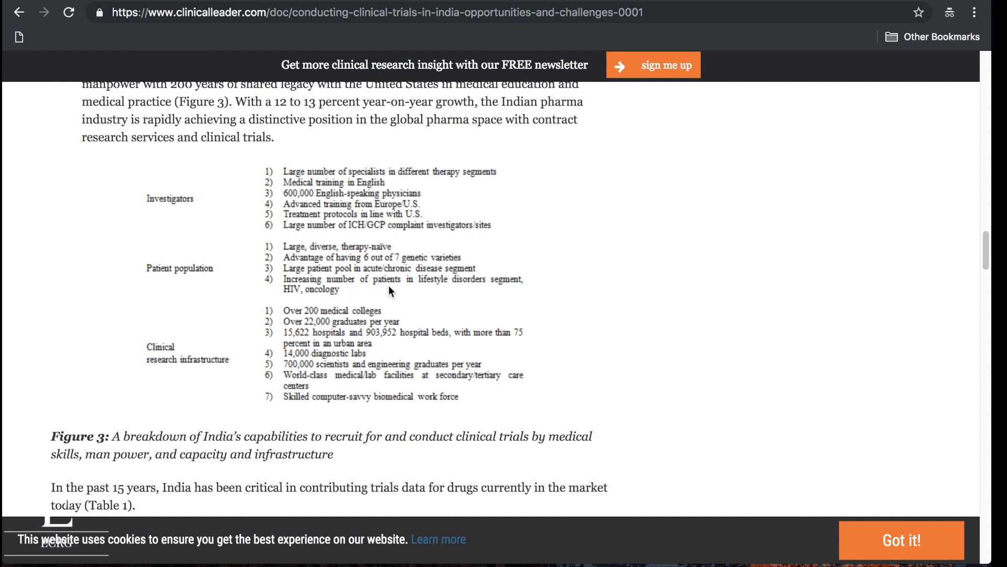
{"action": "scroll", "scroll_direction": "down", "scroll_amount": 3}
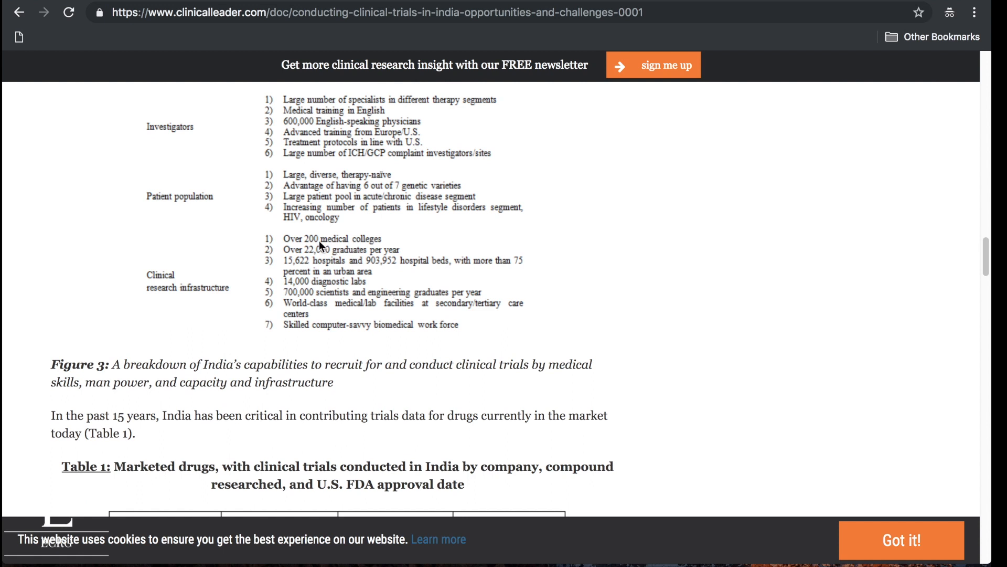
{"action": "mouse_move", "coordinate": [338, 247]}
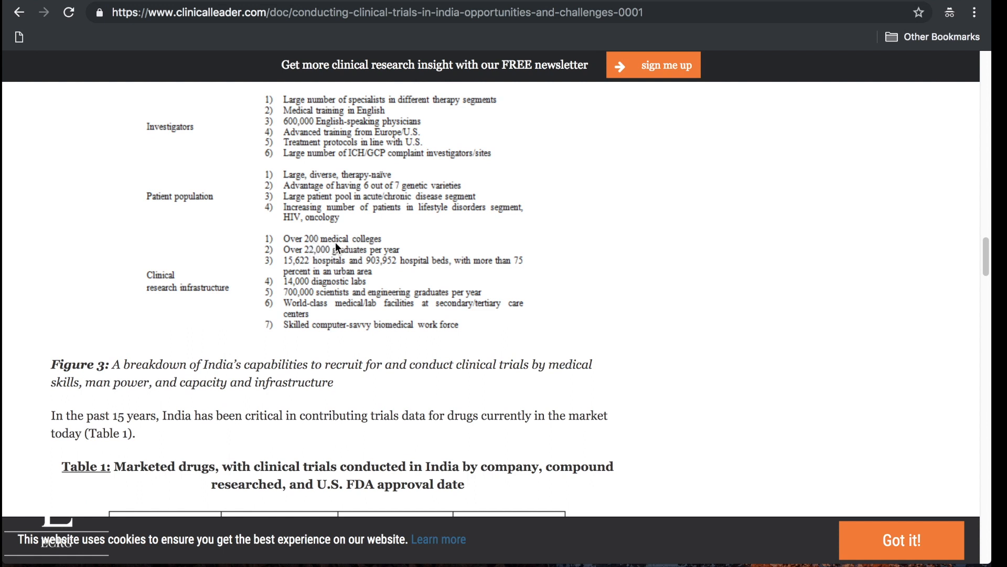
{"action": "mouse_move", "coordinate": [347, 257]}
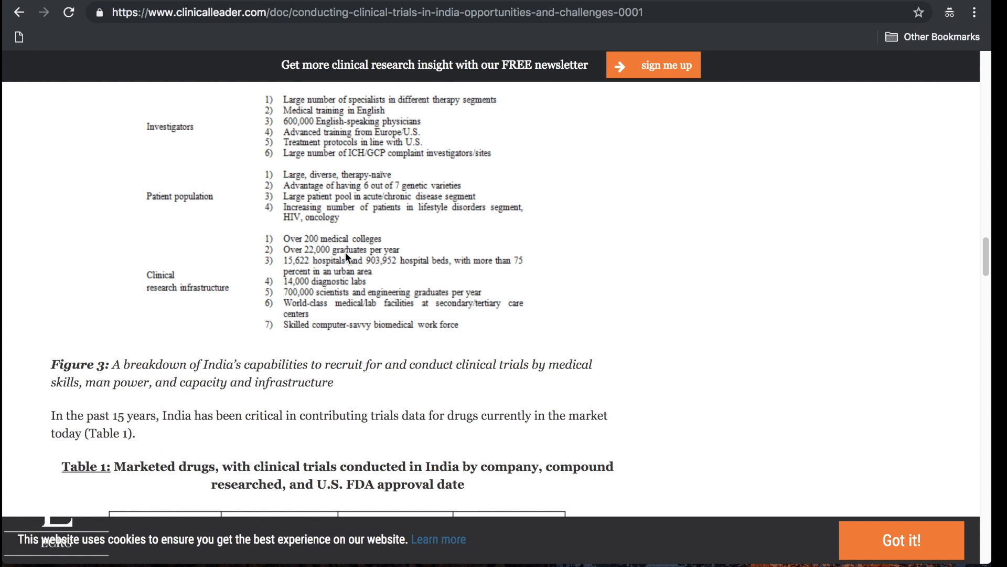
{"action": "mouse_move", "coordinate": [307, 272]}
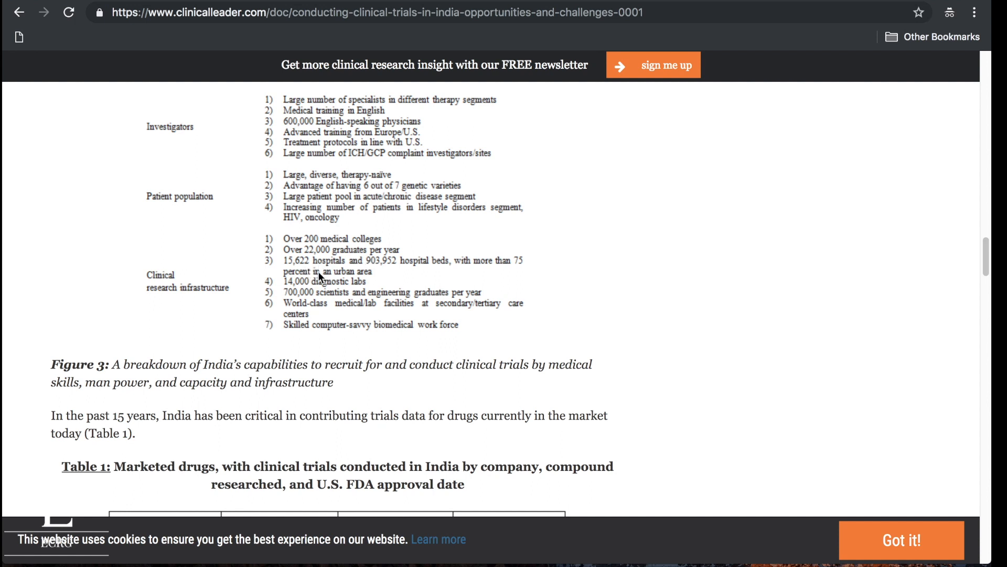
{"action": "mouse_move", "coordinate": [352, 262]}
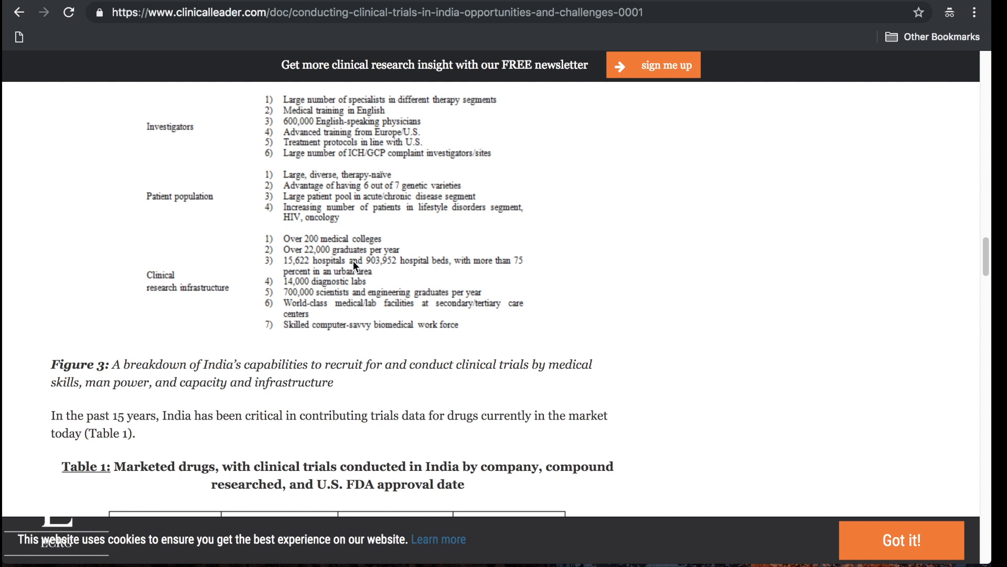
{"action": "mouse_move", "coordinate": [336, 286]}
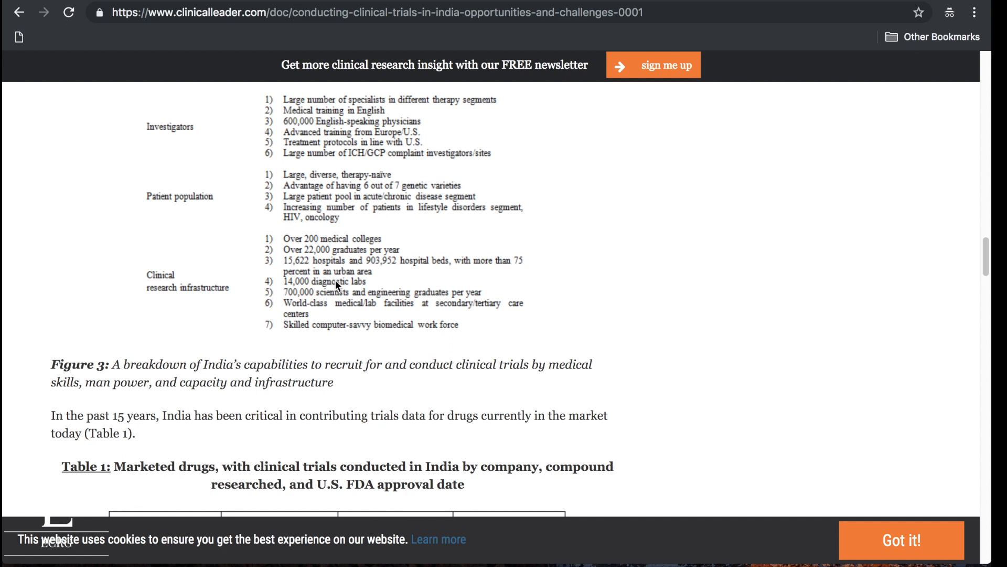
{"action": "mouse_move", "coordinate": [321, 296]}
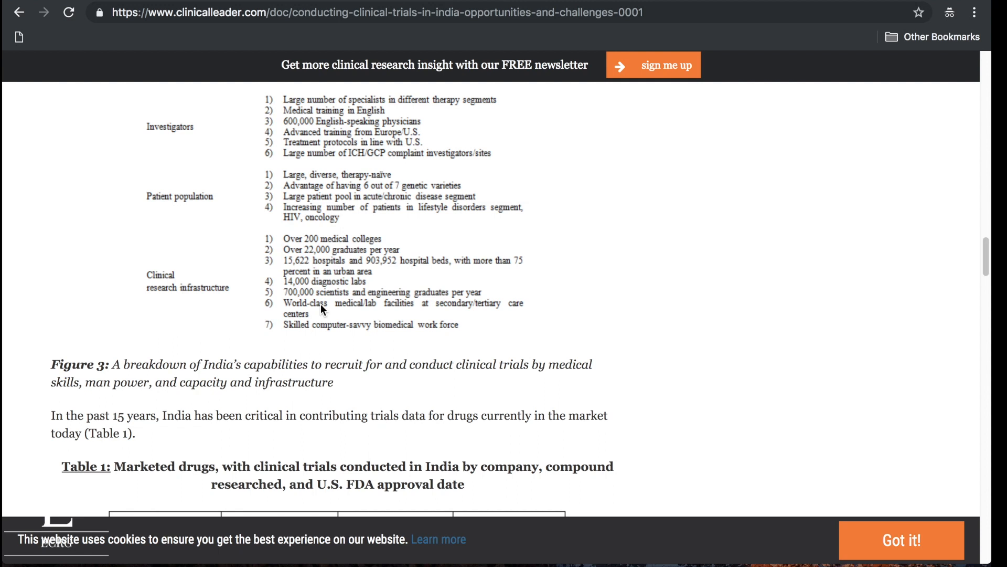
{"action": "mouse_move", "coordinate": [333, 336]}
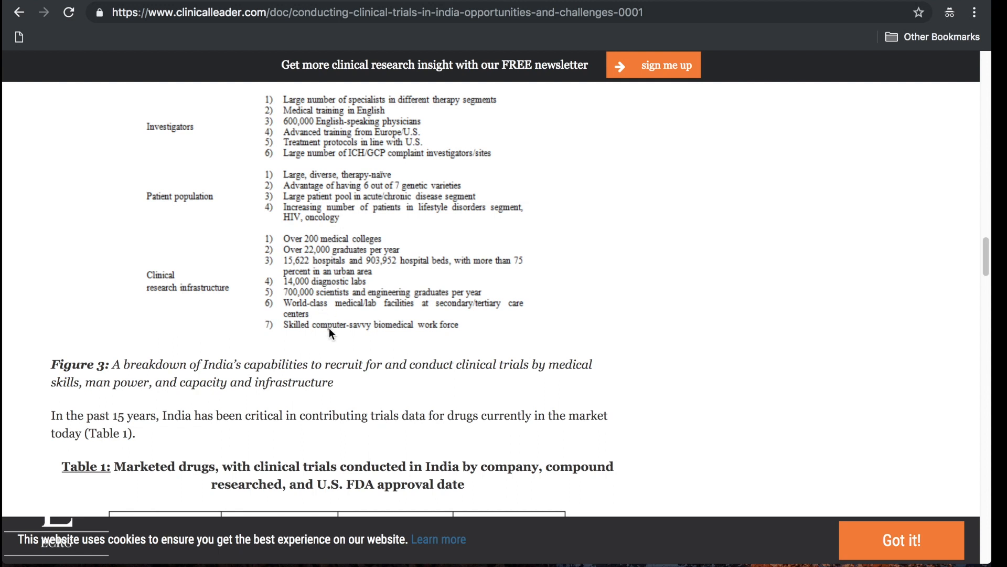
{"action": "scroll", "scroll_direction": "down", "scroll_amount": 3}
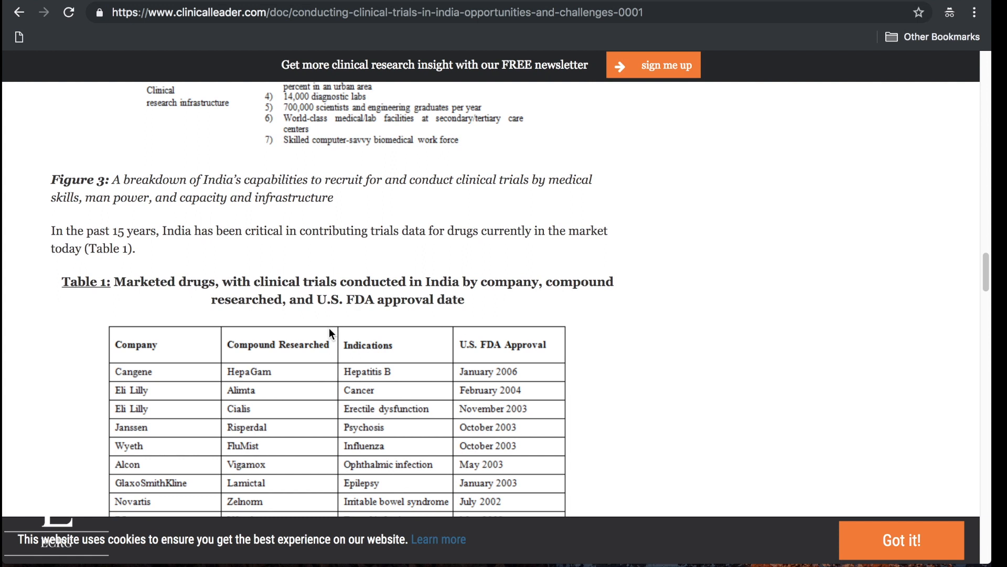
{"action": "scroll", "scroll_direction": "down", "scroll_amount": 3}
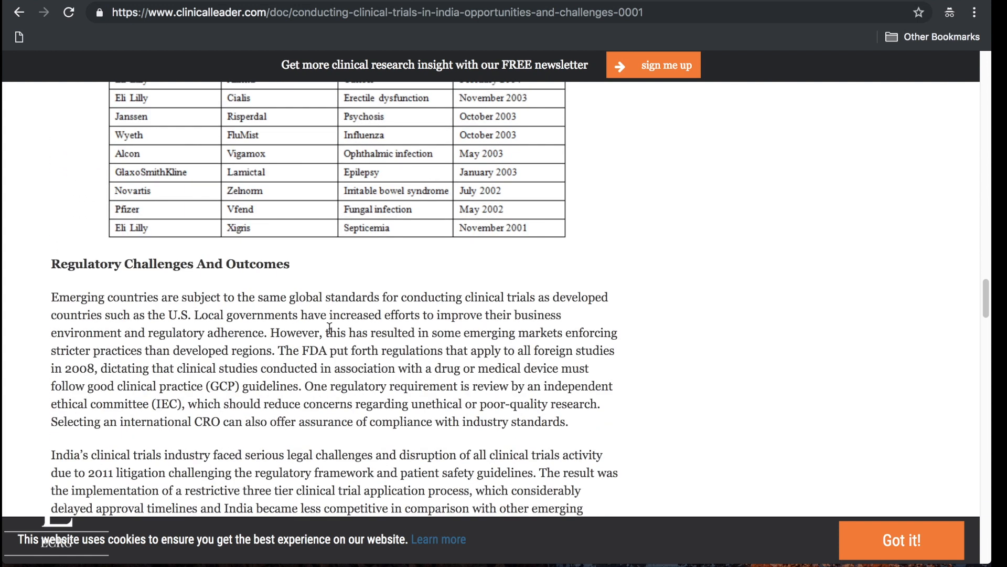
{"action": "scroll", "scroll_direction": "down", "scroll_amount": 3}
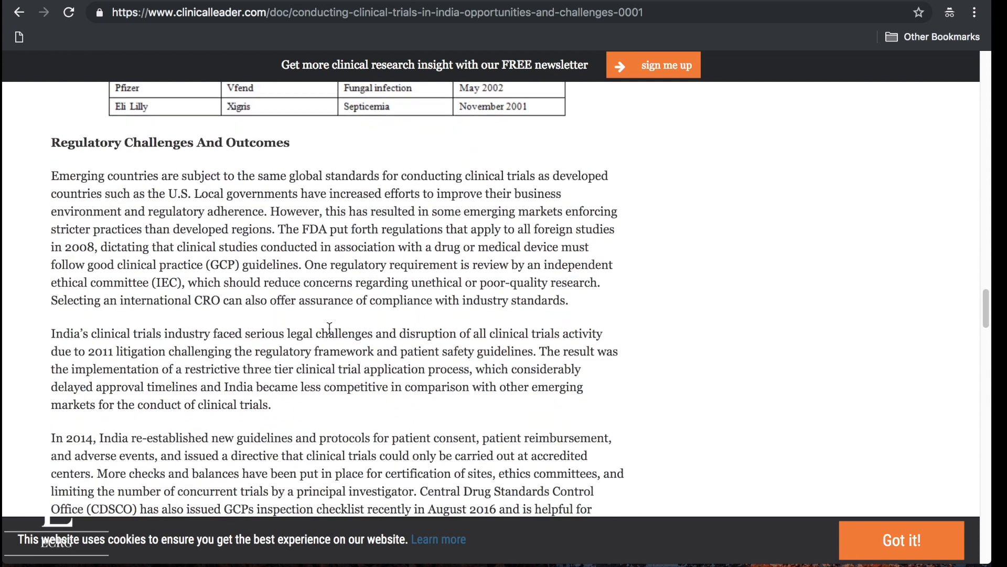
{"action": "scroll", "scroll_direction": "down", "scroll_amount": 3}
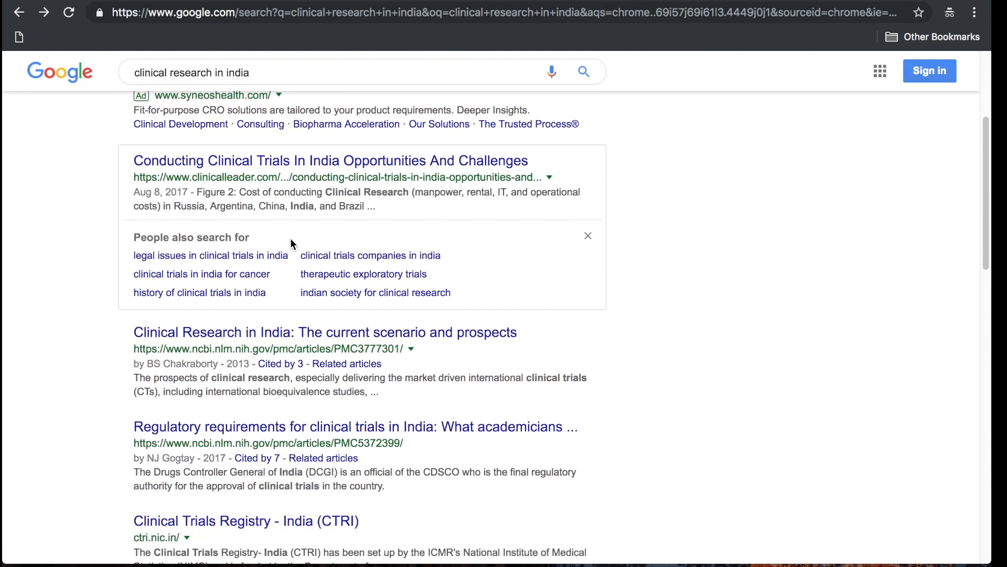
Scroll down the Google results toward the NCBI and Clinical Trials Registry listings.
{"action": "scroll", "scroll_direction": "down", "scroll_amount": 3}
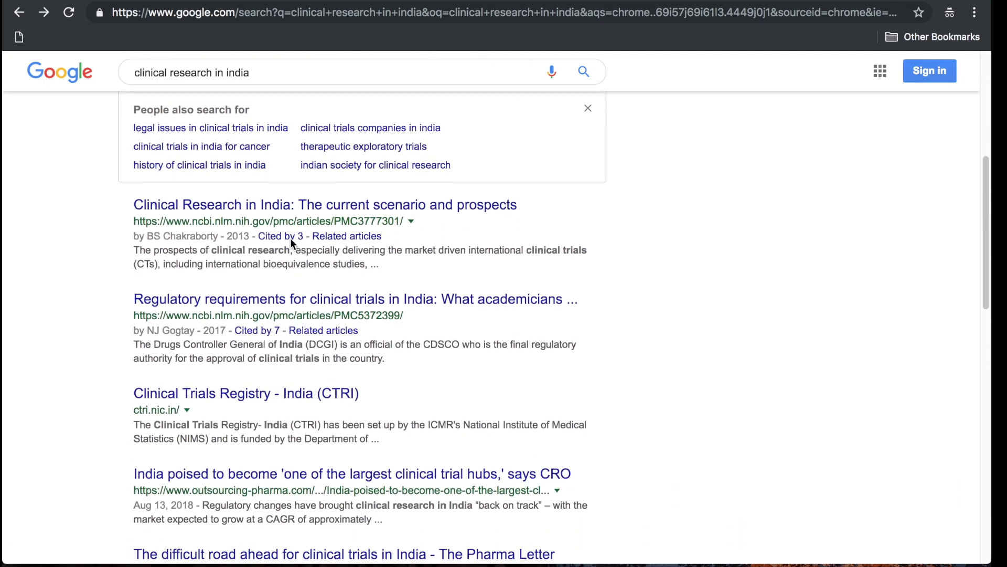
{"action": "scroll", "scroll_direction": "down", "scroll_amount": 3}
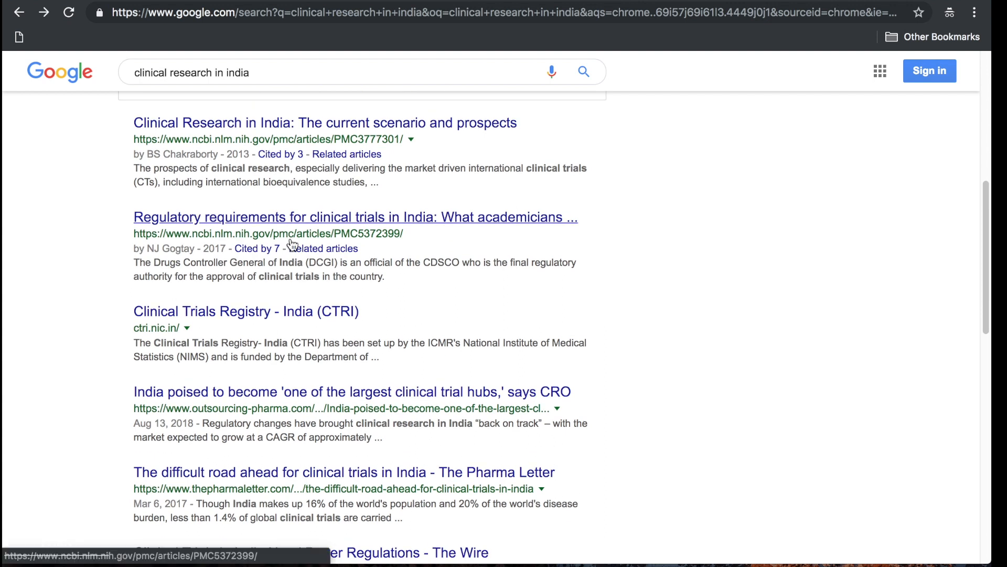
{"action": "mouse_move", "coordinate": [169, 419]}
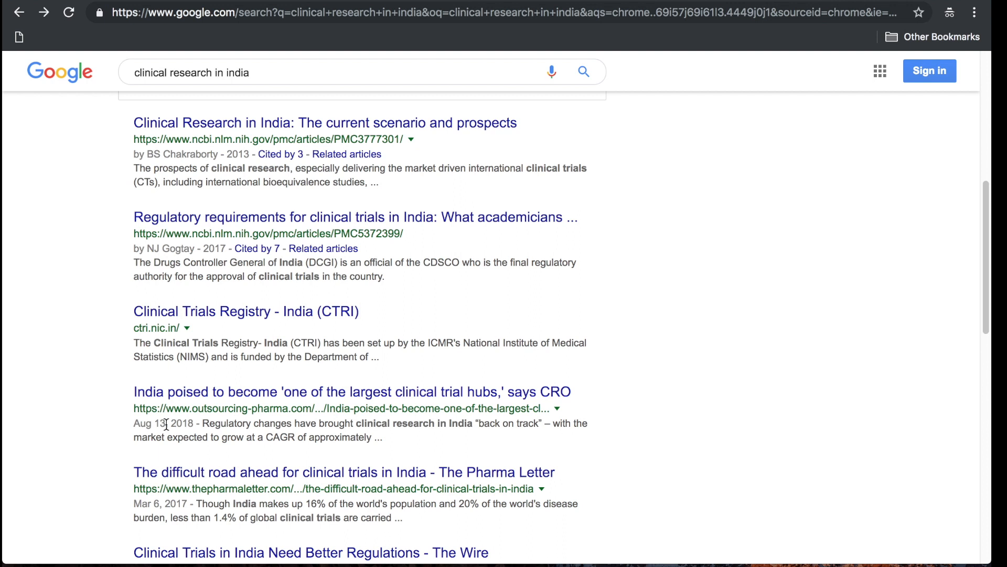
{"action": "mouse_move", "coordinate": [347, 411]}
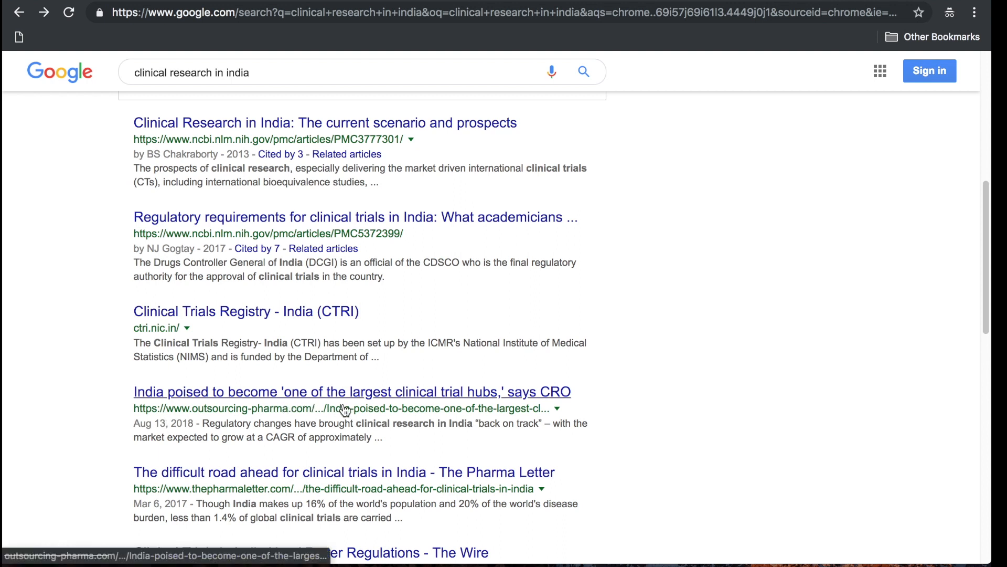
{"action": "mouse_move", "coordinate": [398, 401]}
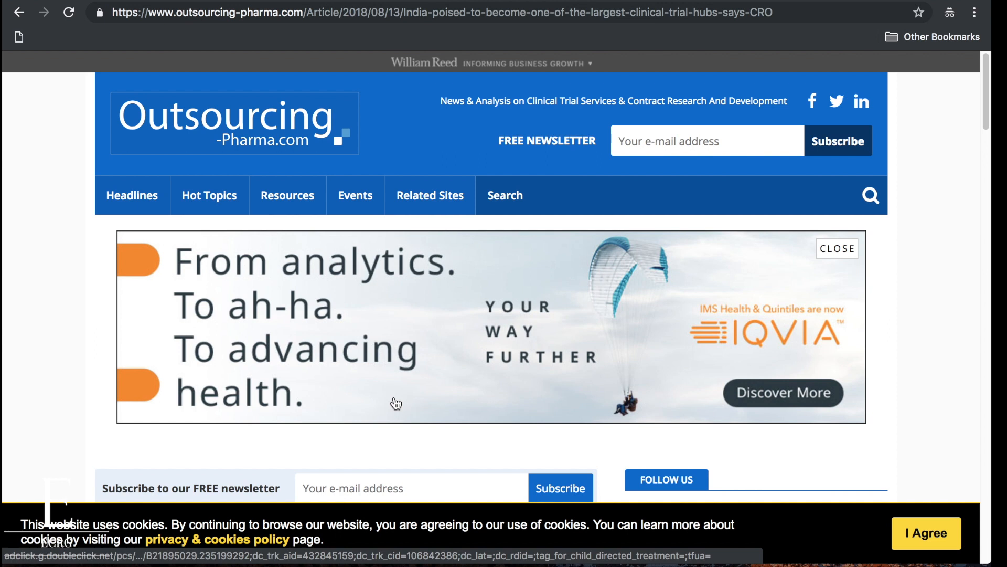
{"action": "scroll", "scroll_direction": "down", "scroll_amount": 3}
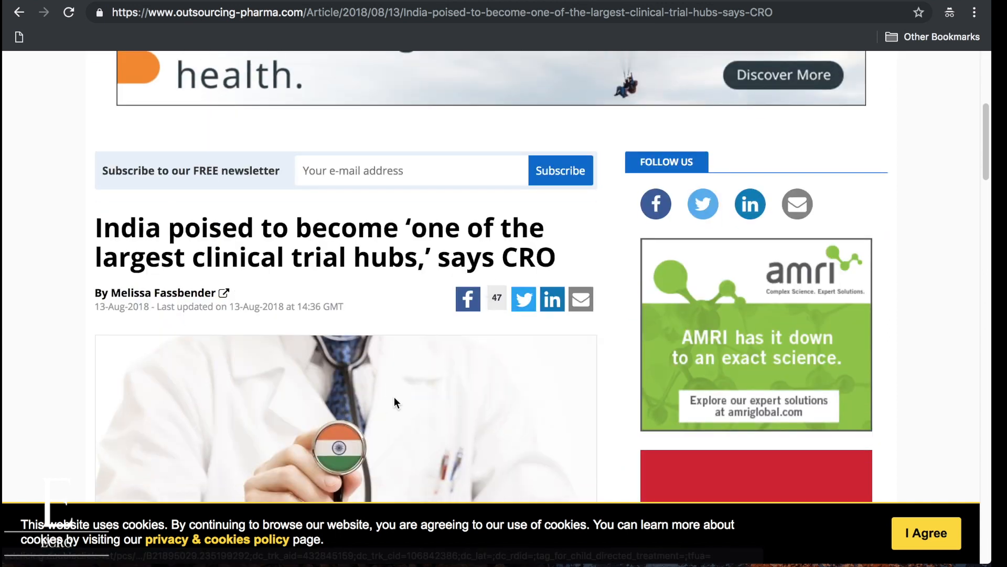
{"action": "scroll", "scroll_direction": "down", "scroll_amount": 3}
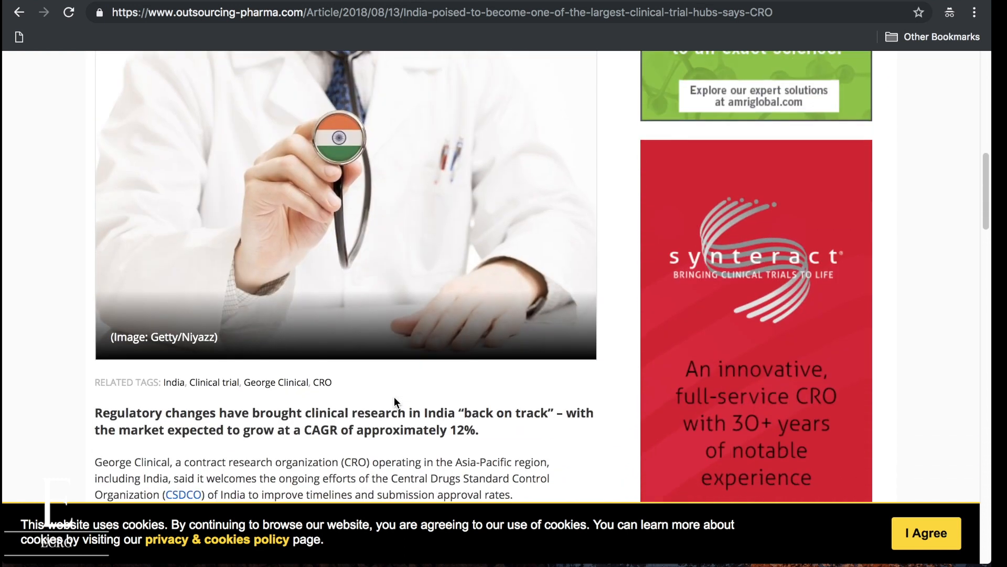
{"action": "scroll", "scroll_direction": "down", "scroll_amount": 3}
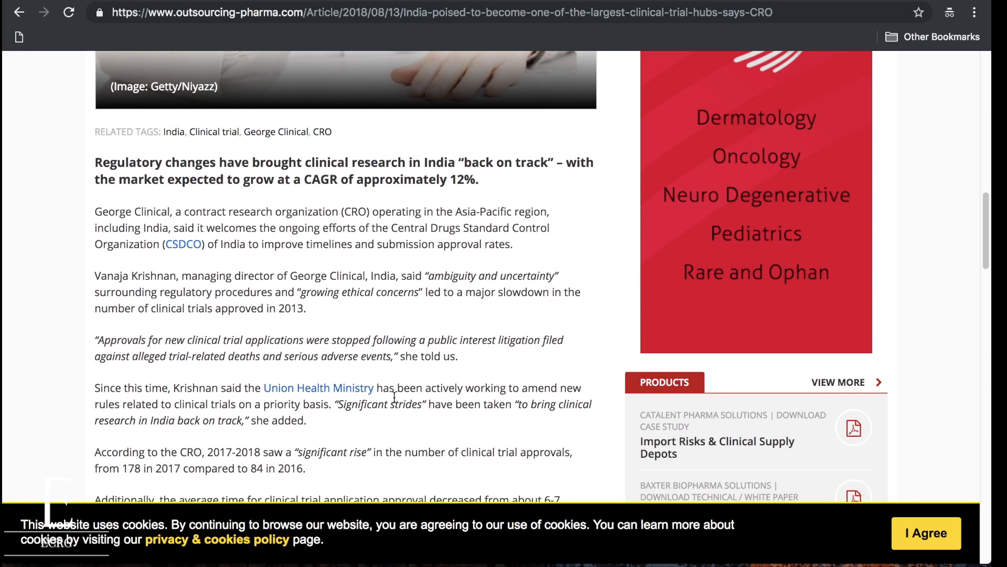
{"action": "scroll", "scroll_direction": "down", "scroll_amount": 3}
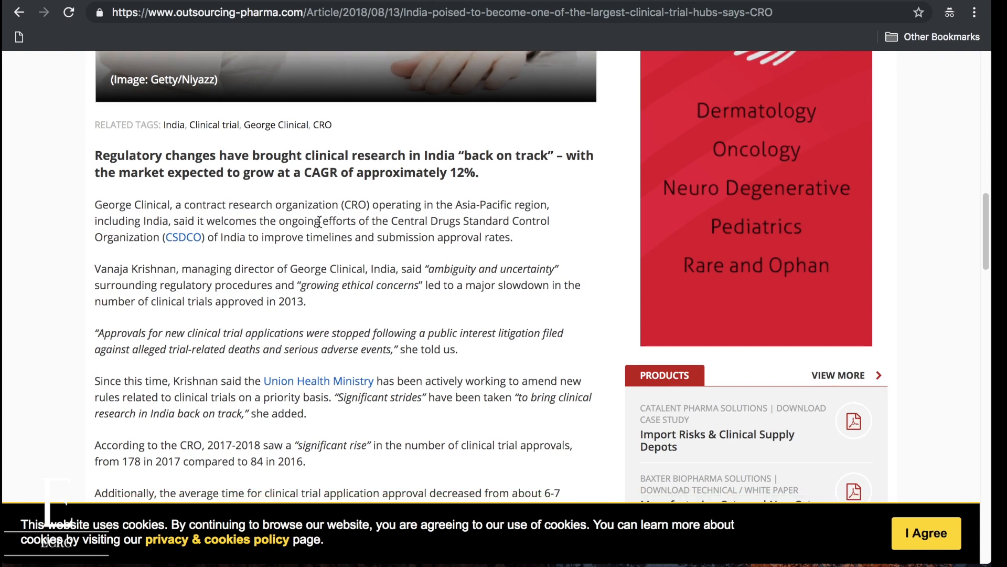
{"action": "scroll", "scroll_direction": "down", "scroll_amount": 3}
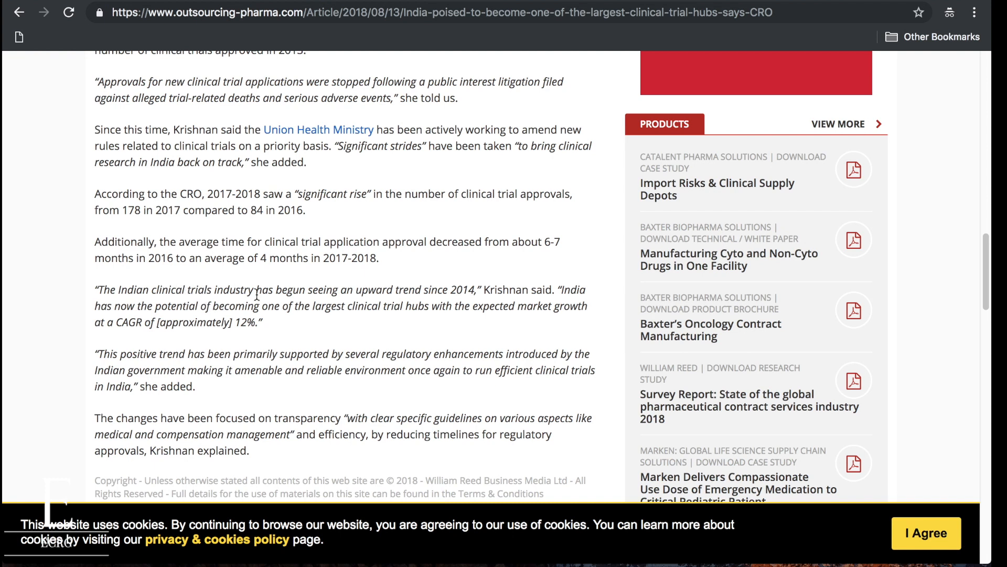
{"action": "mouse_move", "coordinate": [416, 296]}
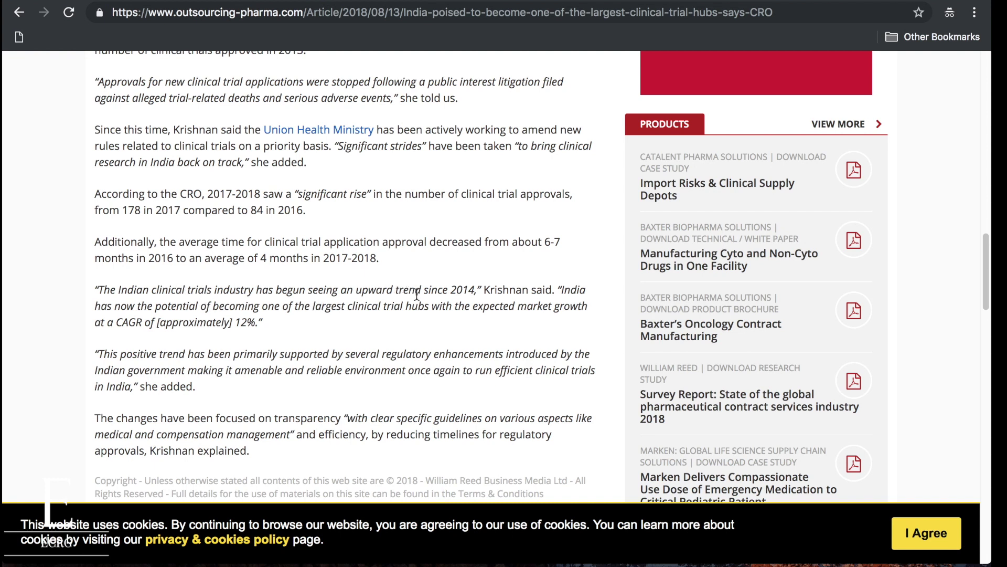
{"action": "mouse_move", "coordinate": [195, 309]}
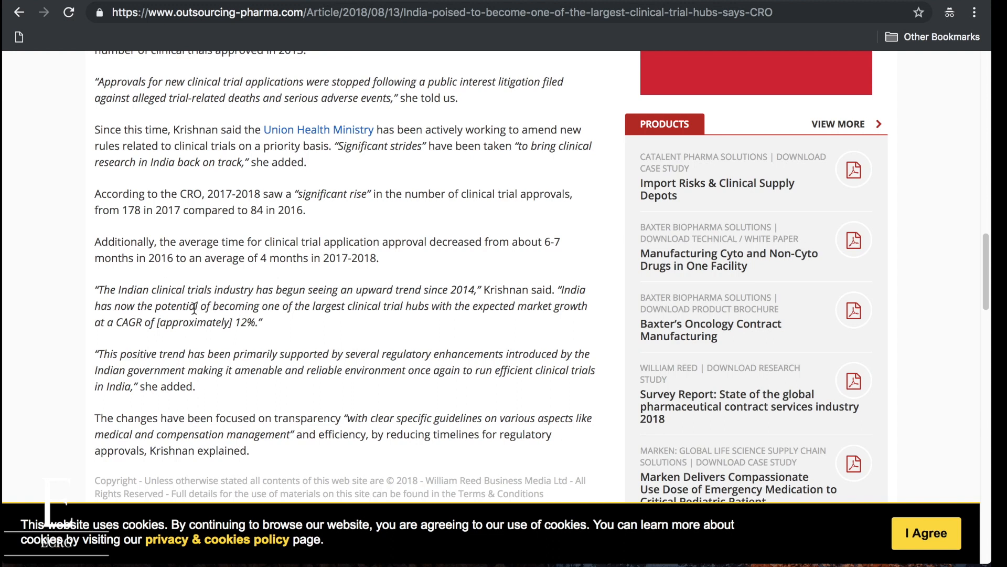
{"action": "mouse_move", "coordinate": [291, 304]}
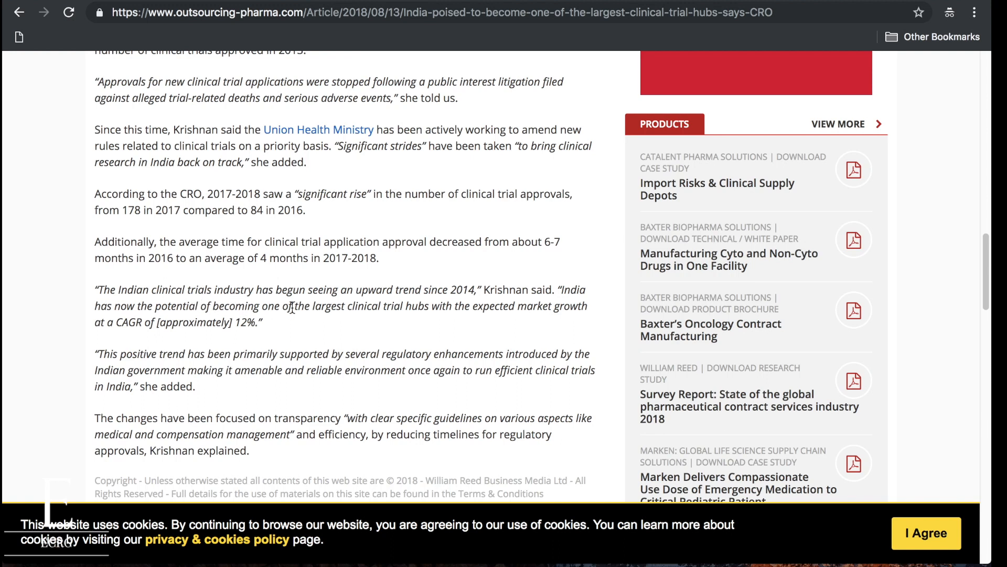
{"action": "mouse_move", "coordinate": [417, 308]}
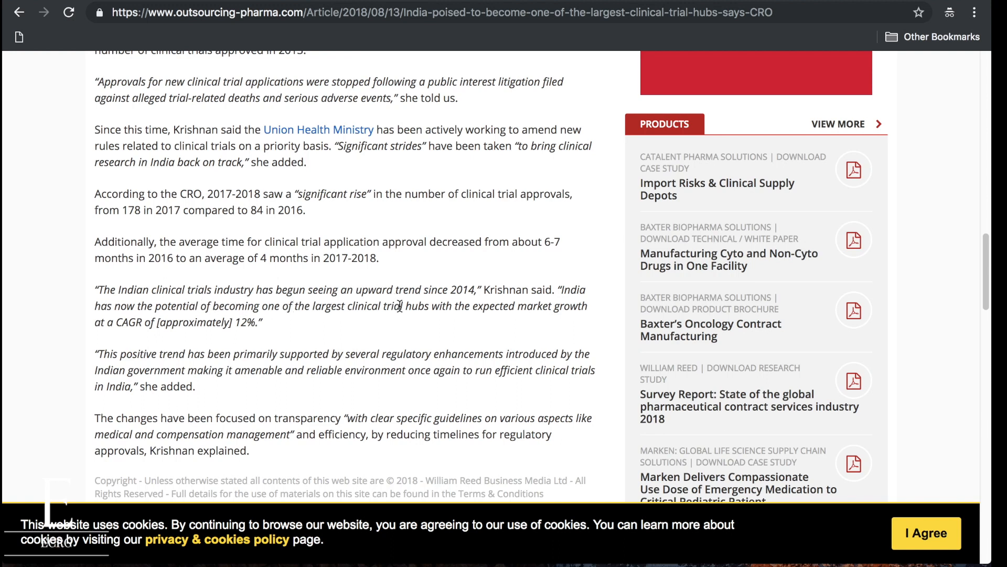
{"action": "mouse_move", "coordinate": [277, 333]}
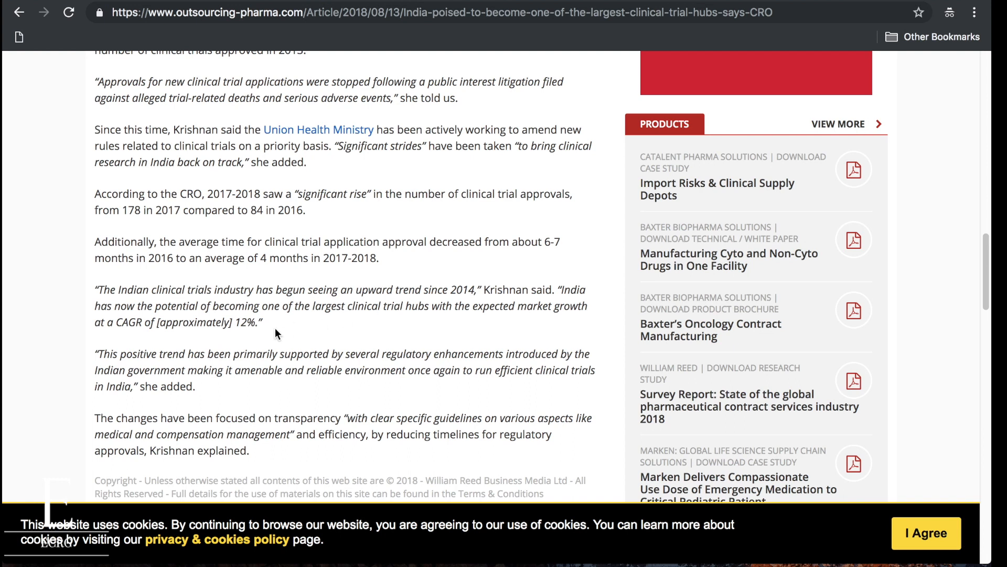
{"action": "scroll", "scroll_direction": "down", "scroll_amount": 3}
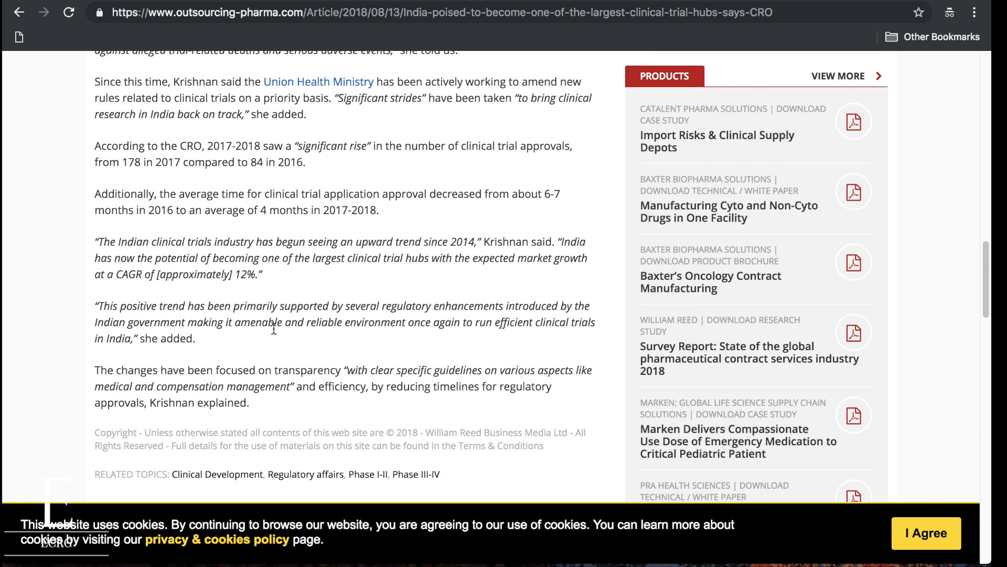
{"action": "mouse_move", "coordinate": [179, 311]}
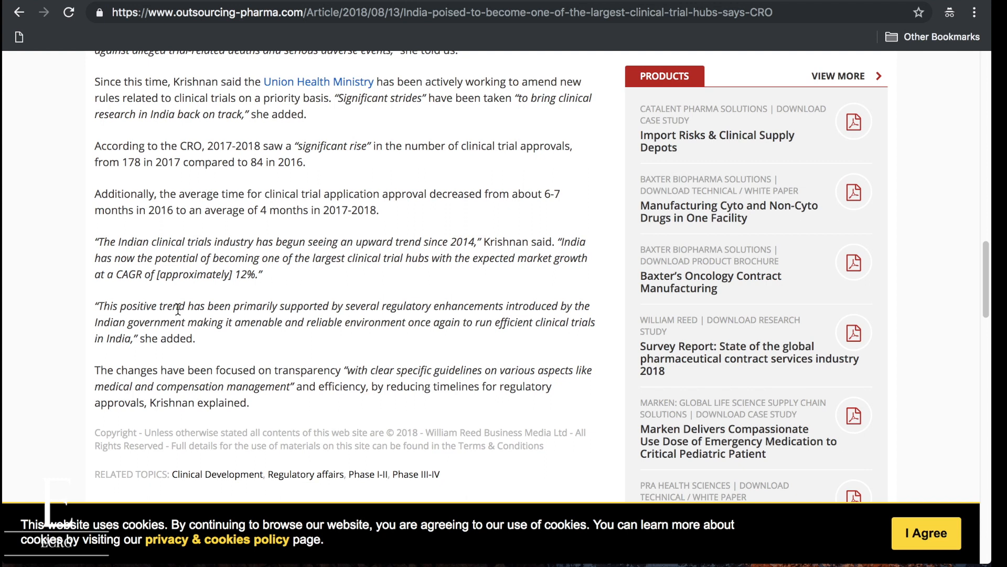
{"action": "mouse_move", "coordinate": [202, 317]}
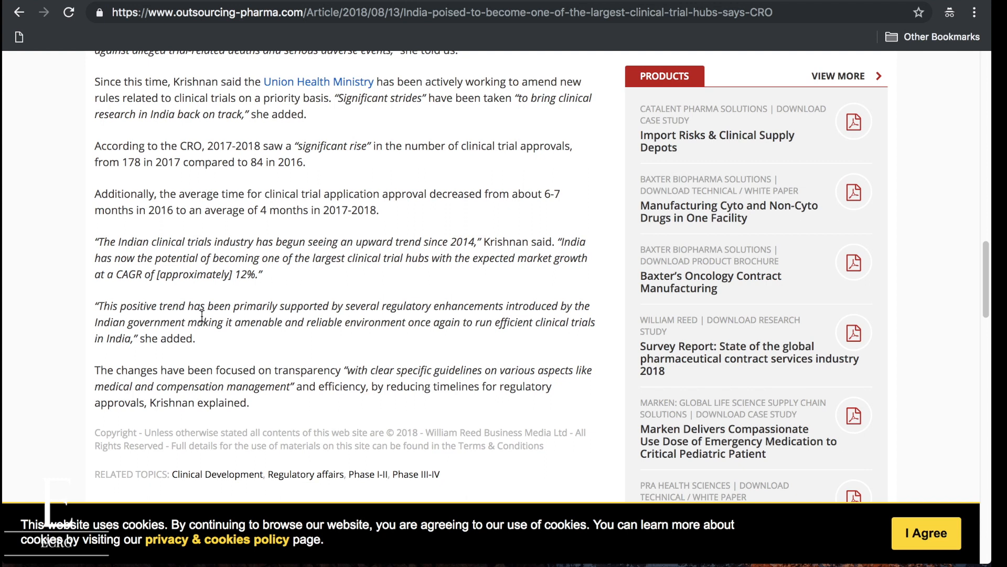
{"action": "mouse_move", "coordinate": [426, 314]}
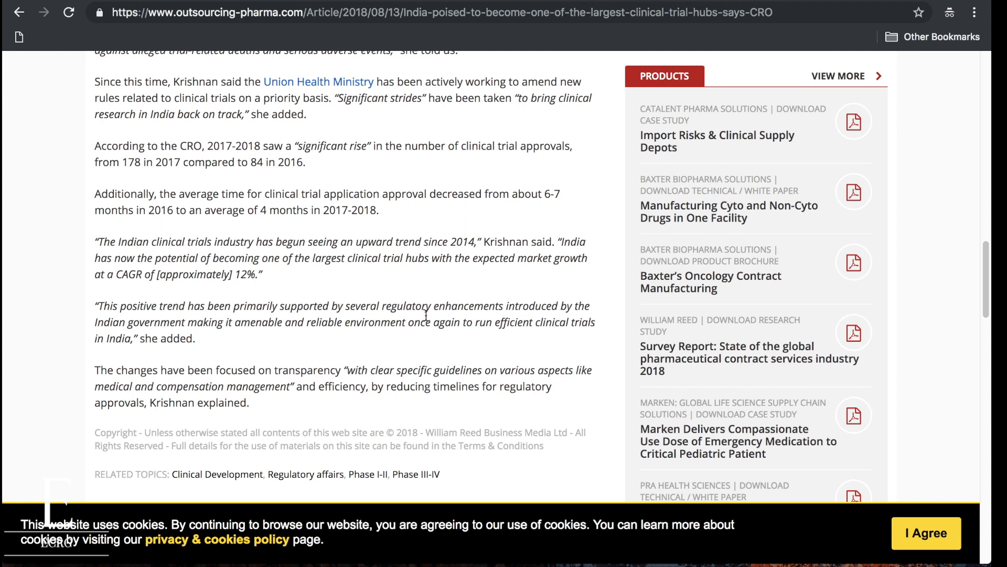
{"action": "mouse_move", "coordinate": [424, 323]}
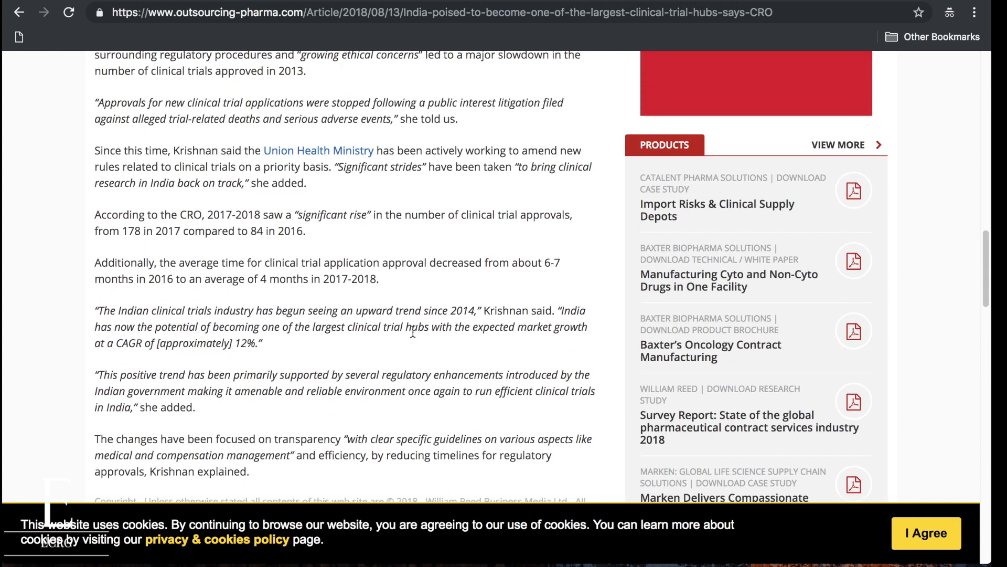
{"action": "scroll", "scroll_direction": "up", "scroll_amount": 3}
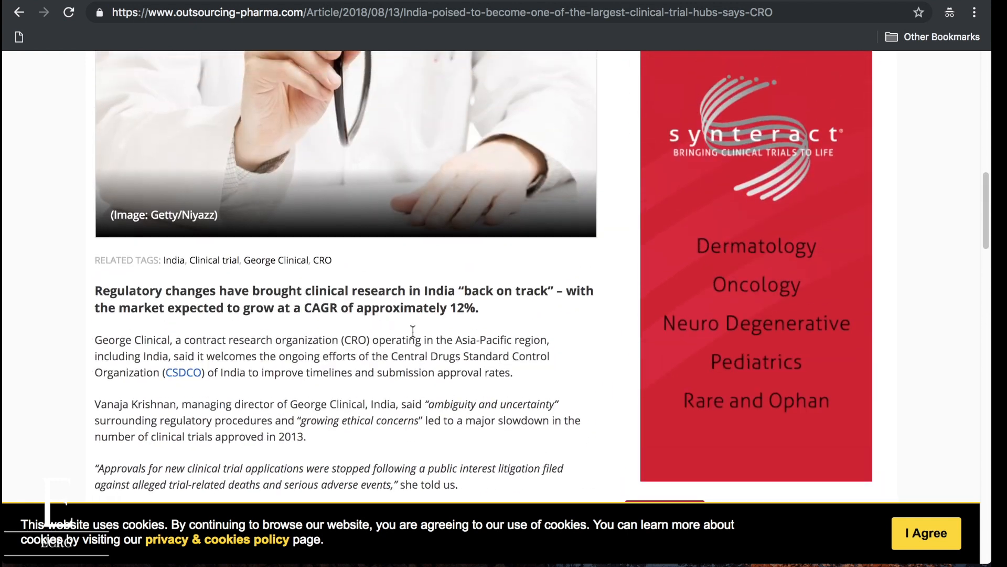
Return to the Google results and scroll down toward the IQVIA sponsored link.
{"action": "left_click", "coordinate": [19, 14]}
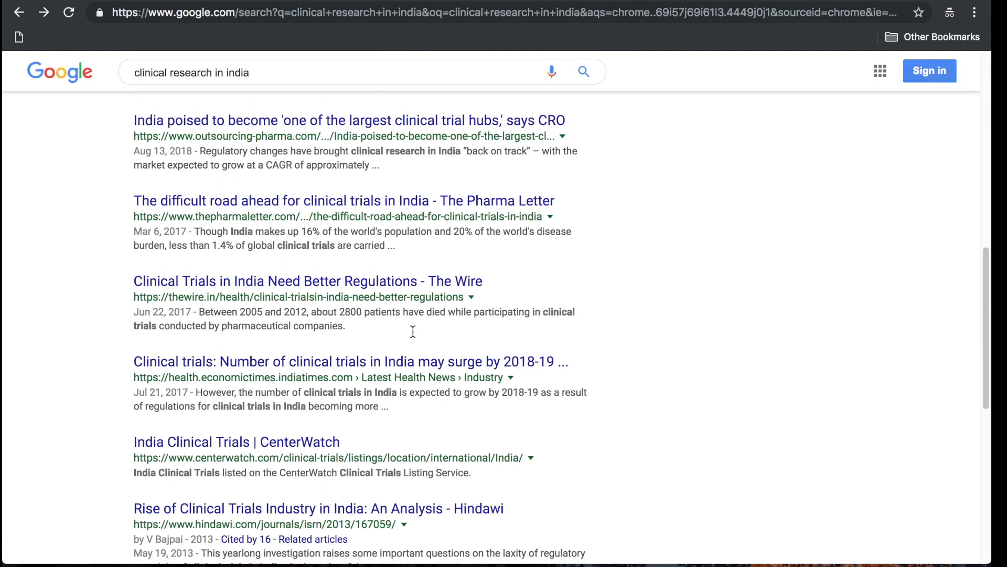
{"action": "scroll", "scroll_direction": "down", "scroll_amount": 3}
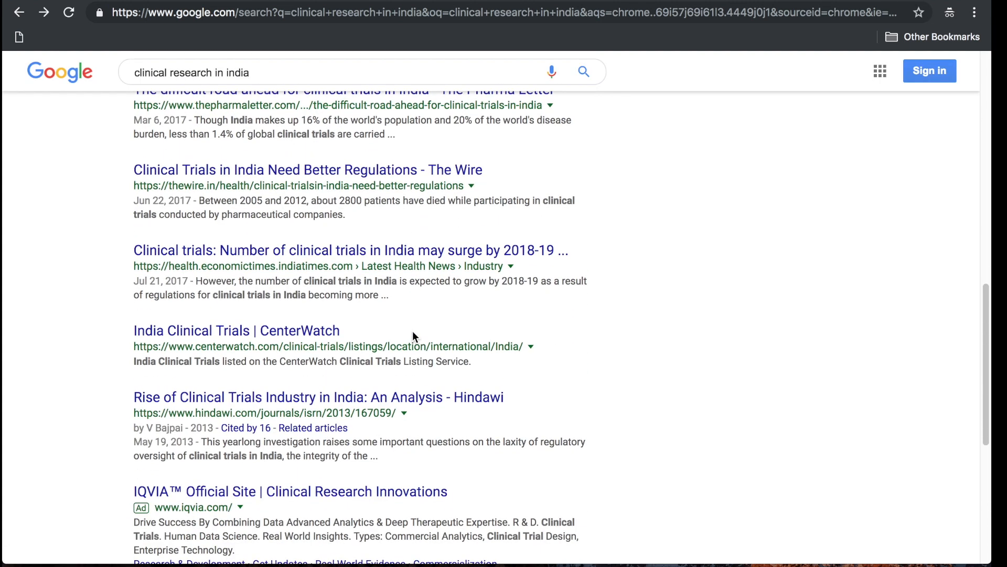
{"action": "scroll", "scroll_direction": "down", "scroll_amount": 3}
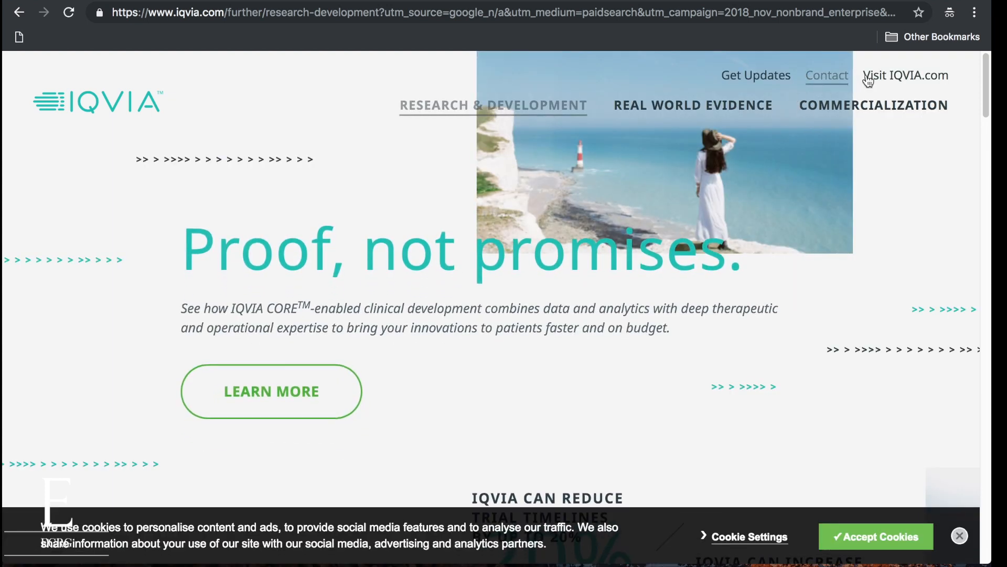
From the IQVIA home page region selector, choose Asia Pacific and then the India site.
{"action": "left_click", "coordinate": [907, 76]}
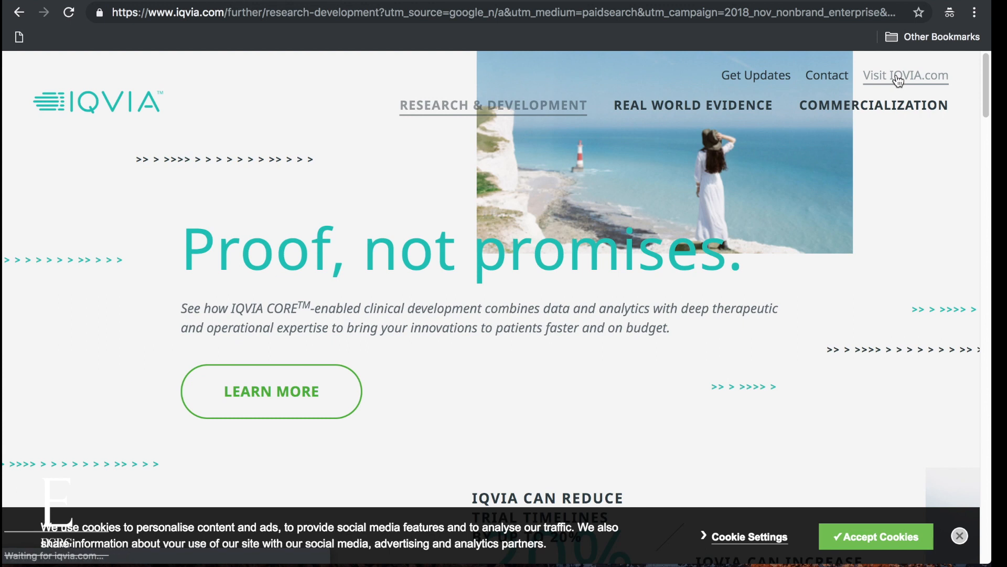
{"action": "left_click", "coordinate": [905, 76]}
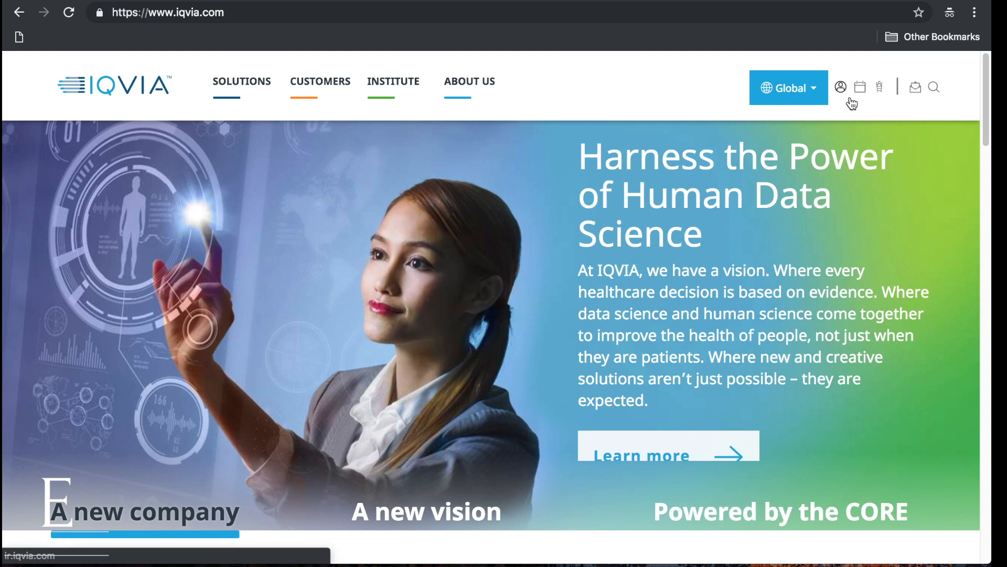
{"action": "mouse_move", "coordinate": [924, 119]}
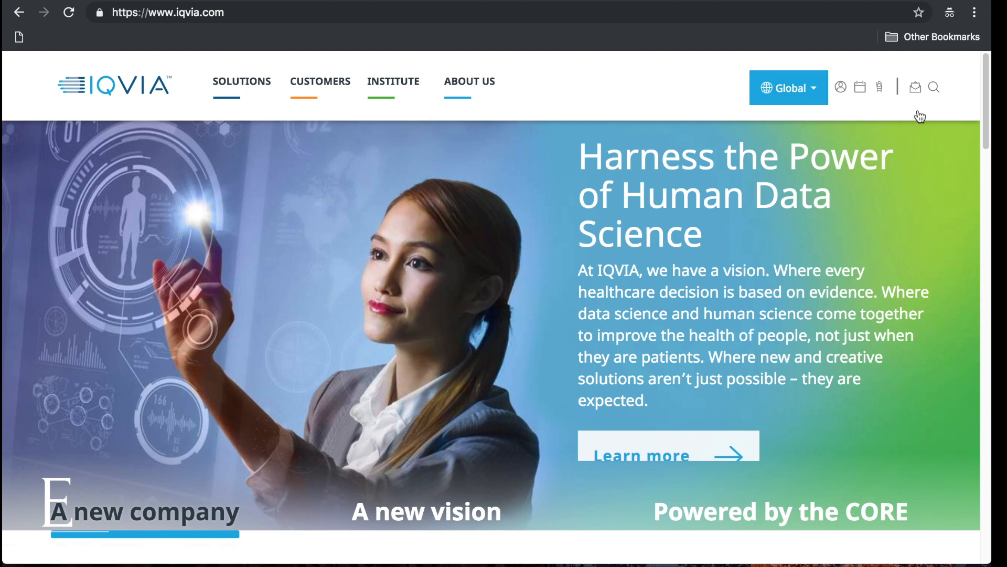
{"action": "left_click", "coordinate": [789, 88]}
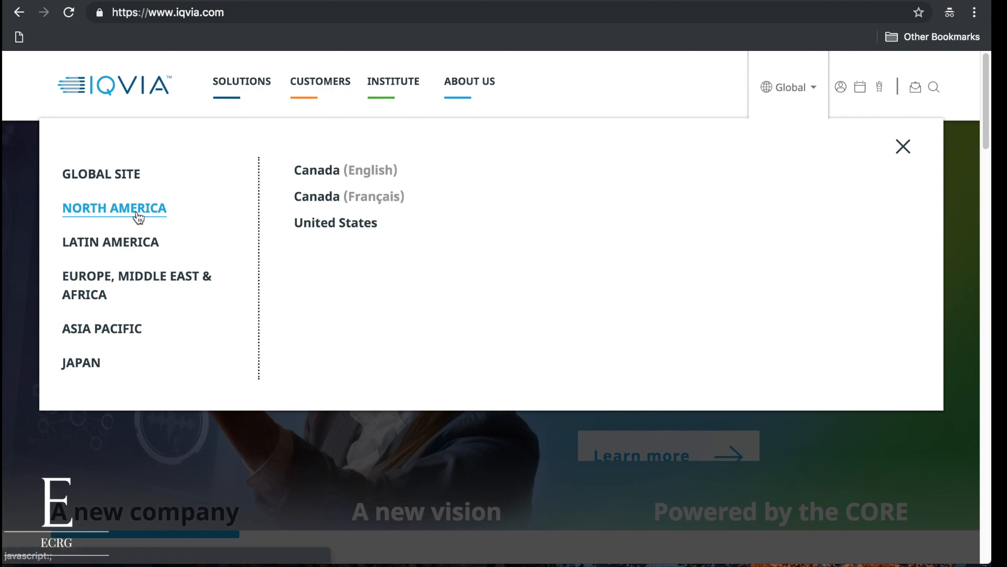
{"action": "mouse_move", "coordinate": [117, 256]}
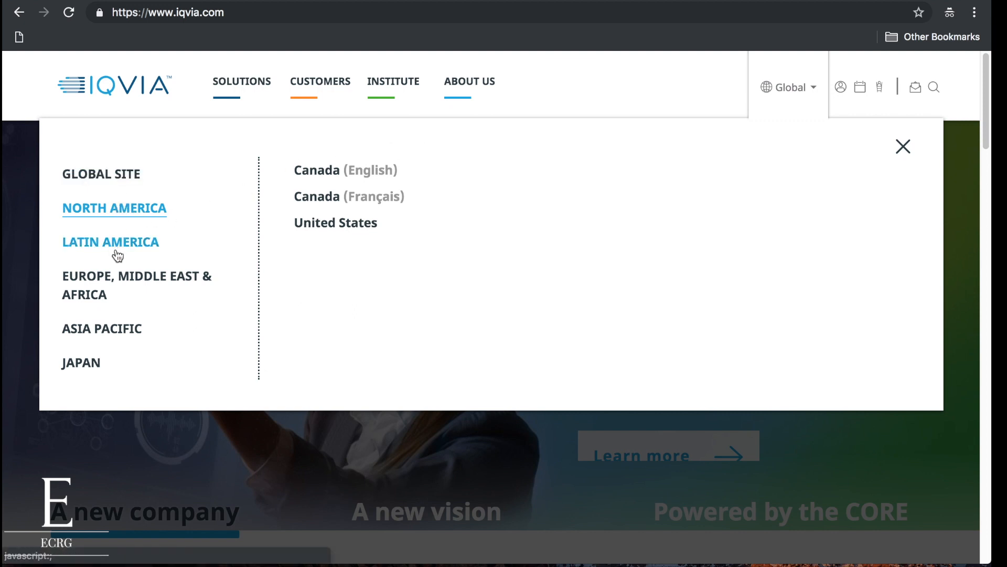
{"action": "mouse_move", "coordinate": [103, 331]}
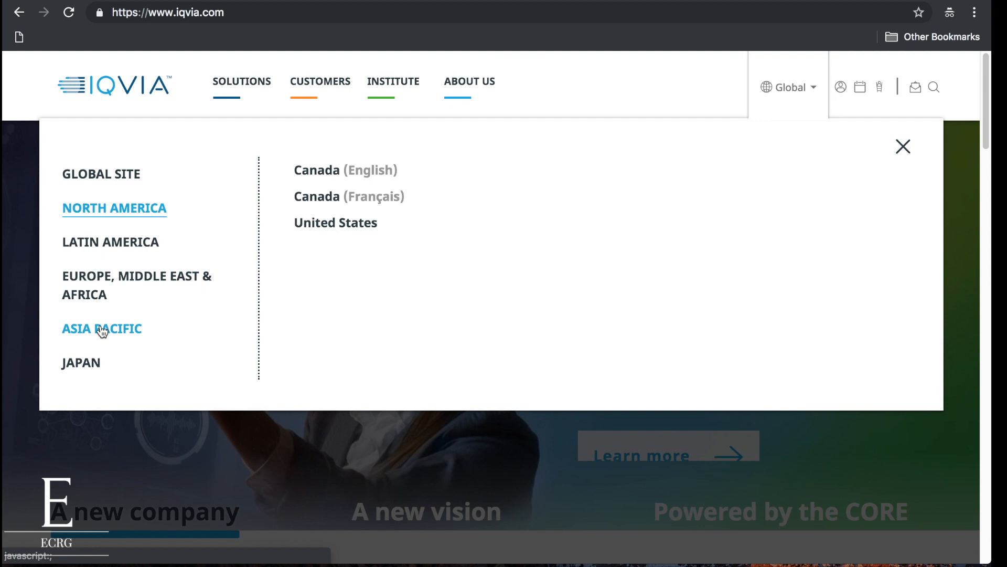
{"action": "left_click", "coordinate": [102, 329]}
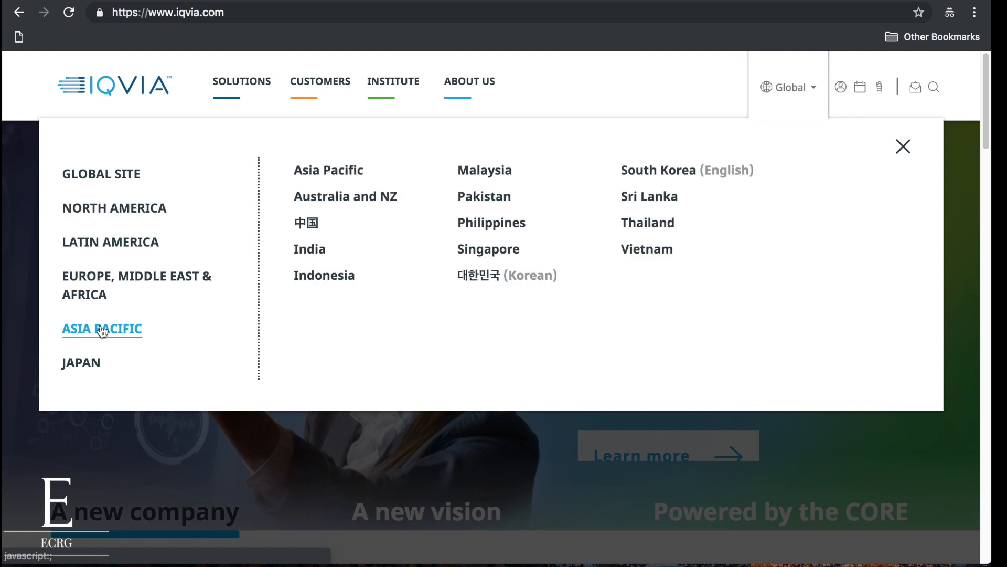
{"action": "left_click", "coordinate": [310, 247]}
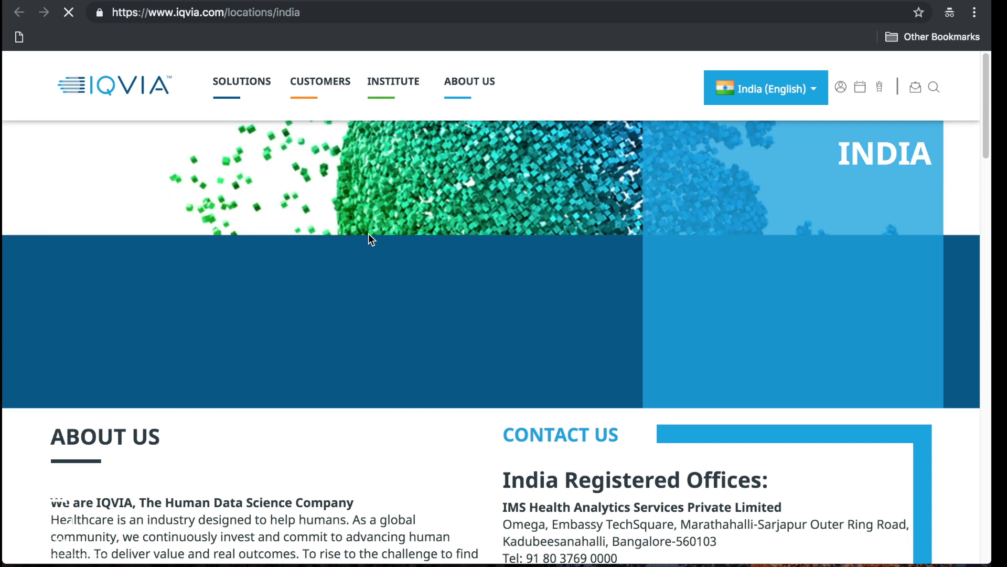
{"action": "scroll", "scroll_direction": "down", "scroll_amount": 3}
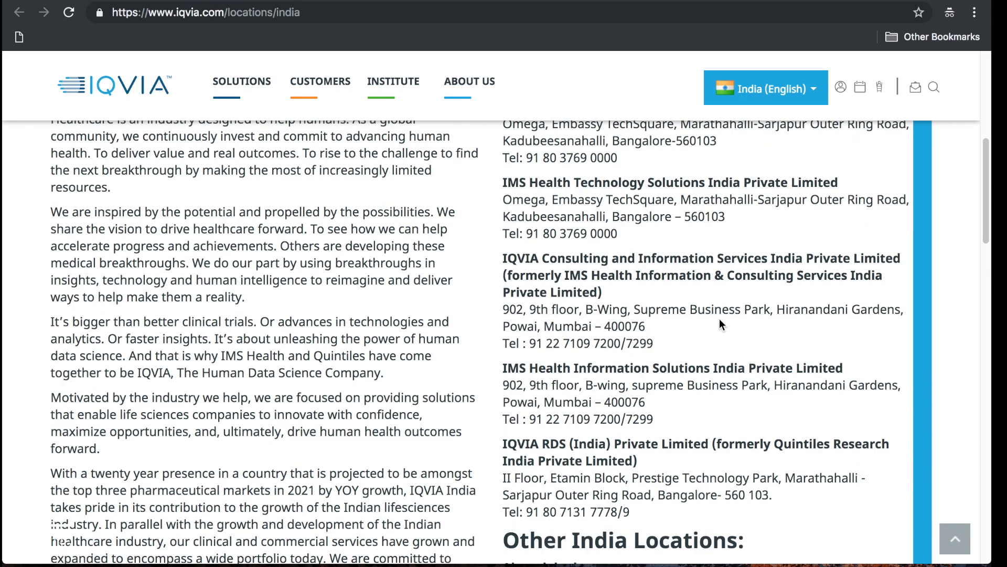
{"action": "scroll", "scroll_direction": "up", "scroll_amount": 3}
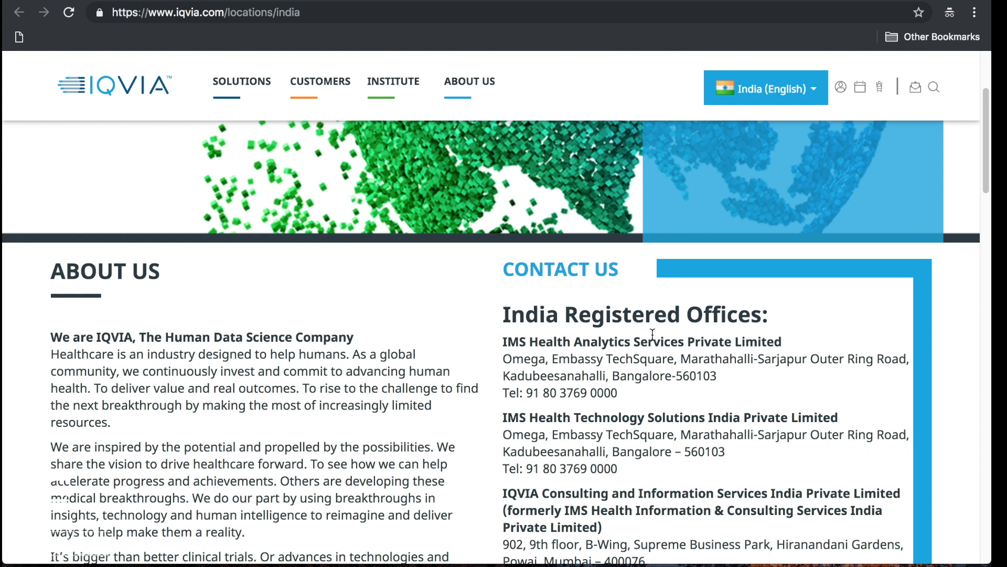
{"action": "scroll", "scroll_direction": "down", "scroll_amount": 3}
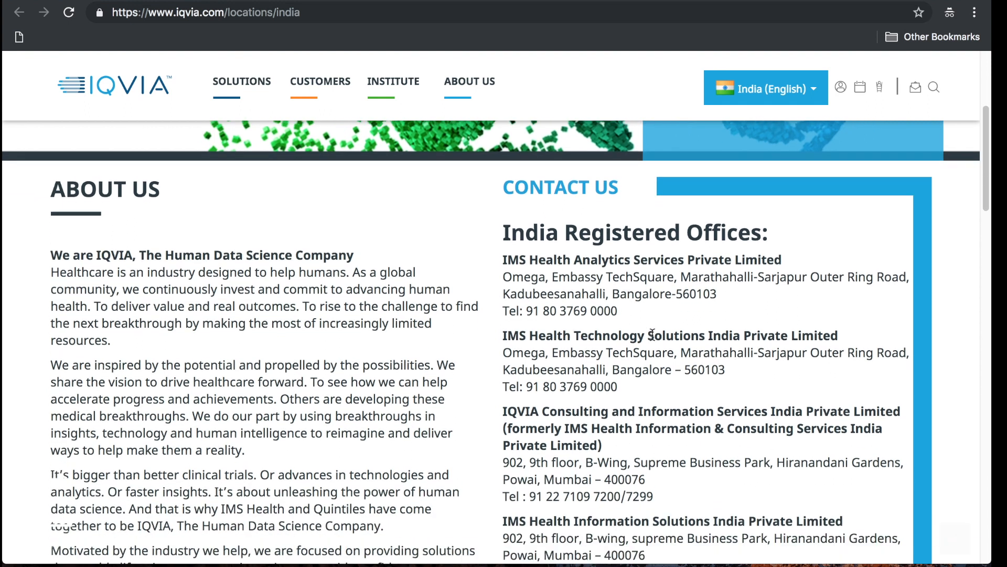
{"action": "scroll", "scroll_direction": "down", "scroll_amount": 3}
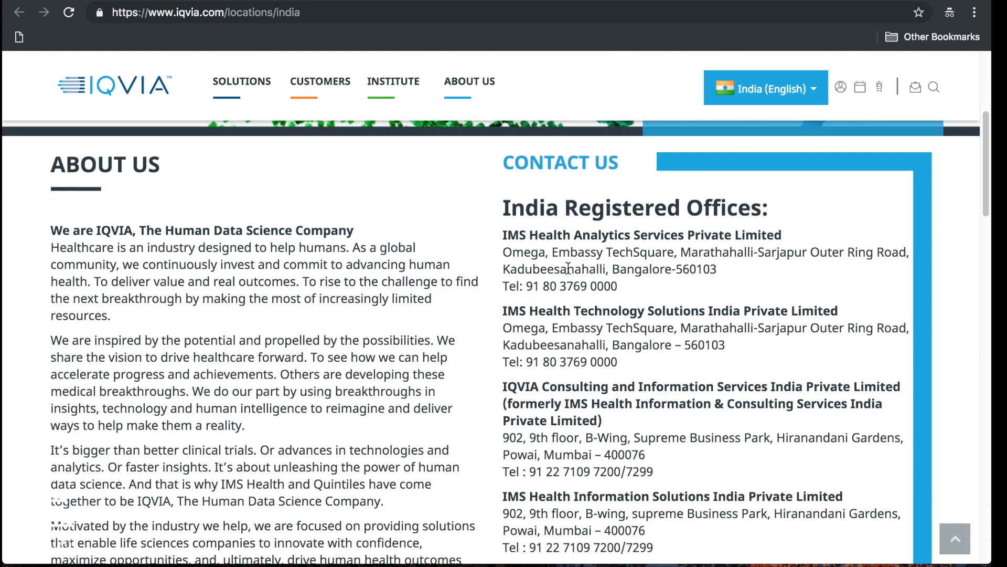
{"action": "scroll", "scroll_direction": "down", "scroll_amount": 3}
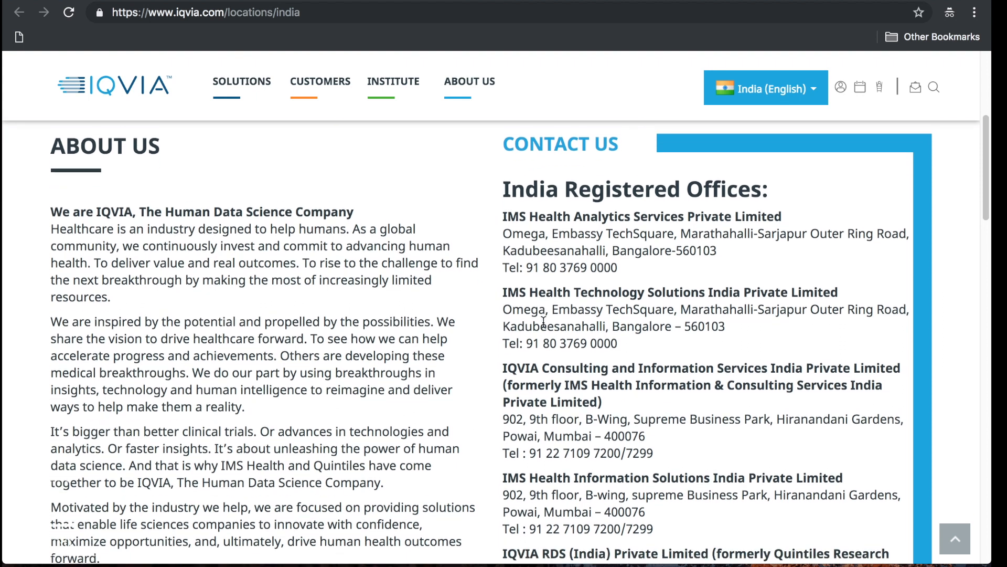
{"action": "scroll", "scroll_direction": "down", "scroll_amount": 3}
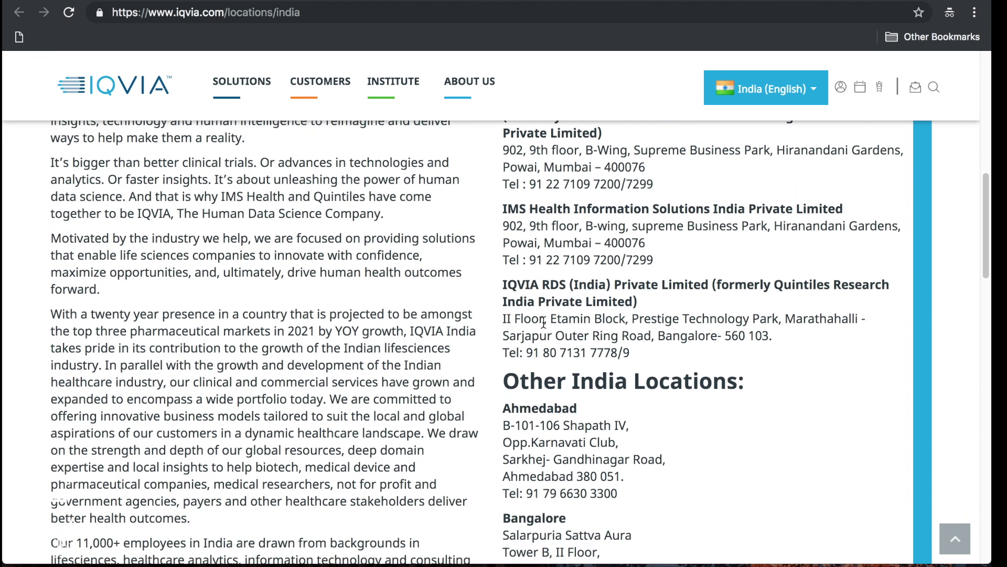
{"action": "scroll", "scroll_direction": "down", "scroll_amount": 3}
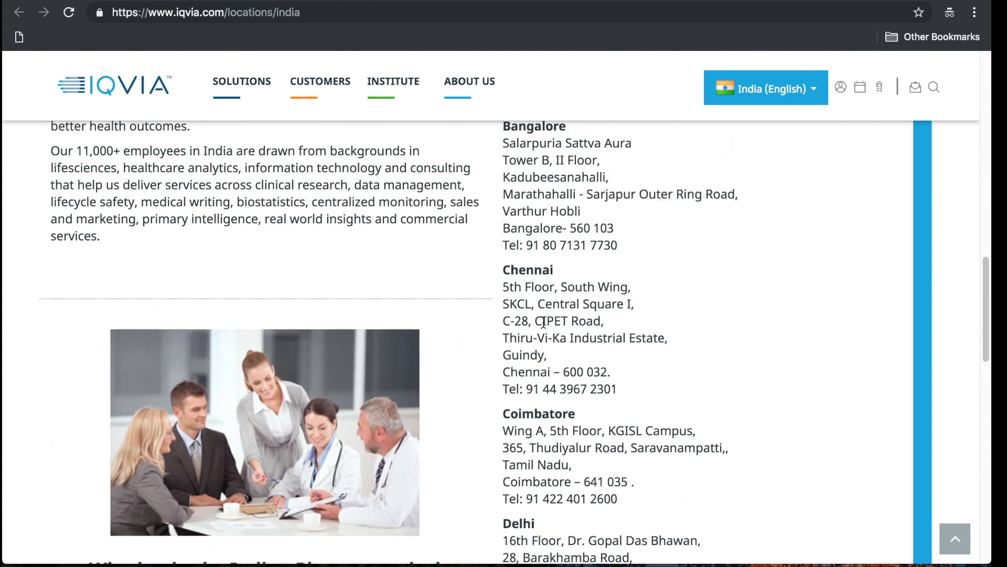
{"action": "scroll", "scroll_direction": "down", "scroll_amount": 3}
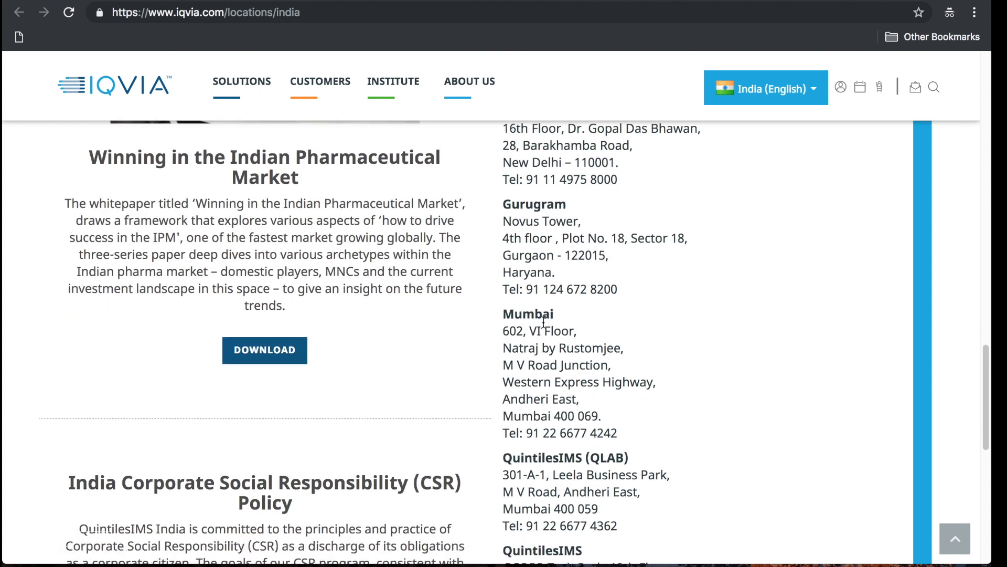
{"action": "scroll", "scroll_direction": "down", "scroll_amount": 3}
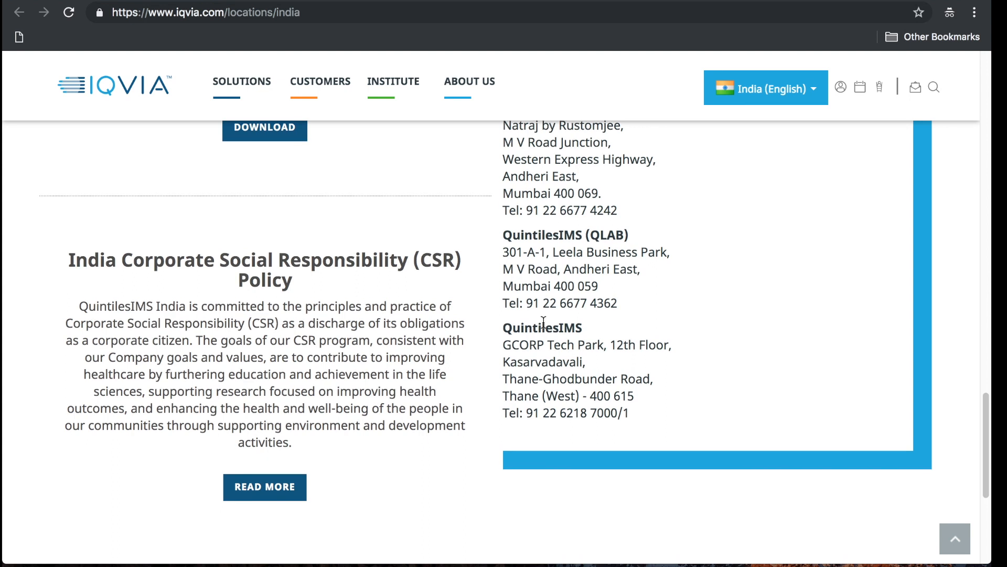
{"action": "scroll", "scroll_direction": "down", "scroll_amount": 3}
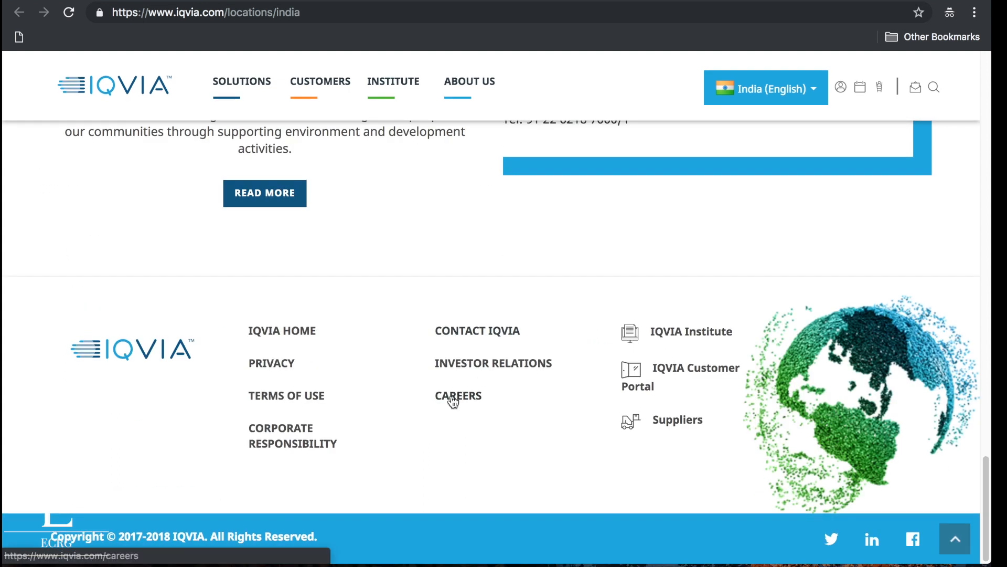
Go to IQVIA Careers from the footer, confirming the exit notice.
{"action": "left_click", "coordinate": [457, 395]}
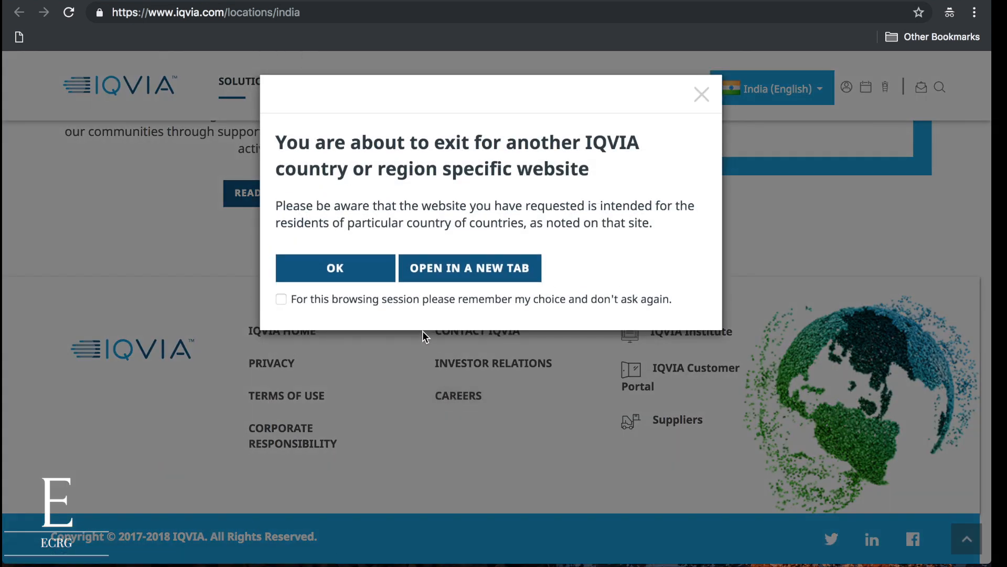
{"action": "left_click", "coordinate": [335, 268]}
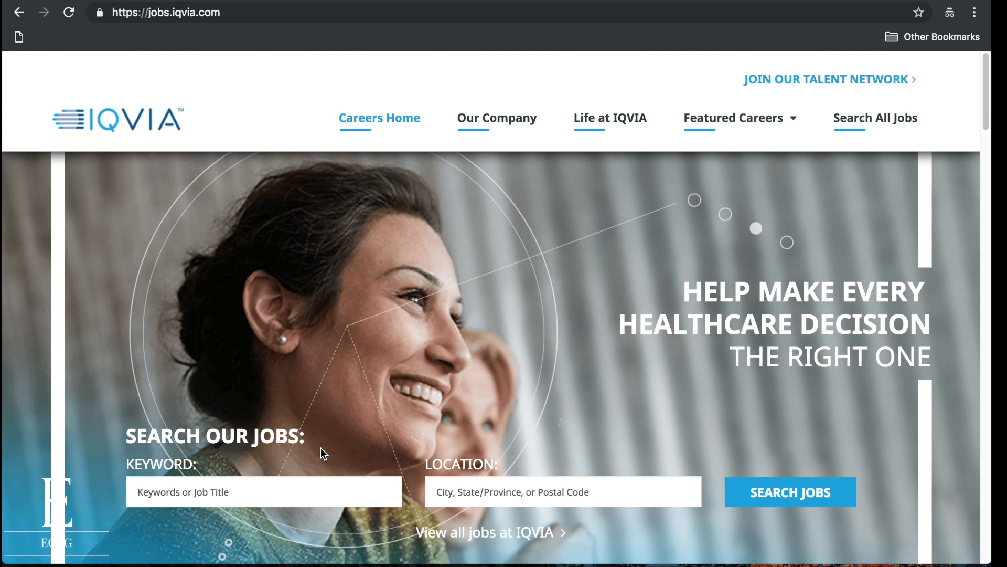
{"action": "scroll", "scroll_direction": "down", "scroll_amount": 3}
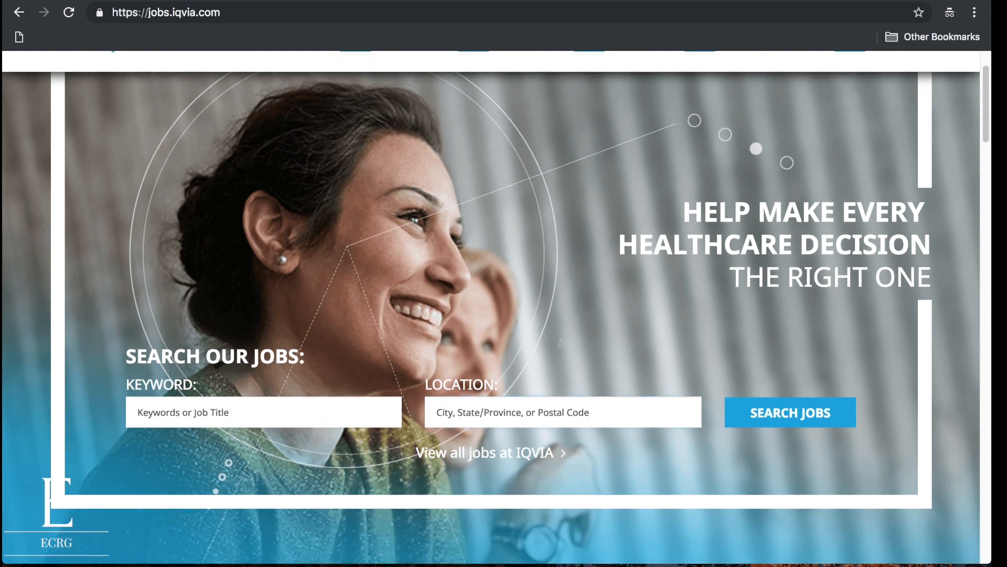
Set the job search location to India and run the search.
{"action": "type", "text": "ind"}
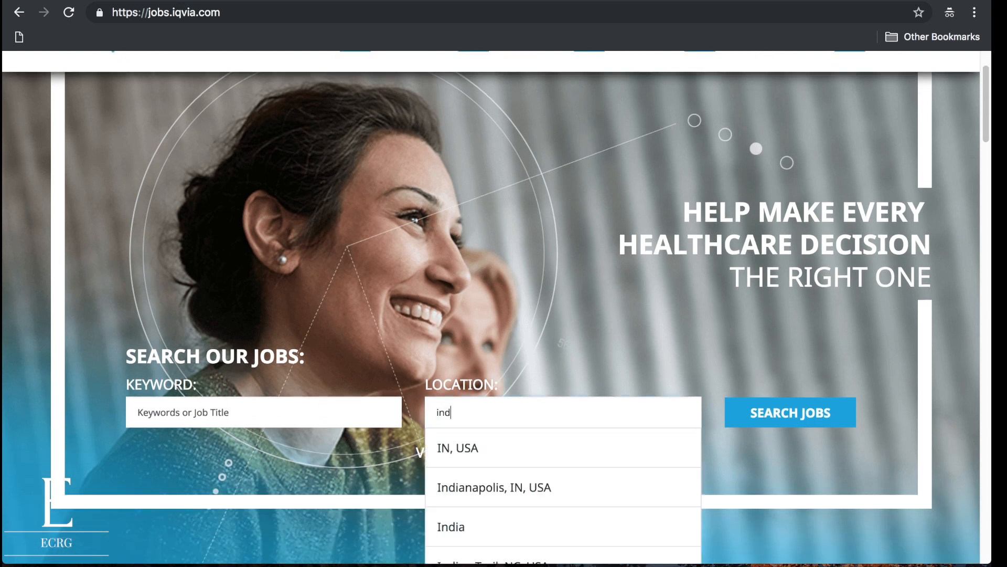
{"action": "left_click", "coordinate": [450, 526]}
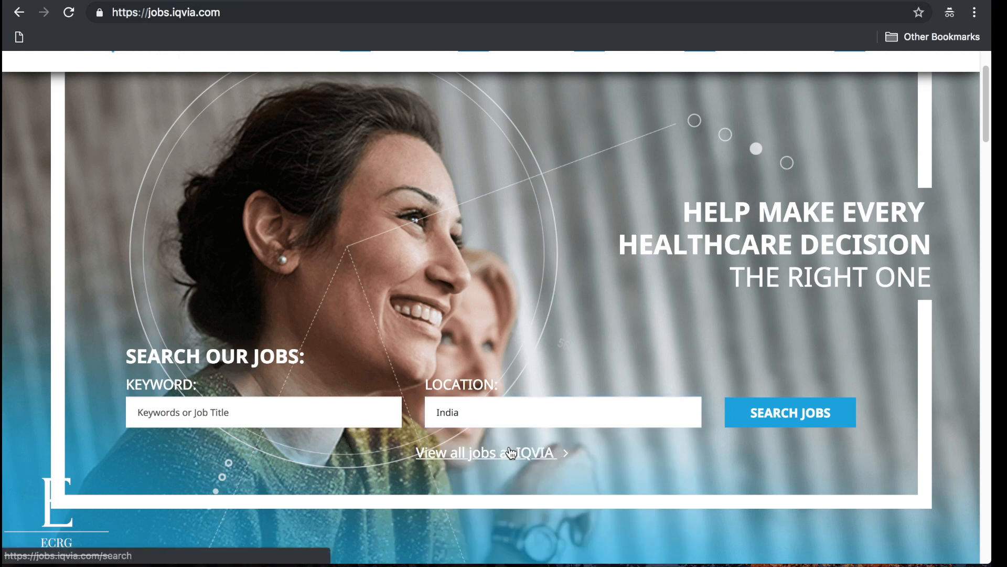
{"action": "left_click", "coordinate": [792, 412]}
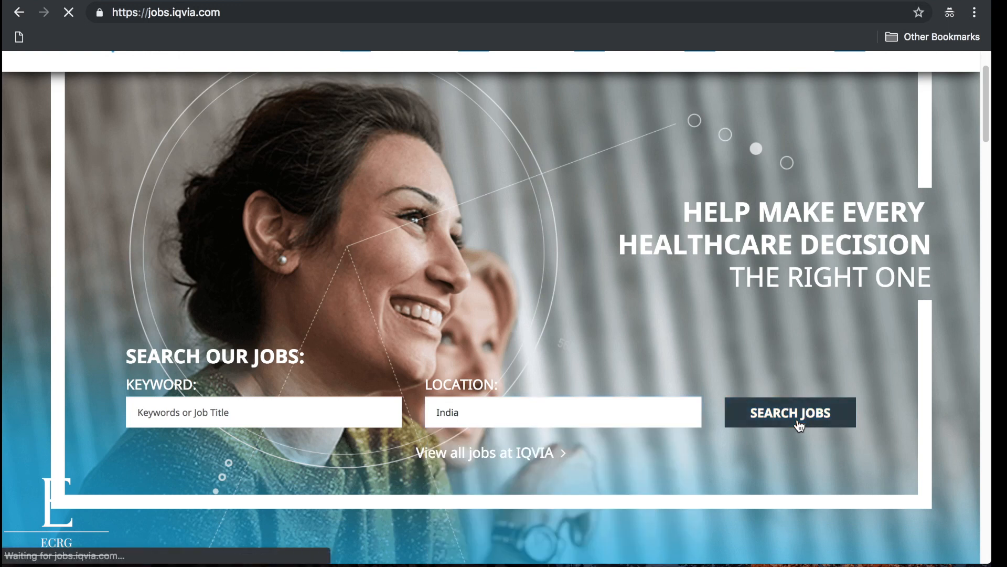
Load the 177 India job results and scroll through the job titles.
{"action": "left_click", "coordinate": [791, 412]}
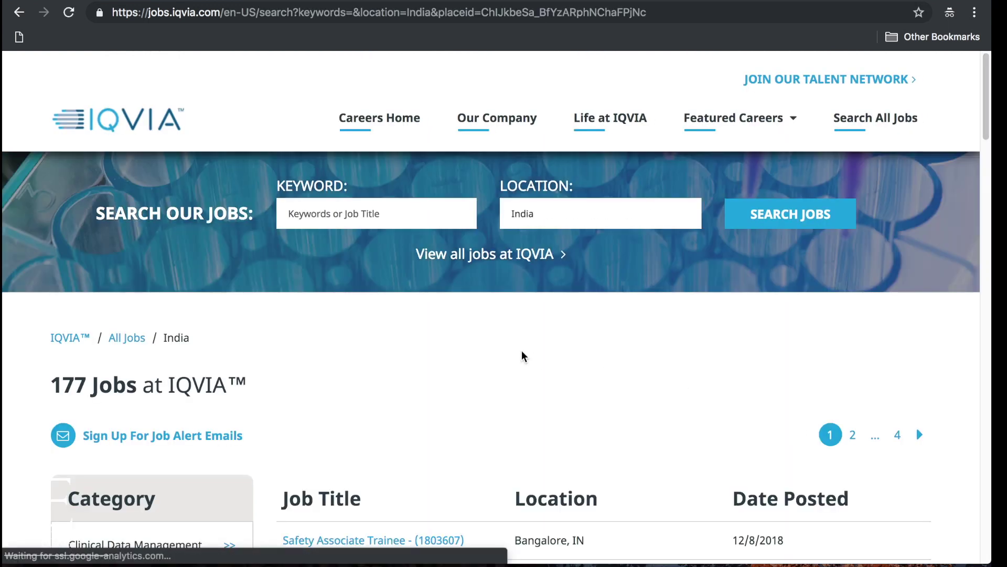
{"action": "scroll", "scroll_direction": "down", "scroll_amount": 3}
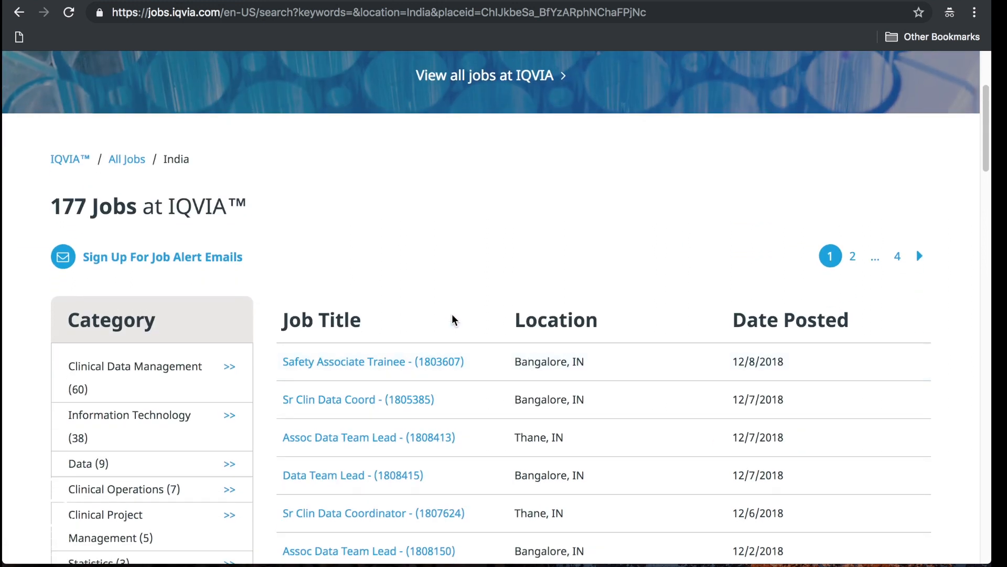
{"action": "mouse_move", "coordinate": [489, 359]}
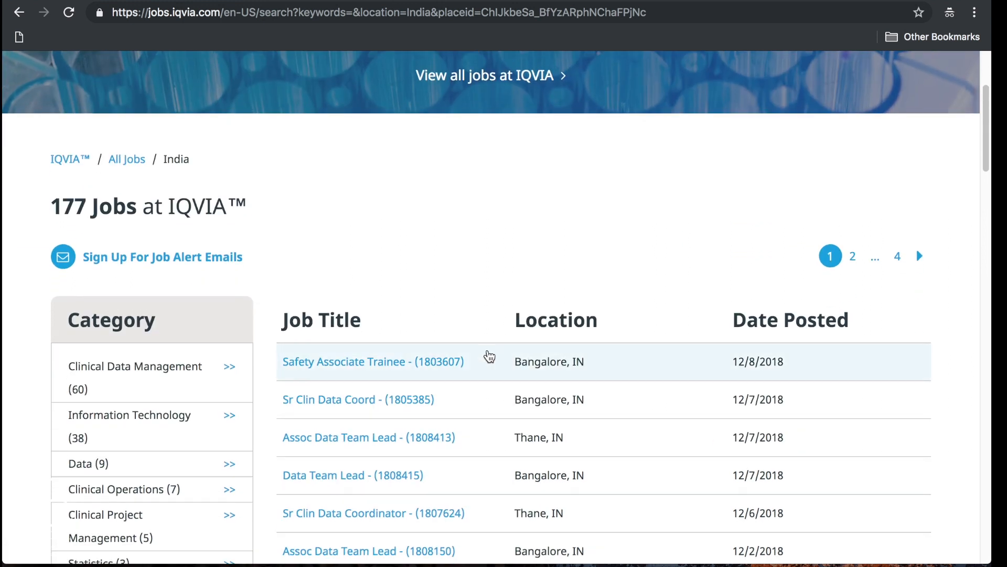
{"action": "scroll", "scroll_direction": "down", "scroll_amount": 3}
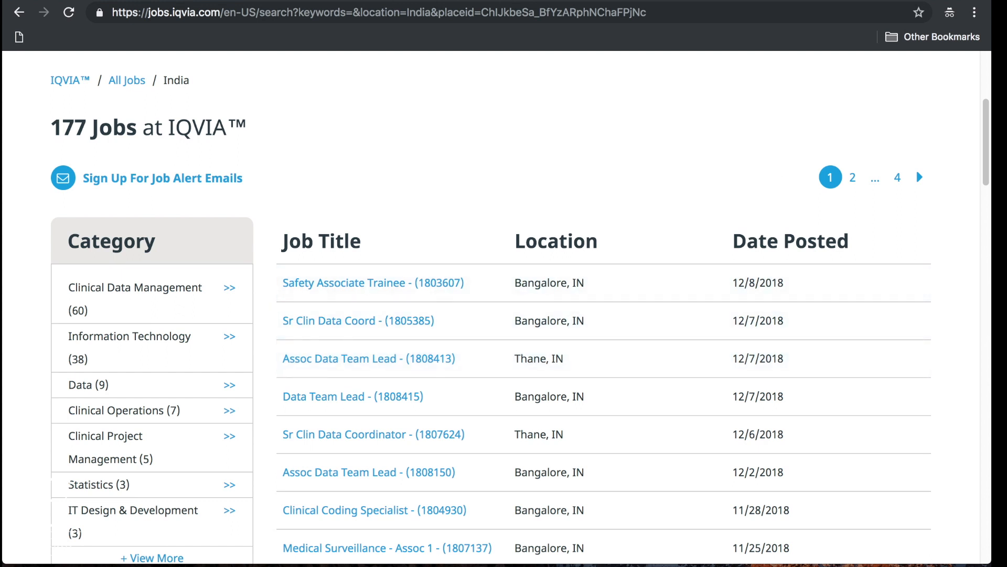
{"action": "mouse_move", "coordinate": [521, 290]}
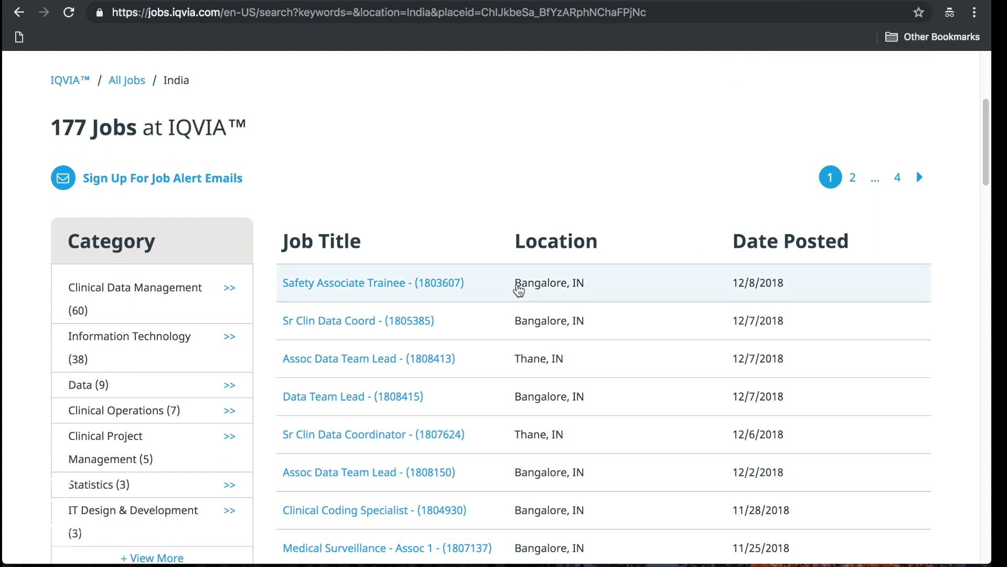
{"action": "mouse_move", "coordinate": [334, 292]}
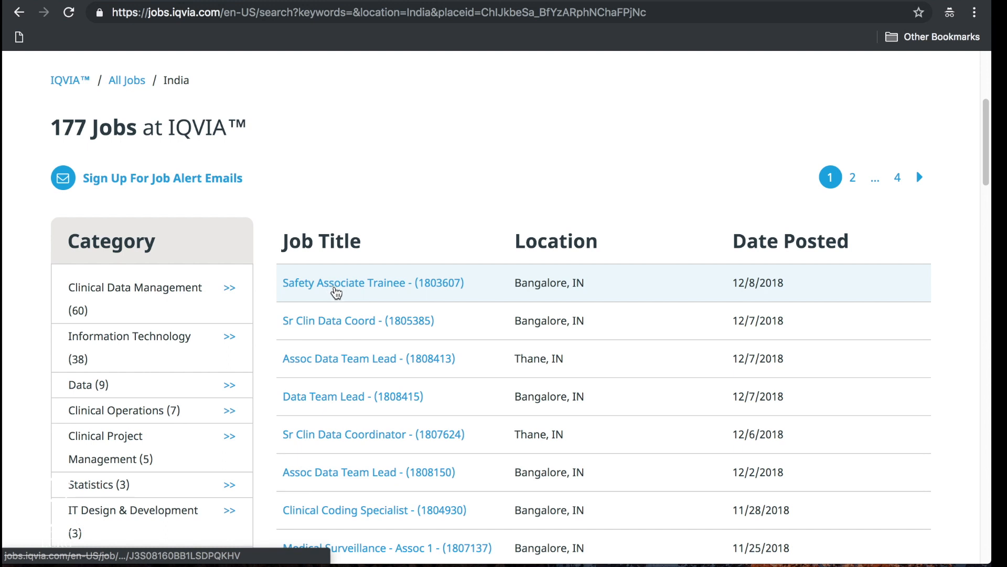
{"action": "mouse_move", "coordinate": [330, 328]}
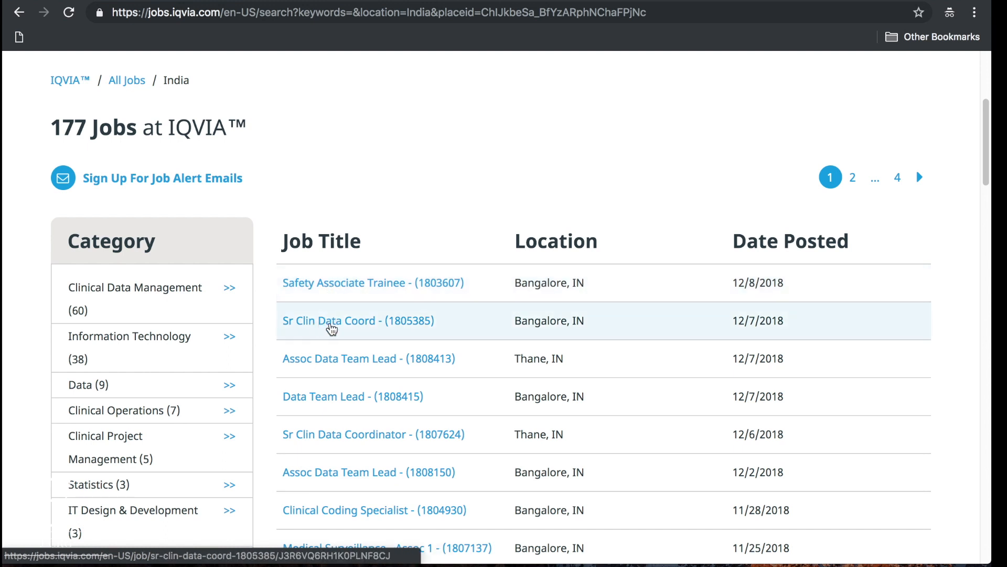
{"action": "mouse_move", "coordinate": [337, 355]}
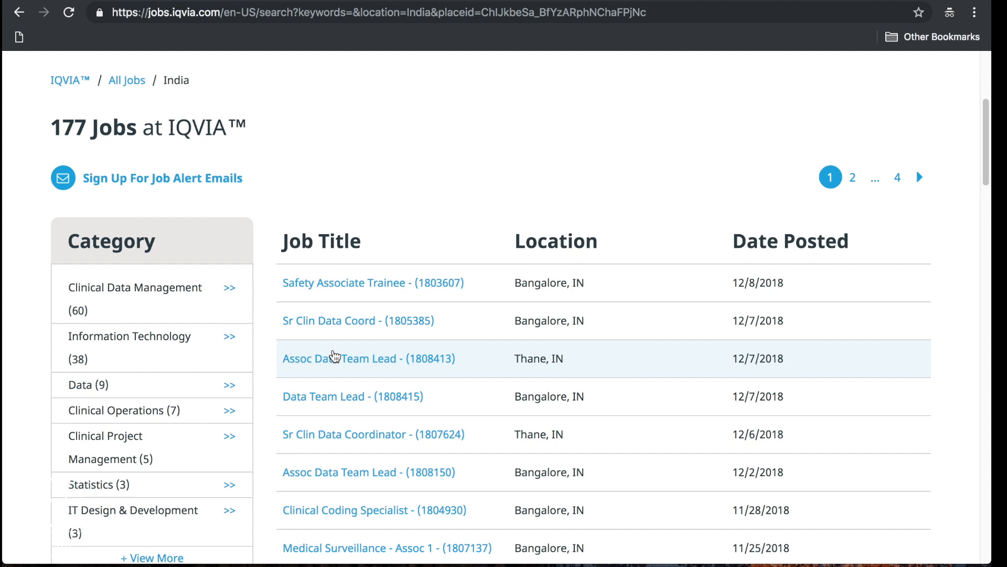
Scroll through the full first page of IQVIA India job listings to the pagination.
{"action": "scroll", "scroll_direction": "down", "scroll_amount": 3}
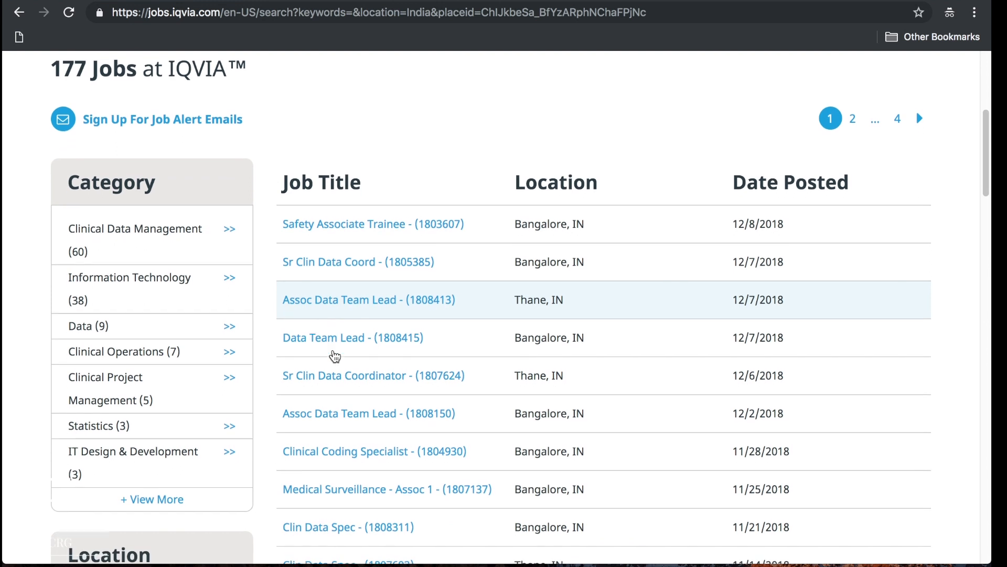
{"action": "scroll", "scroll_direction": "down", "scroll_amount": 3}
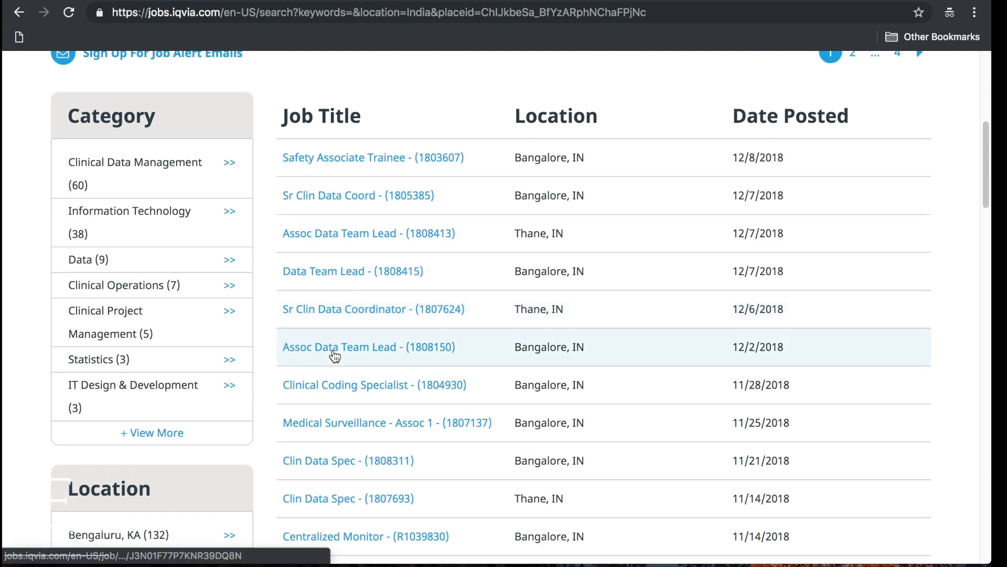
{"action": "scroll", "scroll_direction": "down", "scroll_amount": 3}
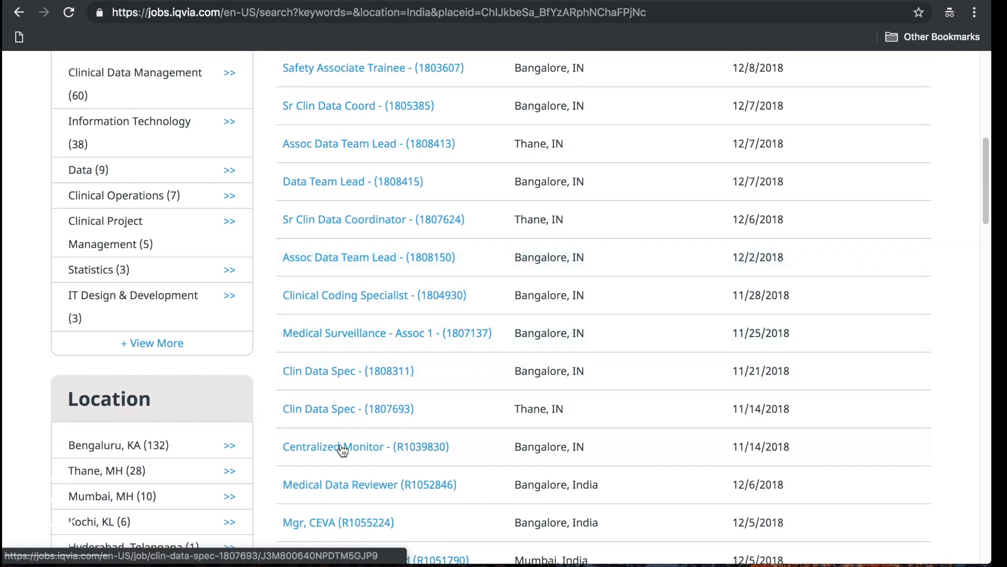
{"action": "scroll", "scroll_direction": "down", "scroll_amount": 3}
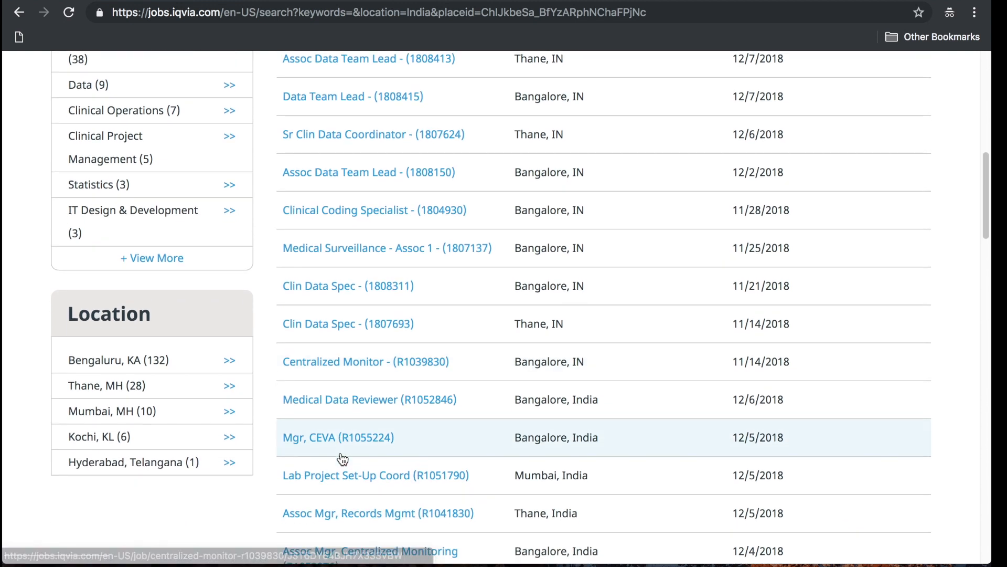
{"action": "scroll", "scroll_direction": "down", "scroll_amount": 3}
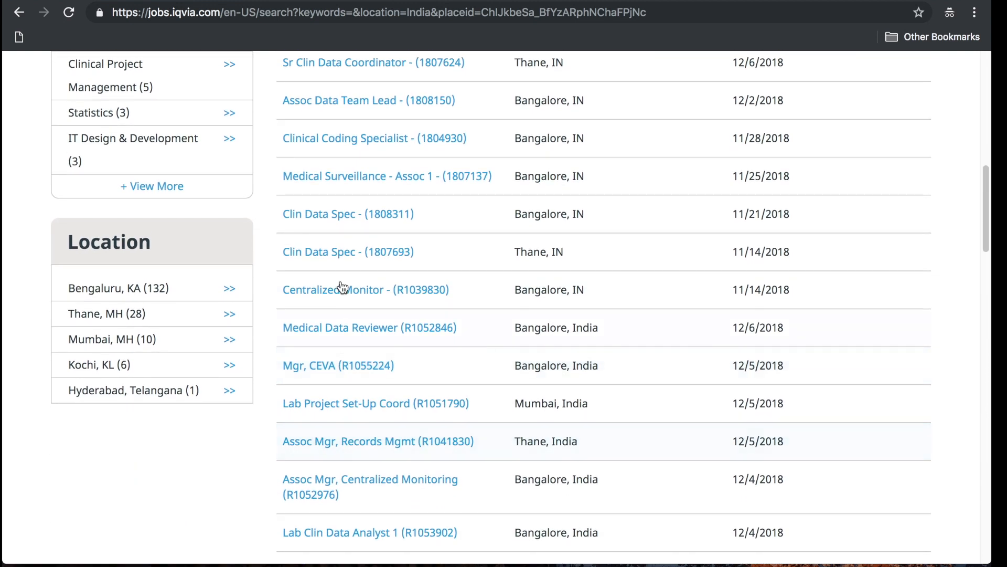
{"action": "mouse_move", "coordinate": [345, 136]}
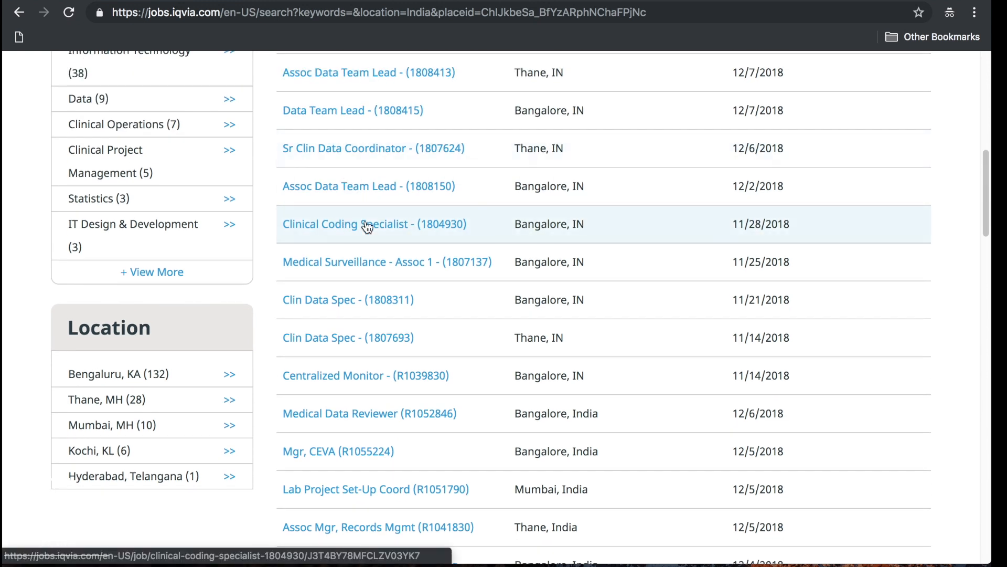
{"action": "scroll", "scroll_direction": "down", "scroll_amount": 3}
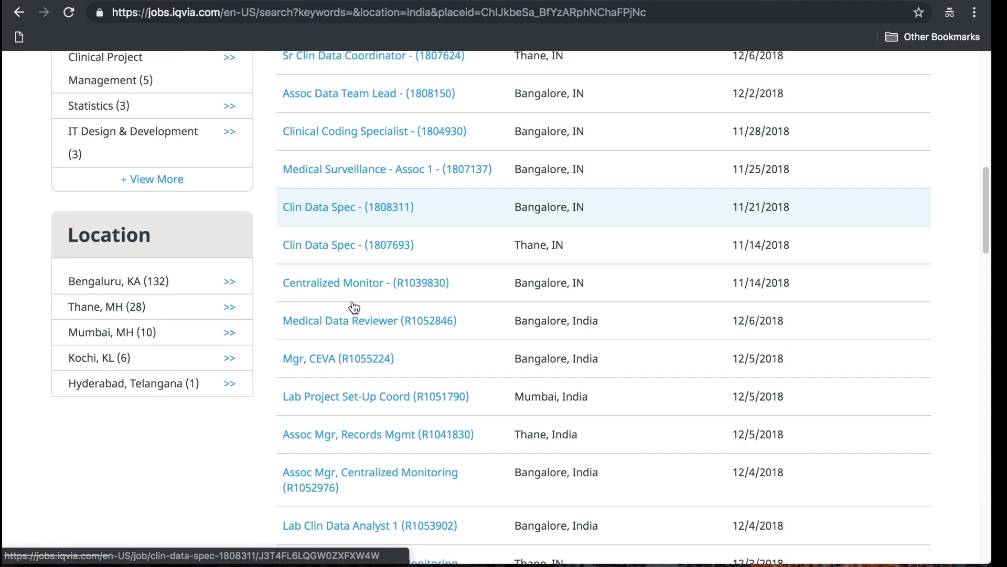
{"action": "scroll", "scroll_direction": "down", "scroll_amount": 3}
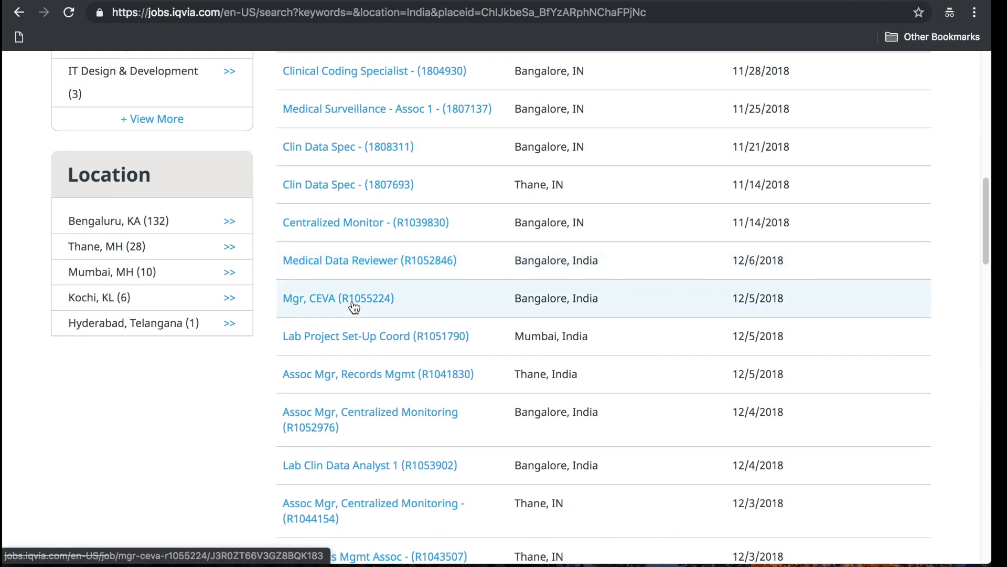
{"action": "scroll", "scroll_direction": "down", "scroll_amount": 3}
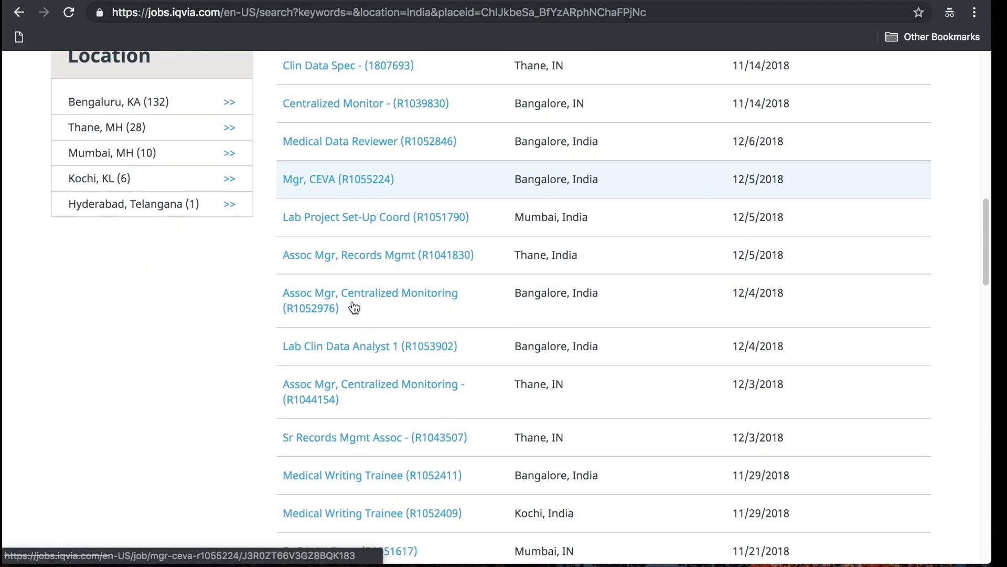
{"action": "scroll", "scroll_direction": "down", "scroll_amount": 3}
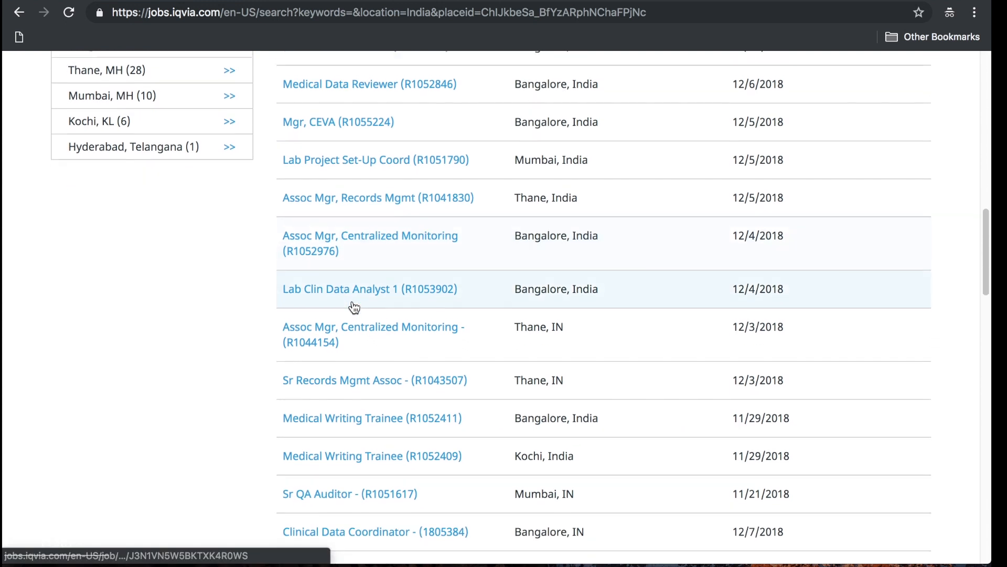
{"action": "scroll", "scroll_direction": "down", "scroll_amount": 3}
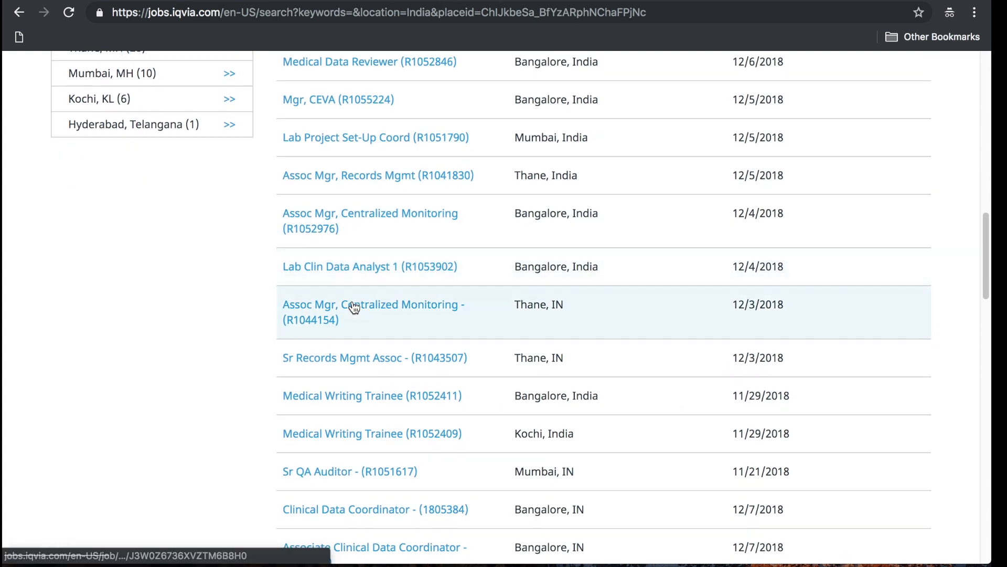
{"action": "scroll", "scroll_direction": "down", "scroll_amount": 3}
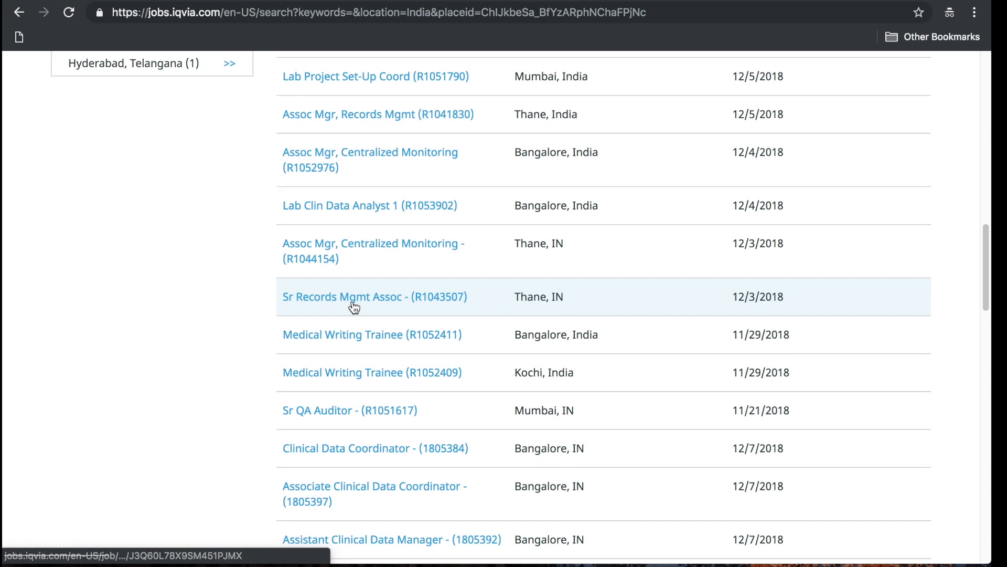
{"action": "scroll", "scroll_direction": "down", "scroll_amount": 3}
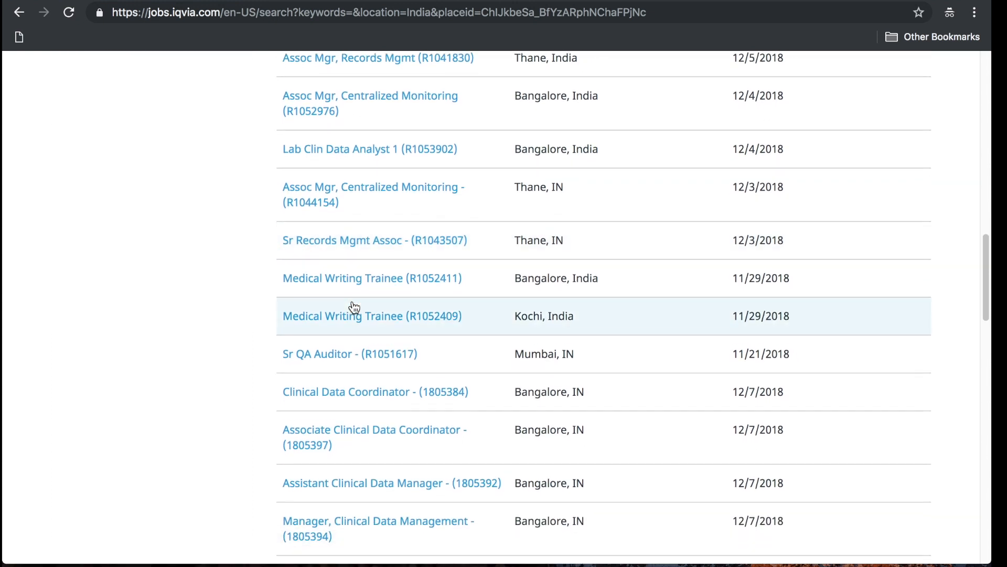
{"action": "scroll", "scroll_direction": "down", "scroll_amount": 3}
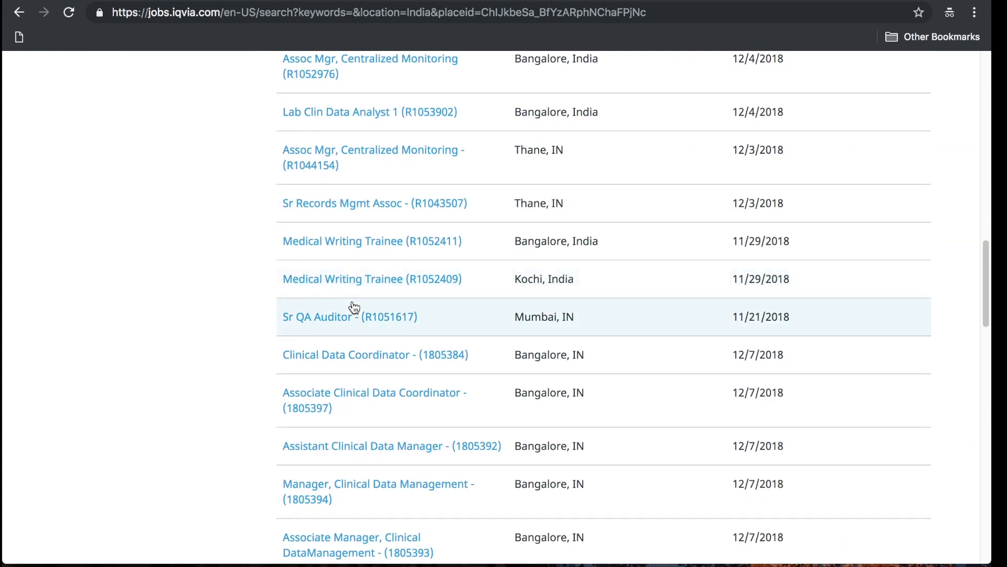
{"action": "scroll", "scroll_direction": "down", "scroll_amount": 3}
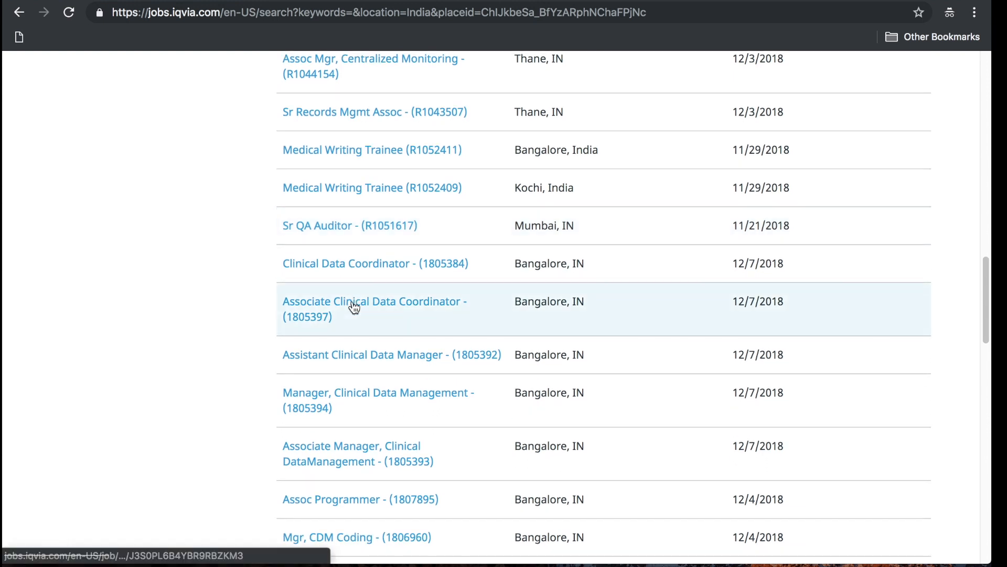
{"action": "scroll", "scroll_direction": "down", "scroll_amount": 3}
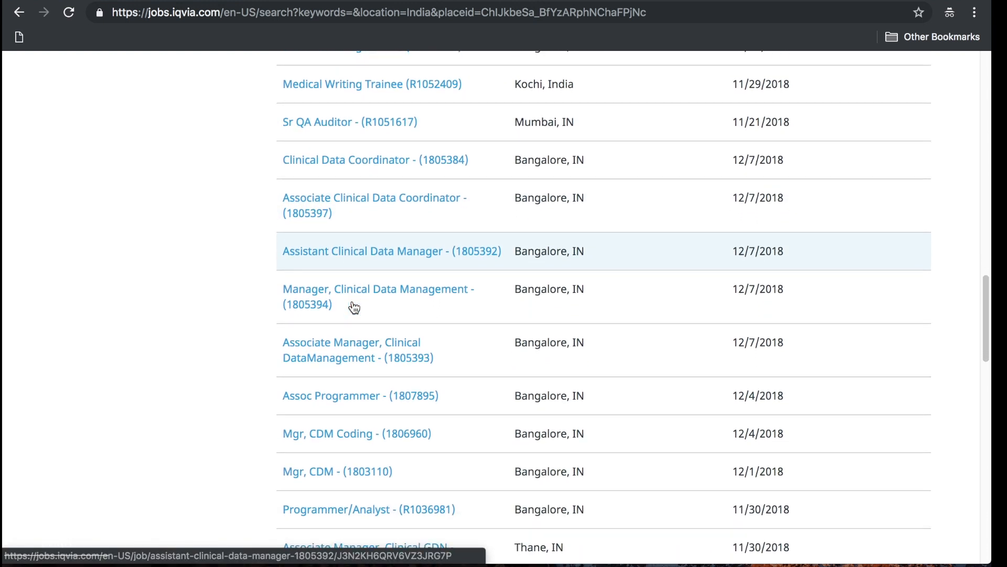
{"action": "scroll", "scroll_direction": "down", "scroll_amount": 3}
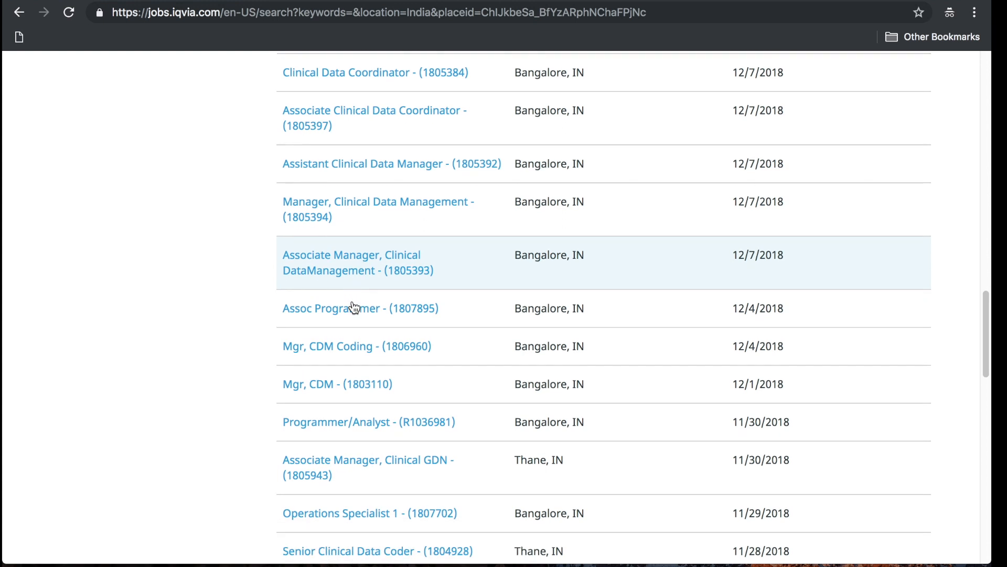
{"action": "scroll", "scroll_direction": "down", "scroll_amount": 3}
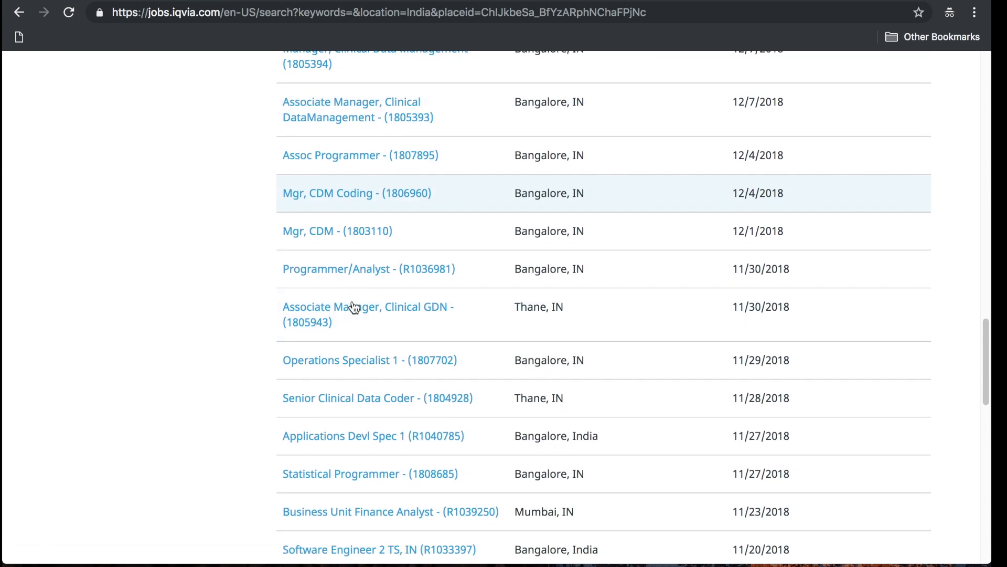
{"action": "scroll", "scroll_direction": "down", "scroll_amount": 3}
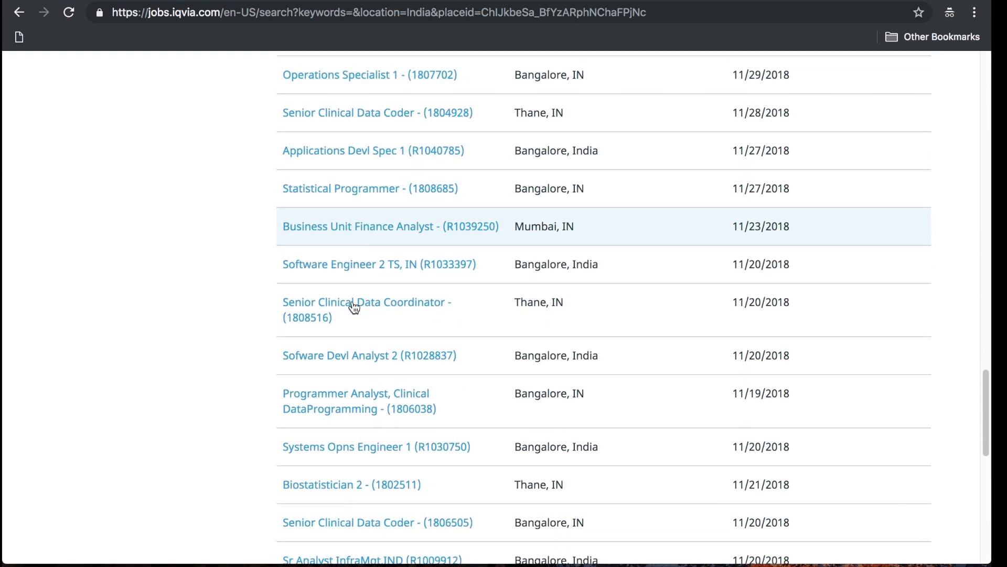
{"action": "scroll", "scroll_direction": "down", "scroll_amount": 3}
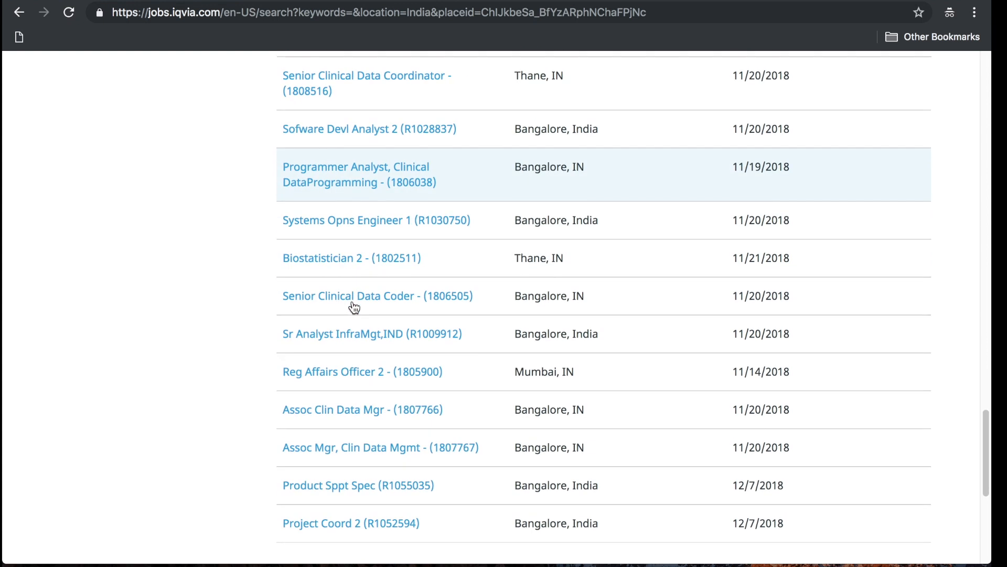
{"action": "scroll", "scroll_direction": "down", "scroll_amount": 3}
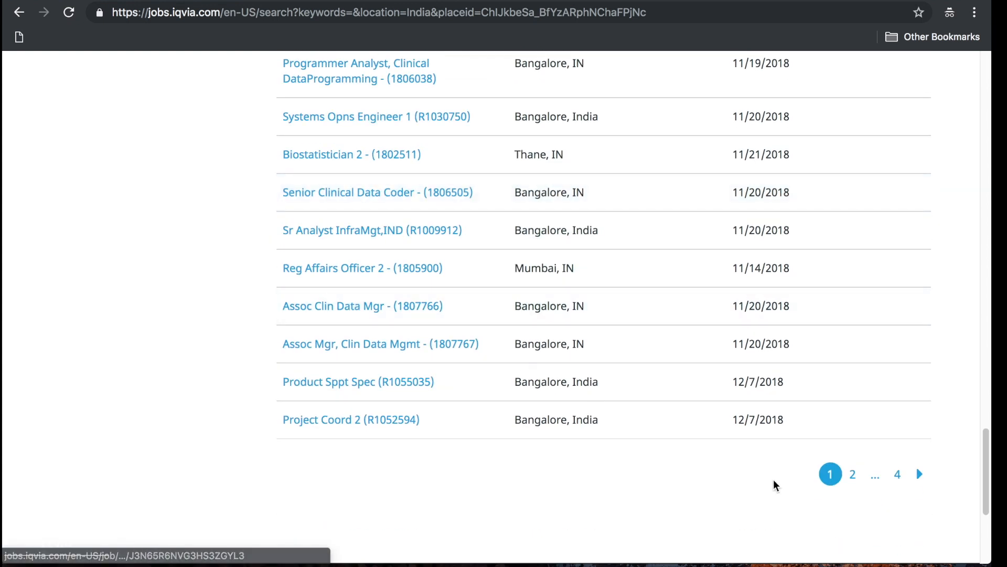
{"action": "mouse_move", "coordinate": [851, 487]}
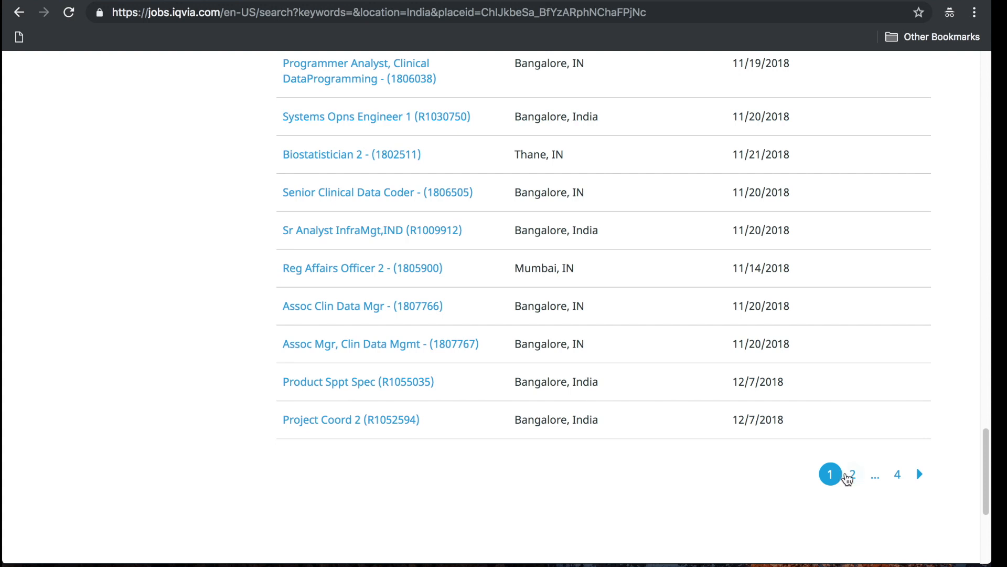
Move to page 2 of the job results and scroll into its listings.
{"action": "left_click", "coordinate": [852, 474]}
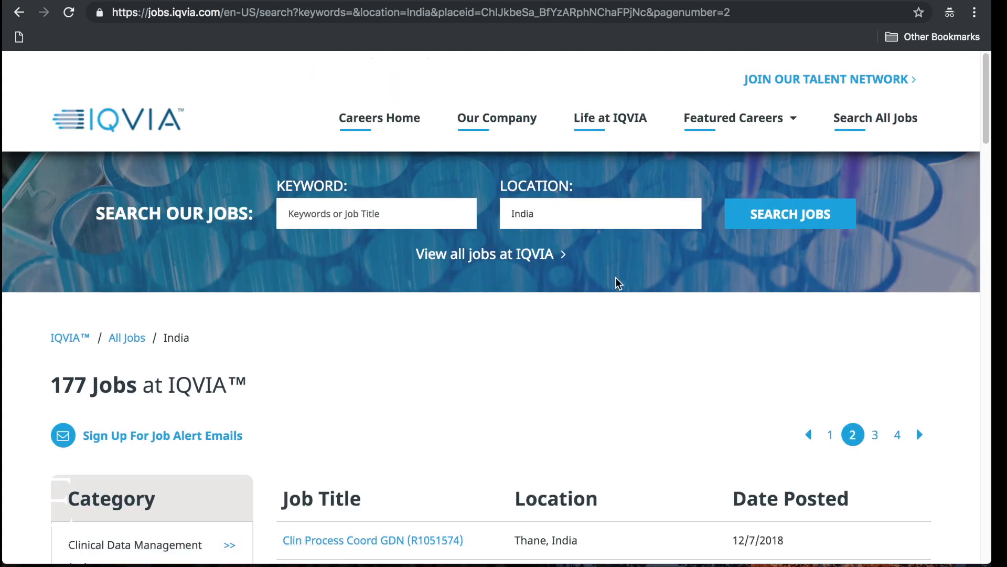
{"action": "scroll", "scroll_direction": "down", "scroll_amount": 3}
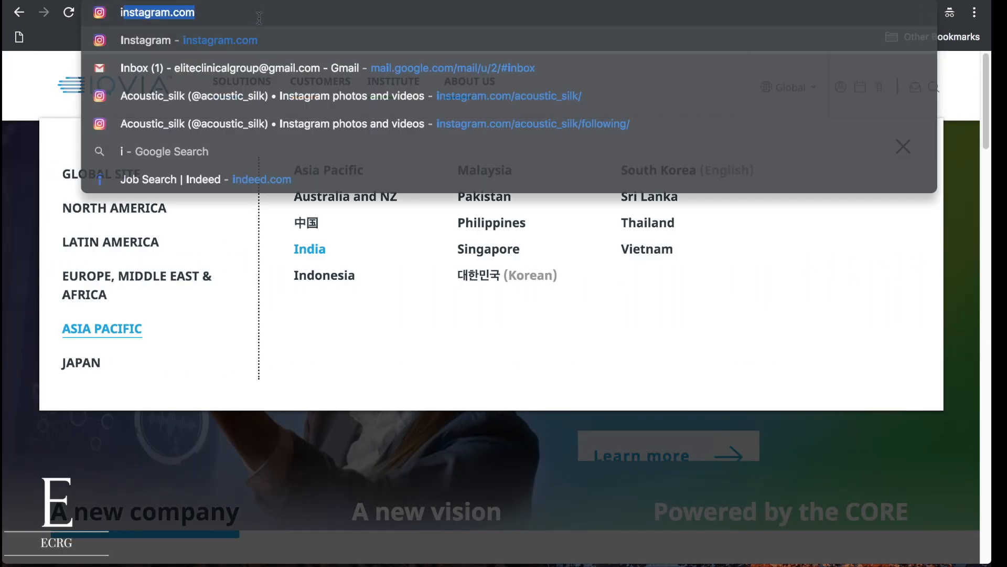
On indeed.com, search 'clinical research' jobs with Where set to 'india'.
{"action": "type", "text": "indee."}
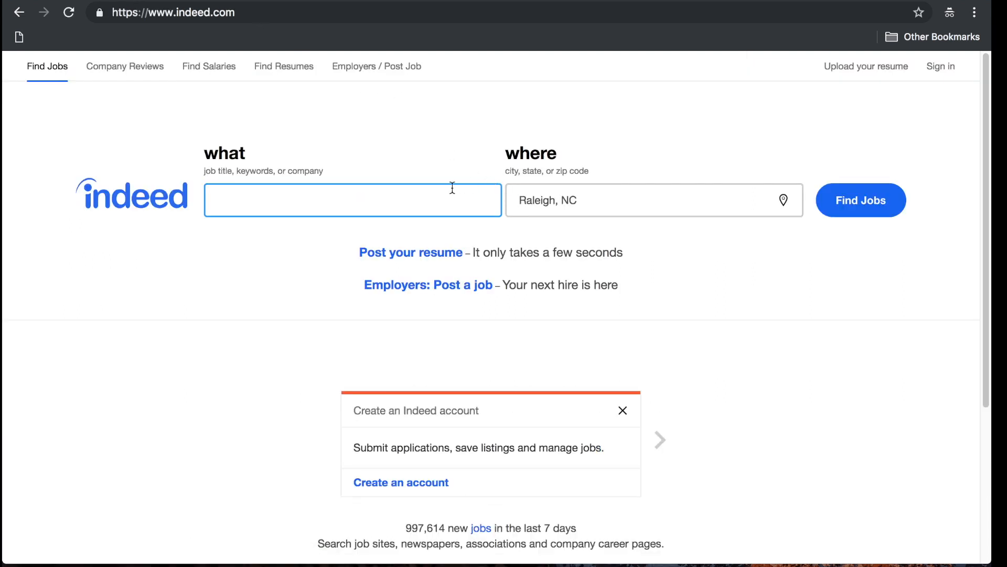
{"action": "type", "text": "clinical research"}
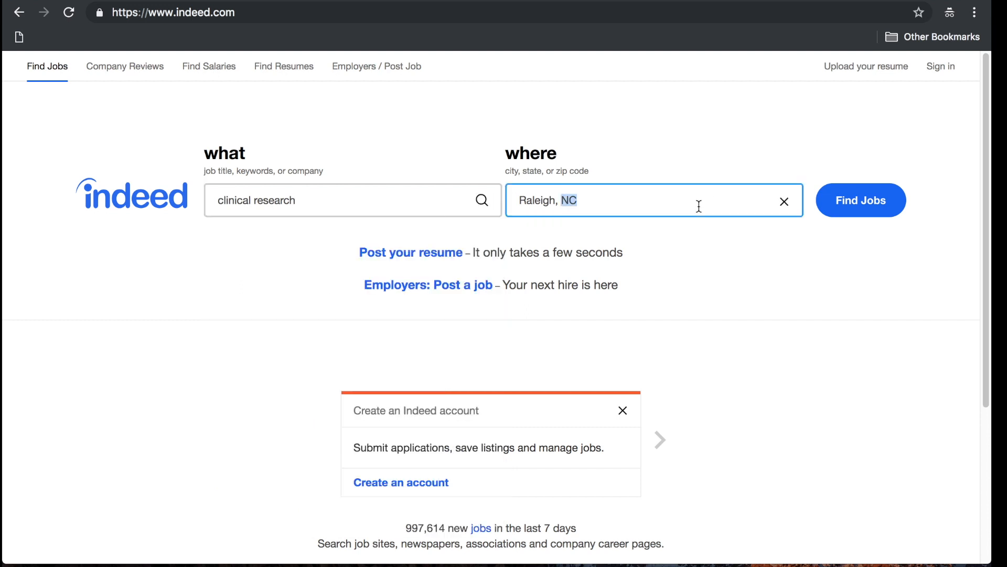
{"action": "type", "text": "ind"}
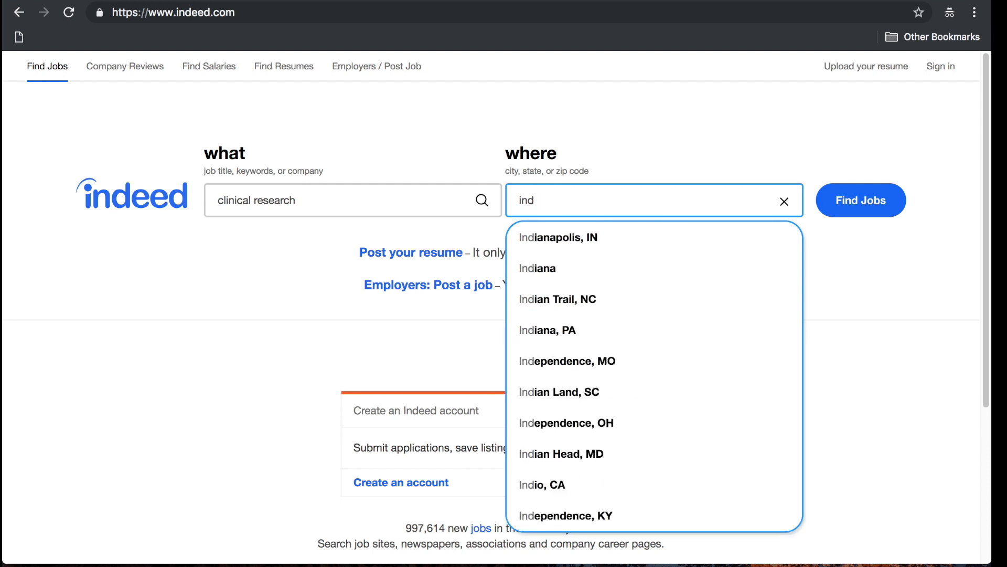
{"action": "type", "text": "bangal"}
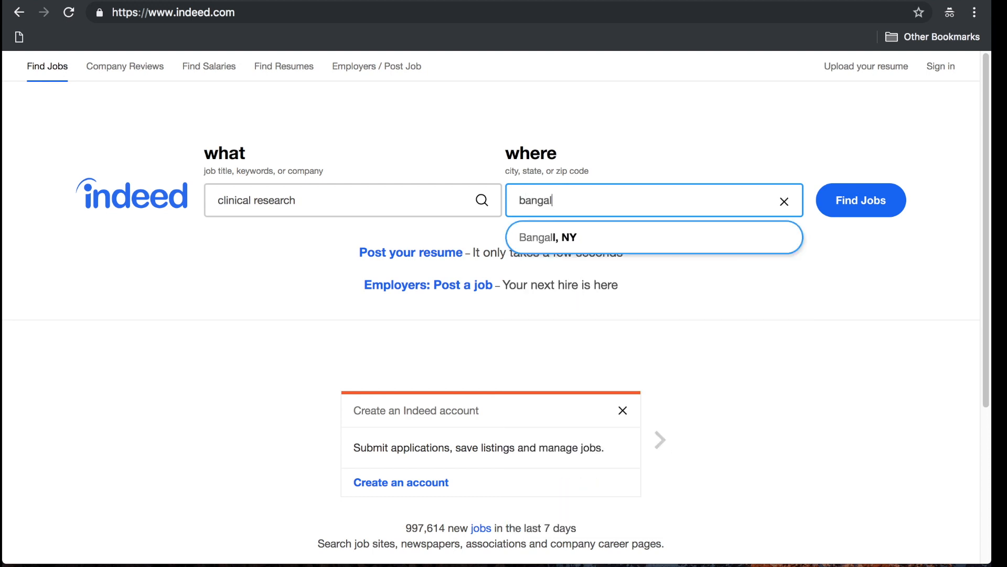
{"action": "type", "text": "india"}
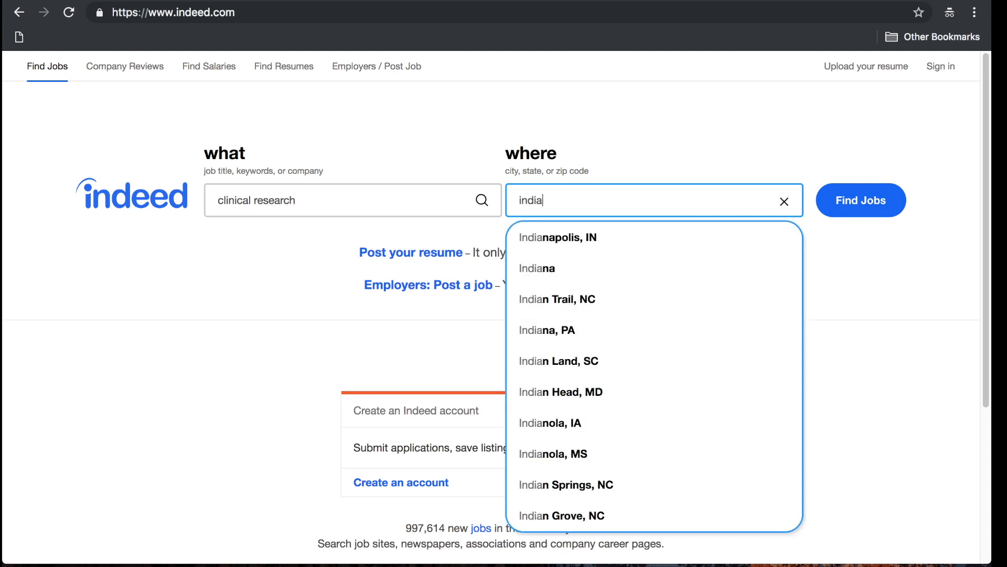
{"action": "left_click", "coordinate": [861, 199]}
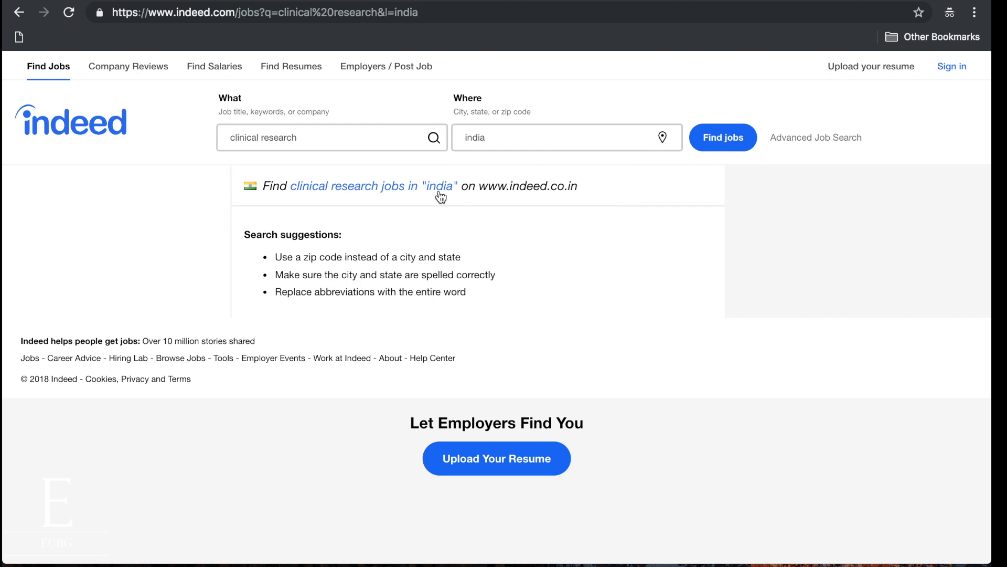
Open the clinical research results on indeed.co.in and expand the full Company filter list.
{"action": "left_click", "coordinate": [377, 187]}
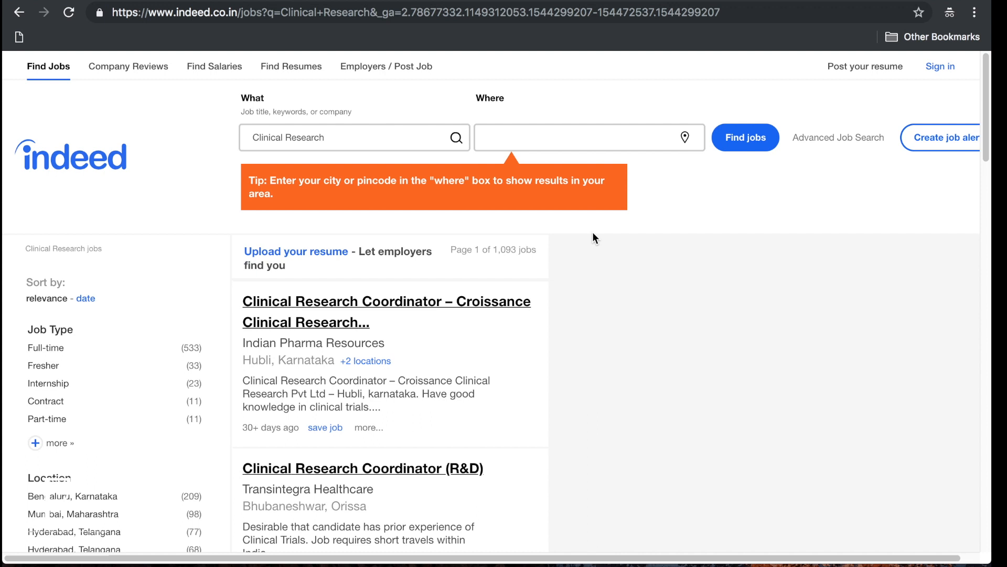
{"action": "mouse_move", "coordinate": [632, 266]}
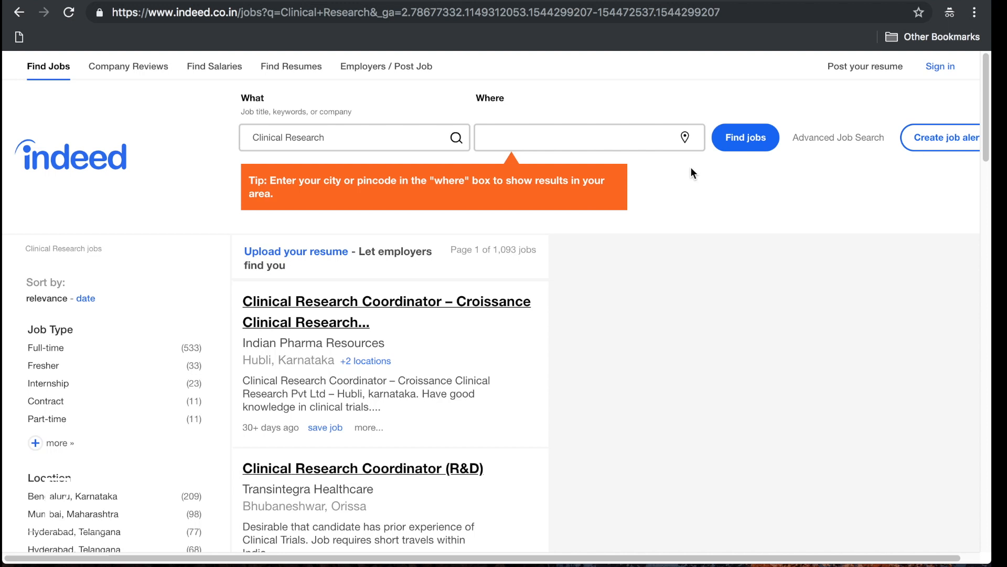
{"action": "scroll", "scroll_direction": "down", "scroll_amount": 3}
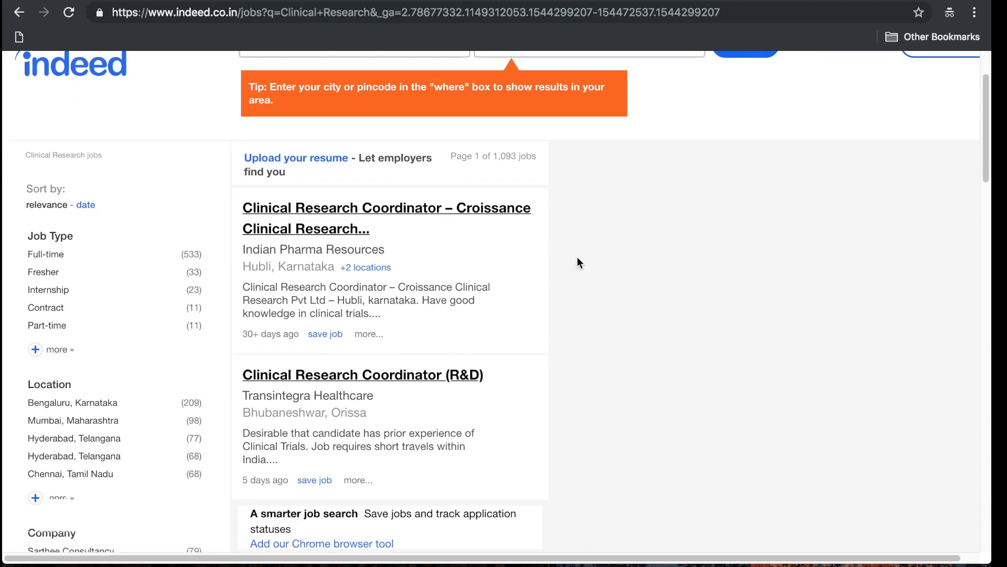
{"action": "scroll", "scroll_direction": "down", "scroll_amount": 3}
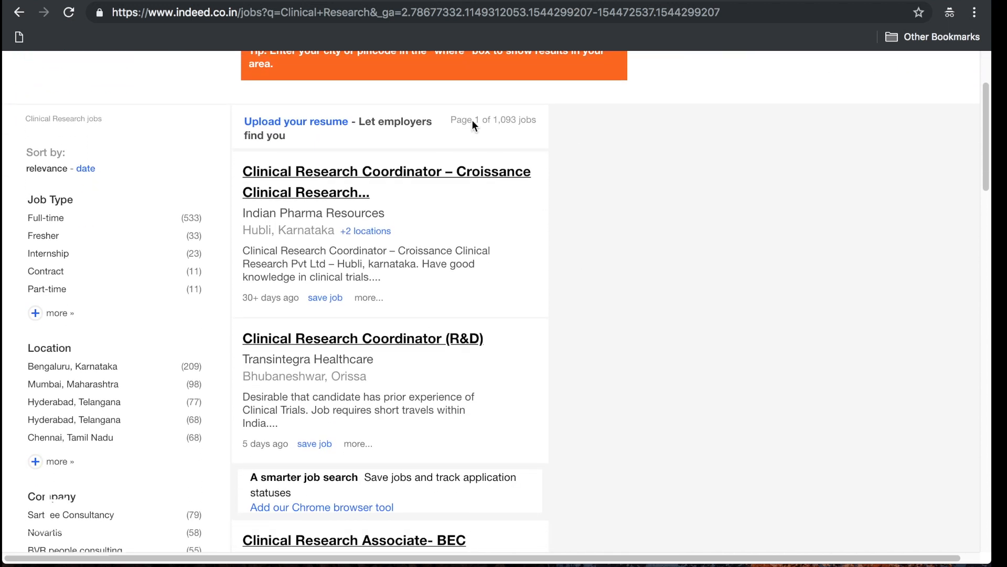
{"action": "mouse_move", "coordinate": [561, 222]}
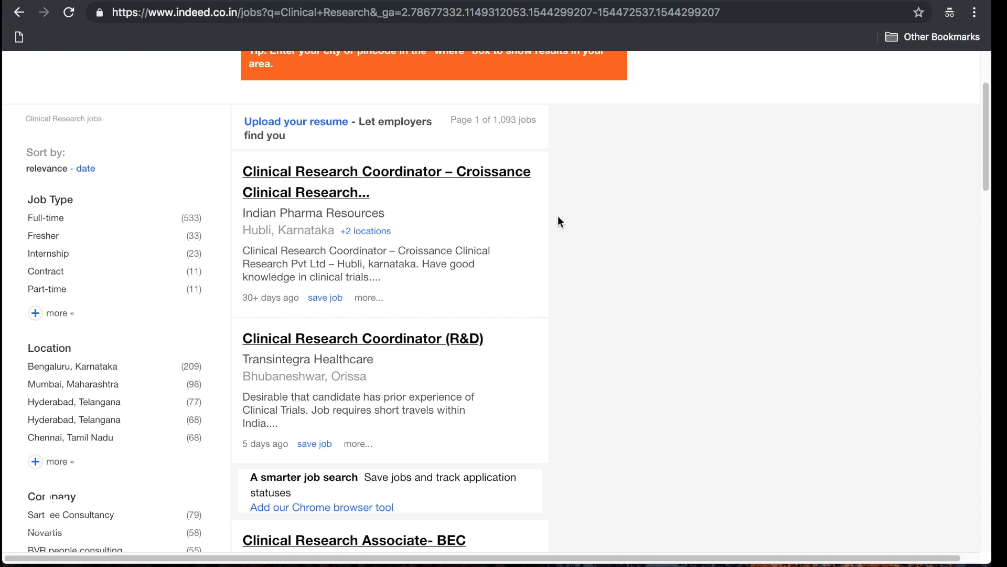
{"action": "scroll", "scroll_direction": "down", "scroll_amount": 3}
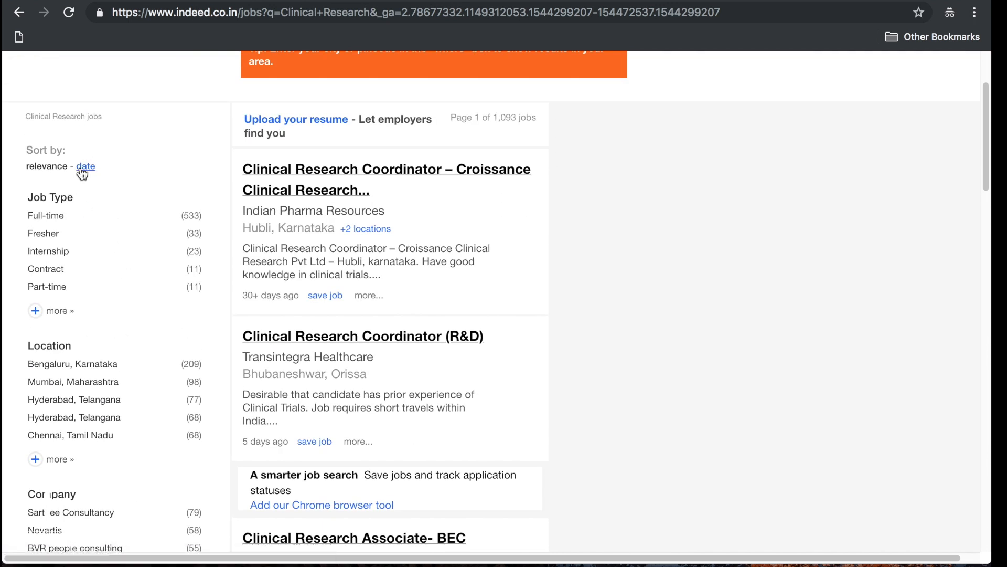
{"action": "scroll", "scroll_direction": "down", "scroll_amount": 3}
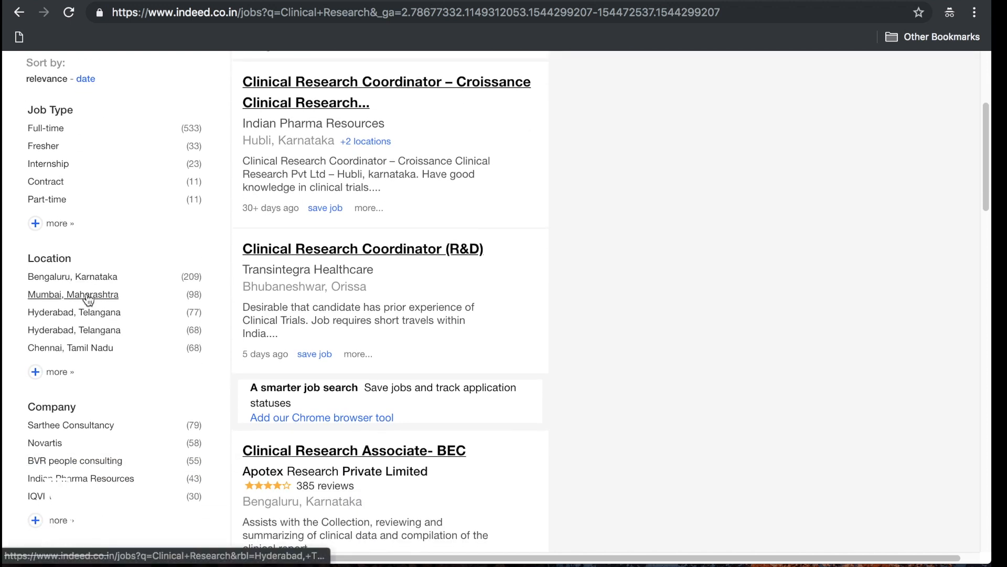
{"action": "scroll", "scroll_direction": "down", "scroll_amount": 3}
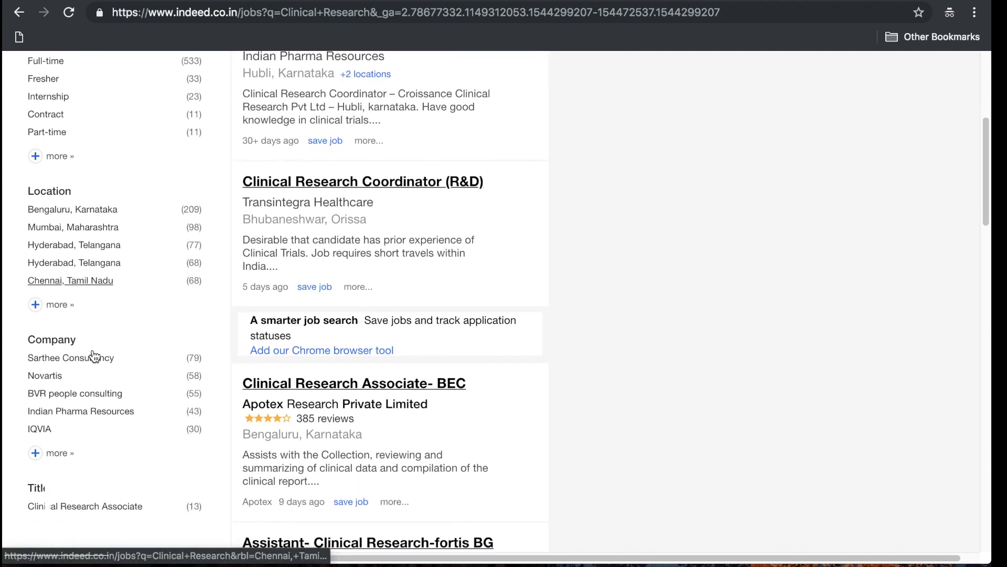
{"action": "left_click", "coordinate": [50, 454]}
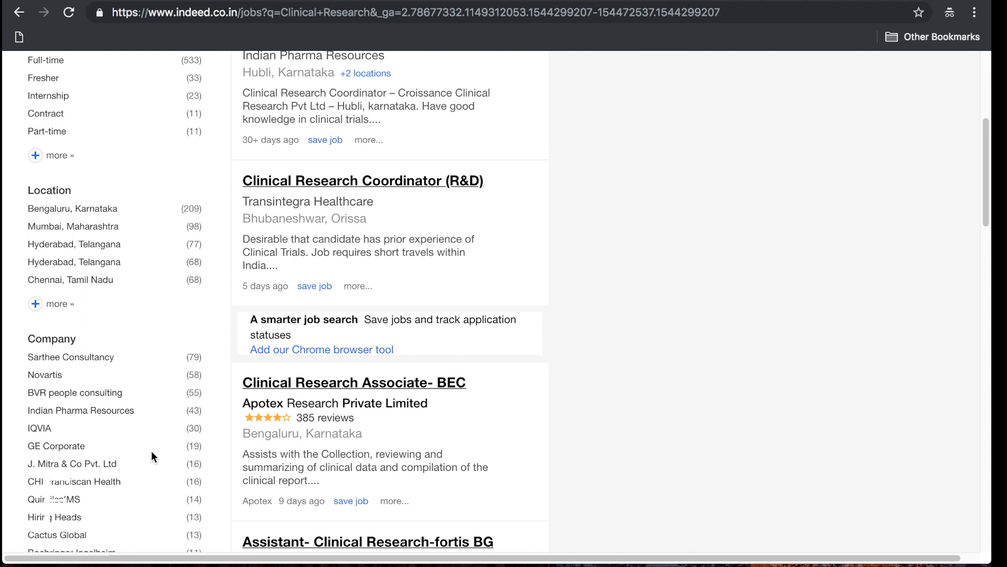
Scroll through the page 1 job listings down to the results page numbers.
{"action": "scroll", "scroll_direction": "down", "scroll_amount": 3}
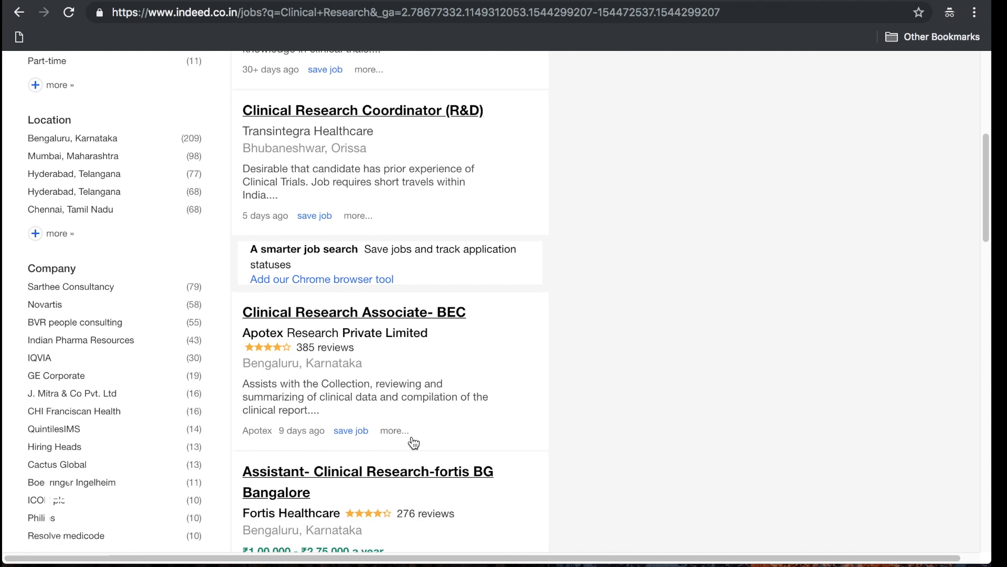
{"action": "mouse_move", "coordinate": [88, 294]}
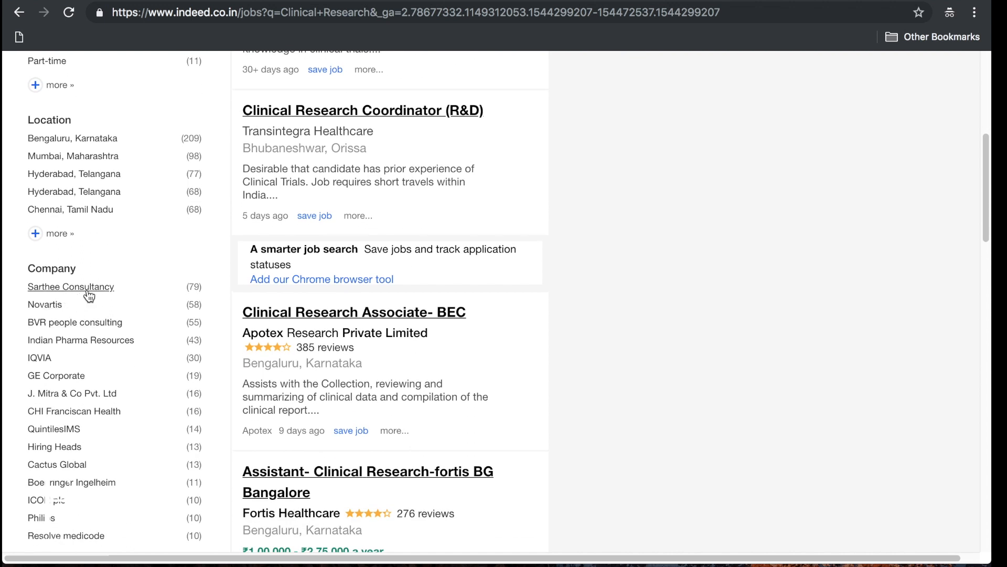
{"action": "mouse_move", "coordinate": [73, 340]}
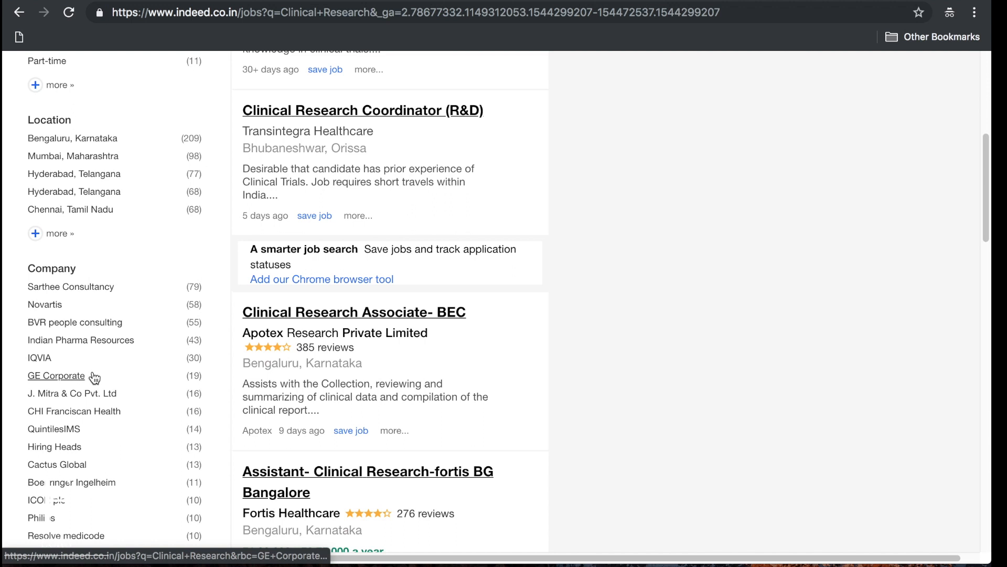
{"action": "mouse_move", "coordinate": [80, 396]}
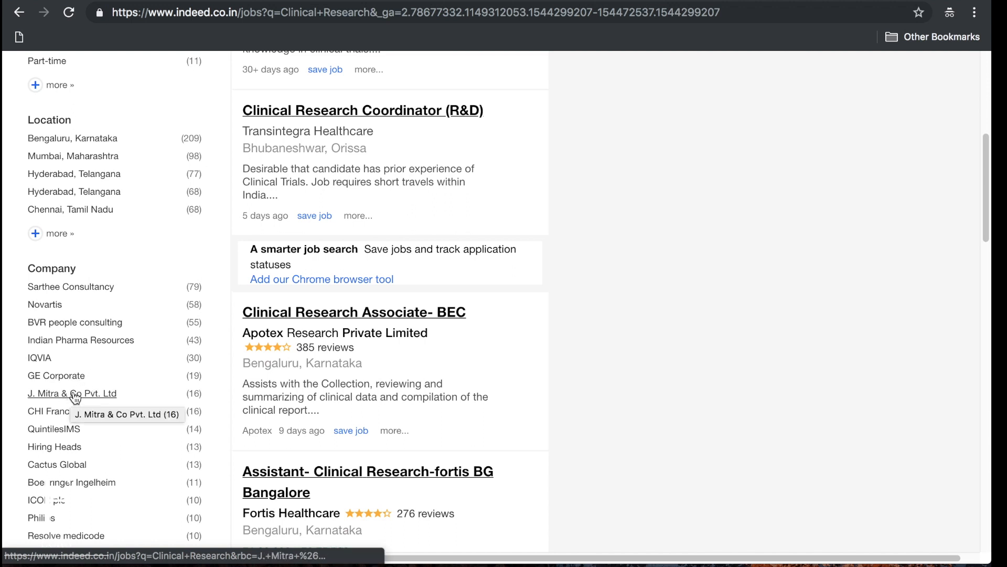
{"action": "scroll", "scroll_direction": "down", "scroll_amount": 3}
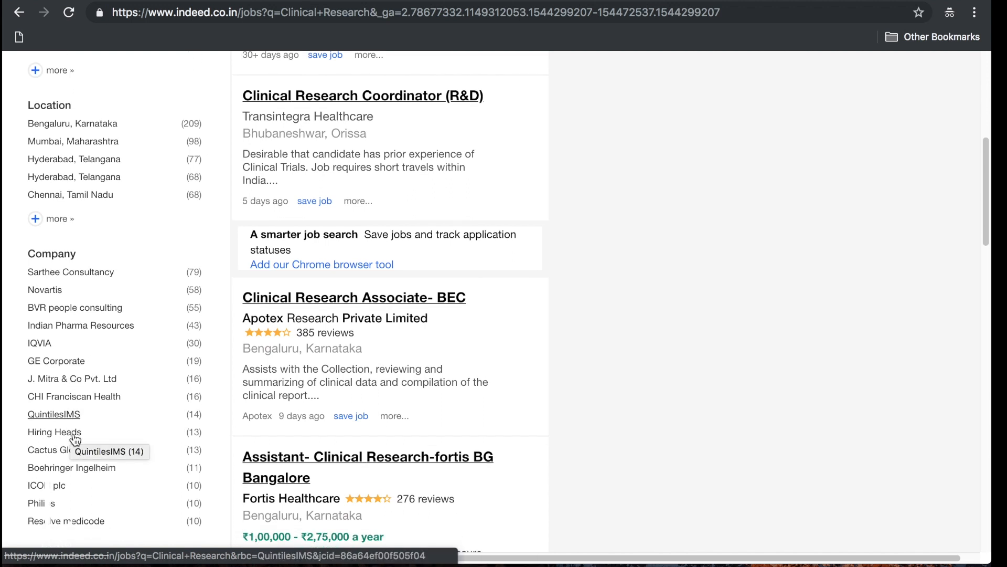
{"action": "scroll", "scroll_direction": "down", "scroll_amount": 3}
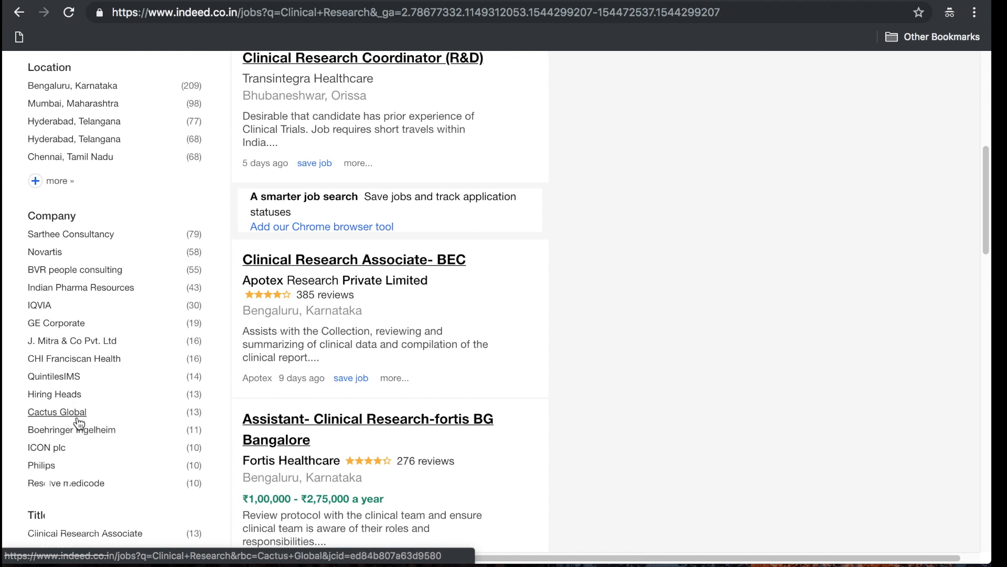
{"action": "mouse_move", "coordinate": [76, 459]}
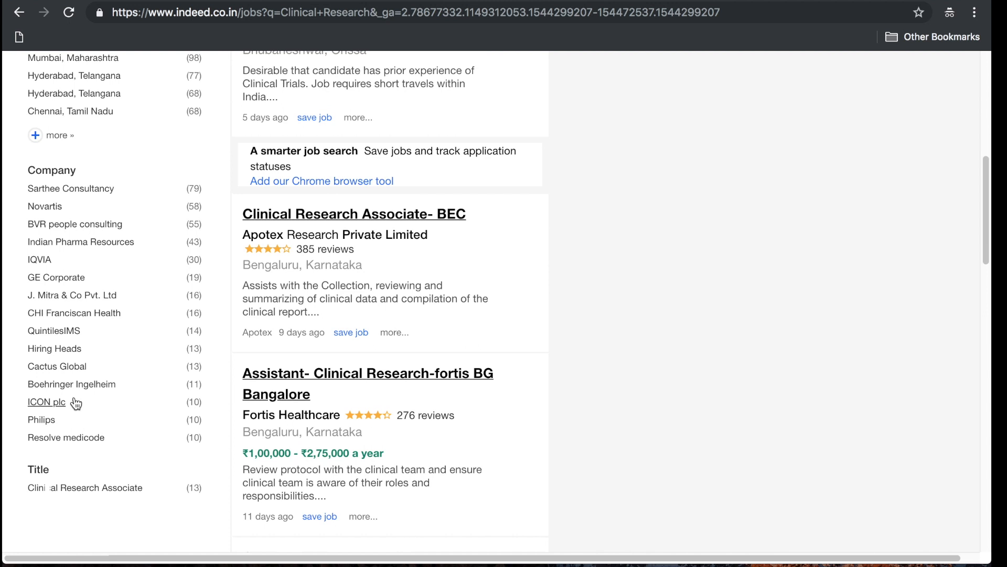
{"action": "scroll", "scroll_direction": "down", "scroll_amount": 3}
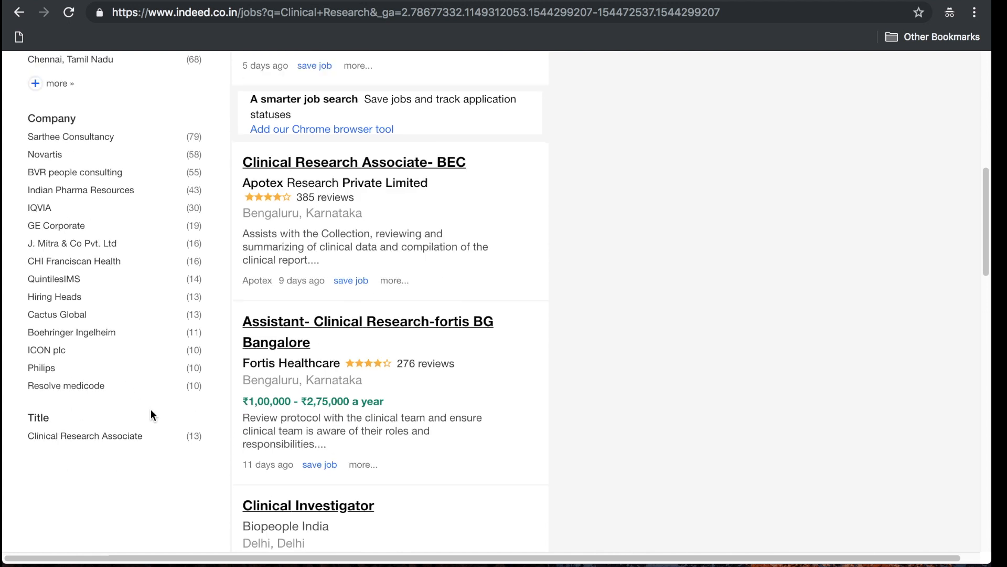
{"action": "scroll", "scroll_direction": "down", "scroll_amount": 3}
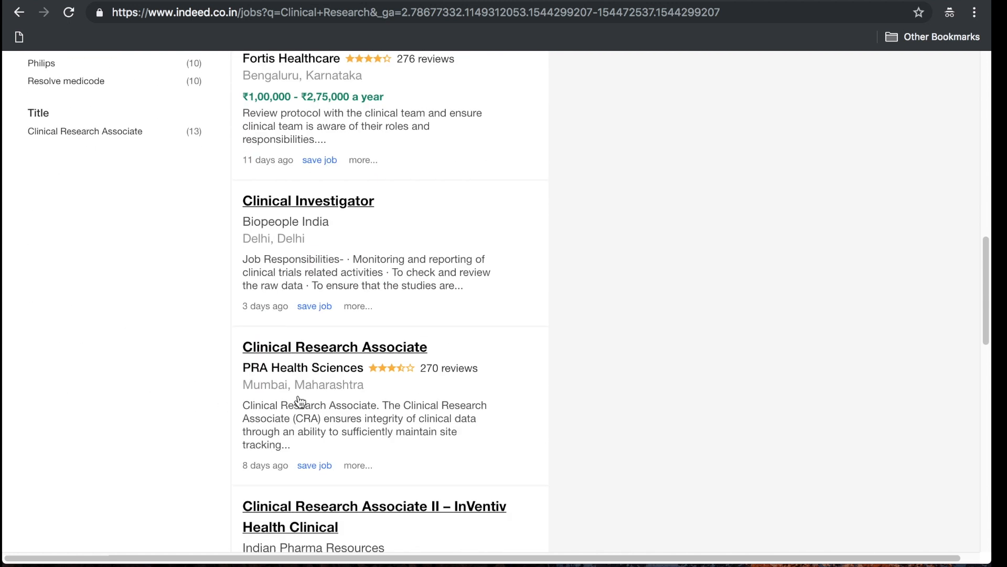
{"action": "mouse_move", "coordinate": [383, 386]}
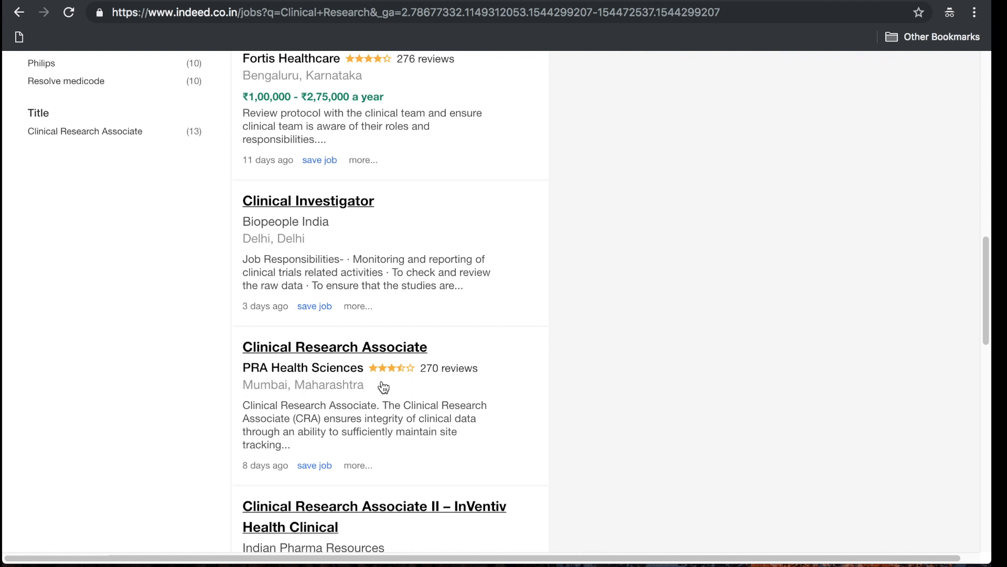
{"action": "mouse_move", "coordinate": [361, 395]}
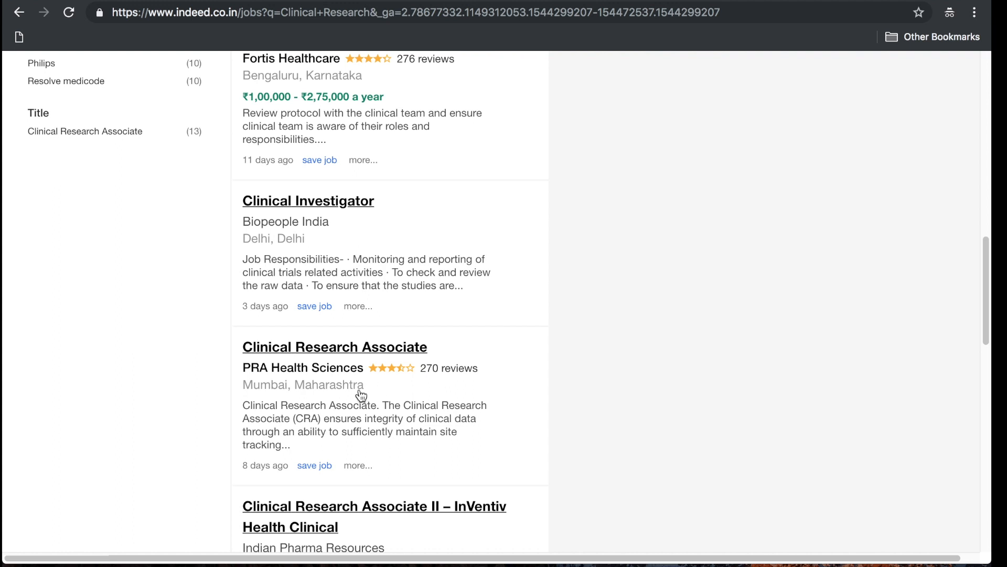
{"action": "scroll", "scroll_direction": "down", "scroll_amount": 3}
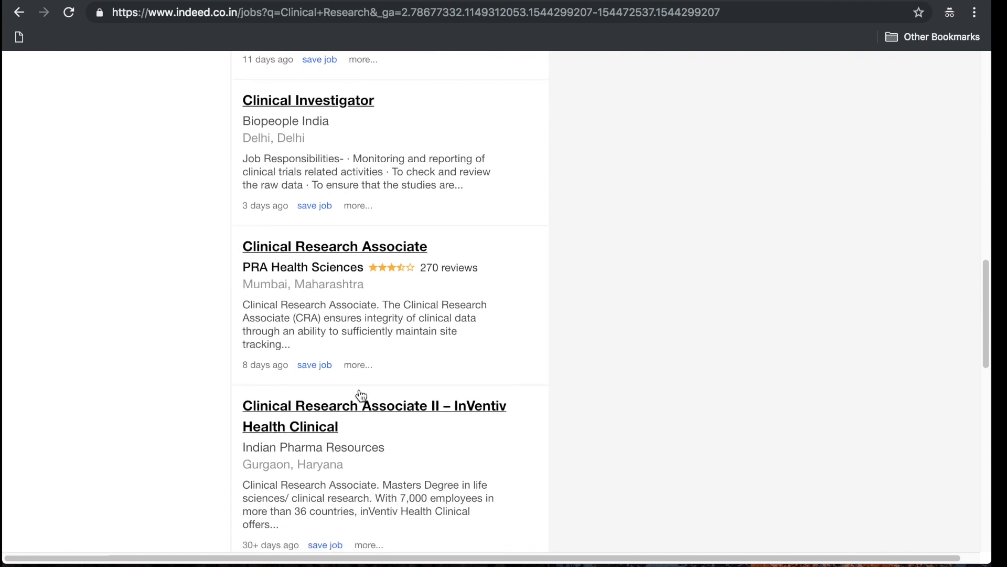
{"action": "scroll", "scroll_direction": "down", "scroll_amount": 3}
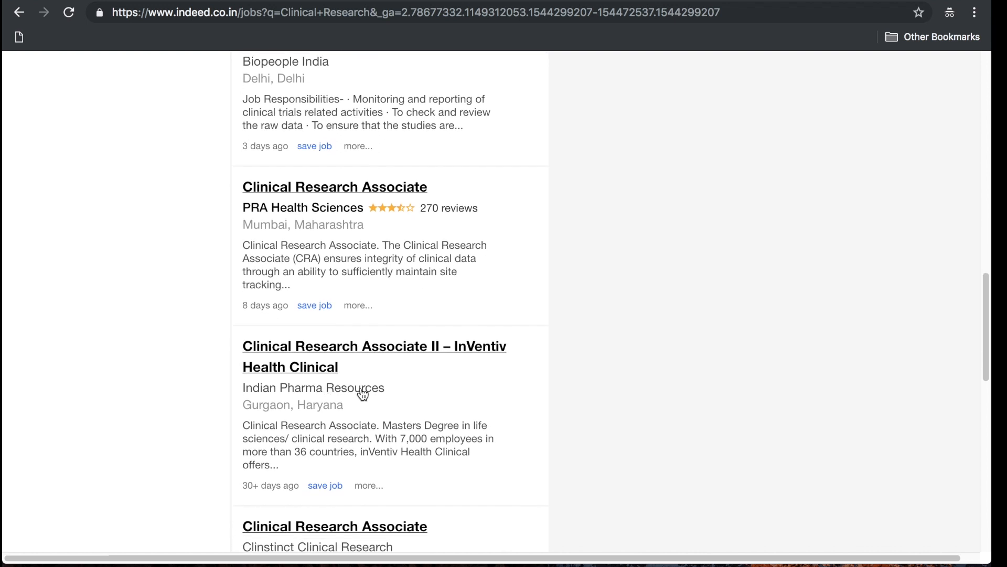
{"action": "mouse_move", "coordinate": [414, 371]}
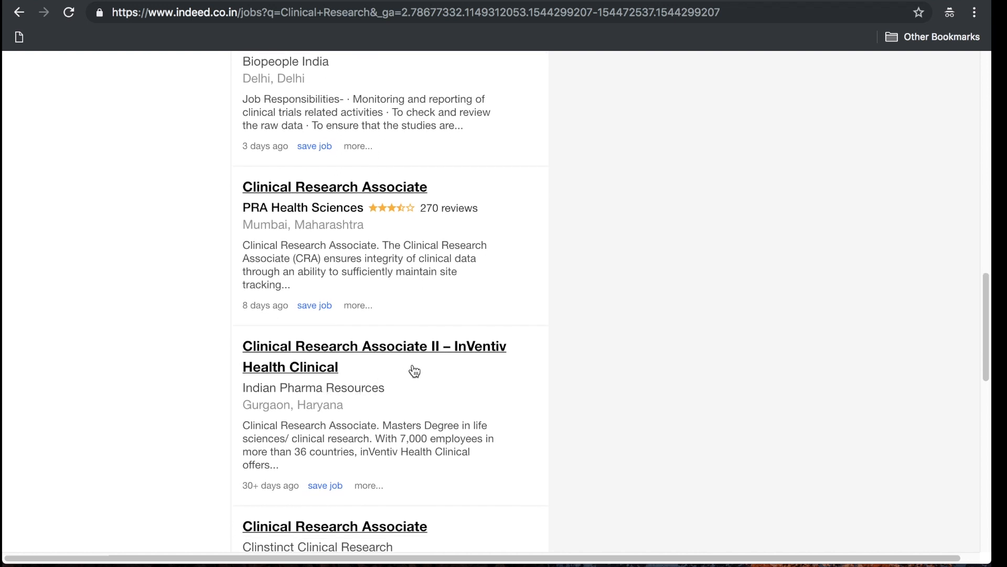
{"action": "scroll", "scroll_direction": "down", "scroll_amount": 3}
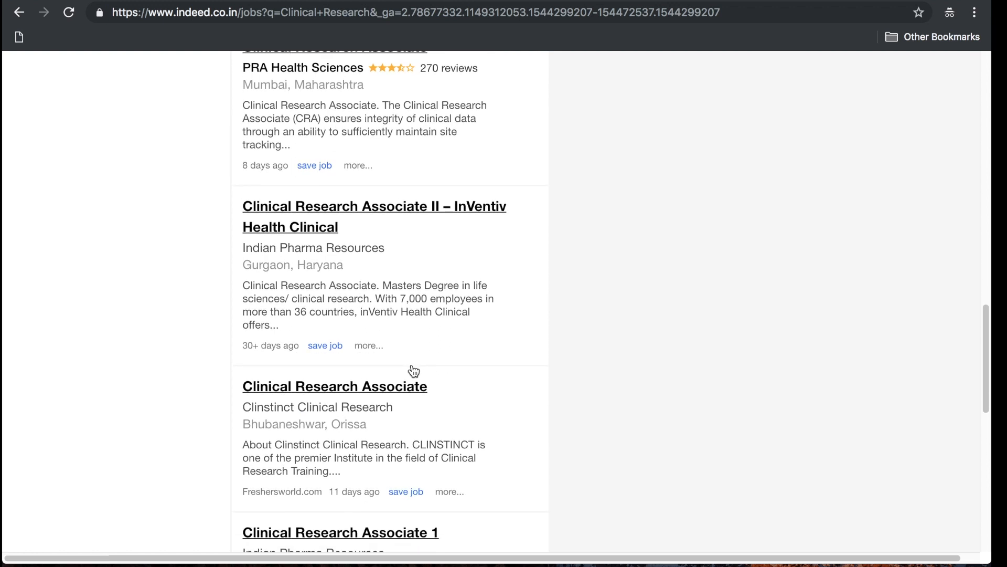
{"action": "scroll", "scroll_direction": "down", "scroll_amount": 3}
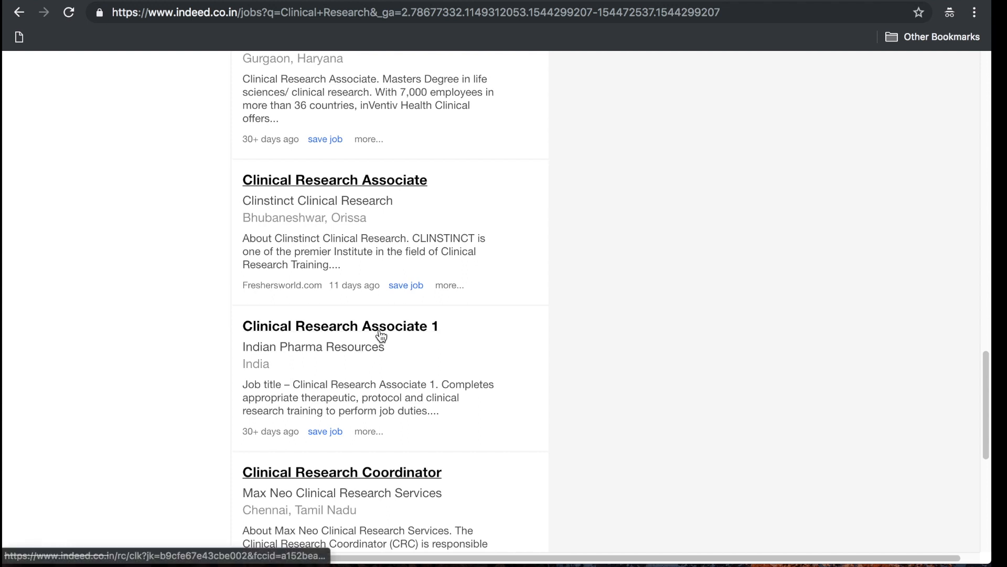
{"action": "scroll", "scroll_direction": "down", "scroll_amount": 3}
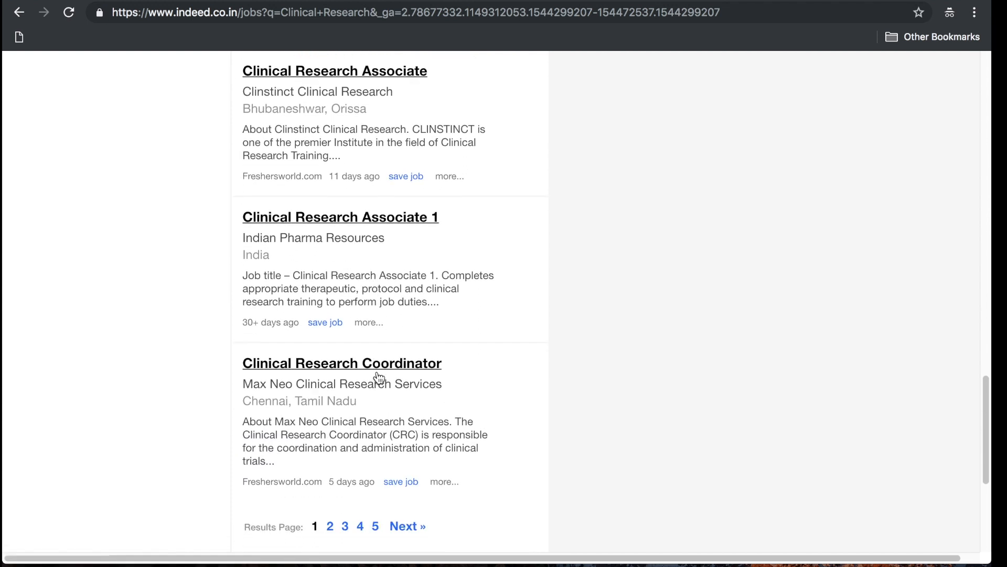
{"action": "scroll", "scroll_direction": "down", "scroll_amount": 3}
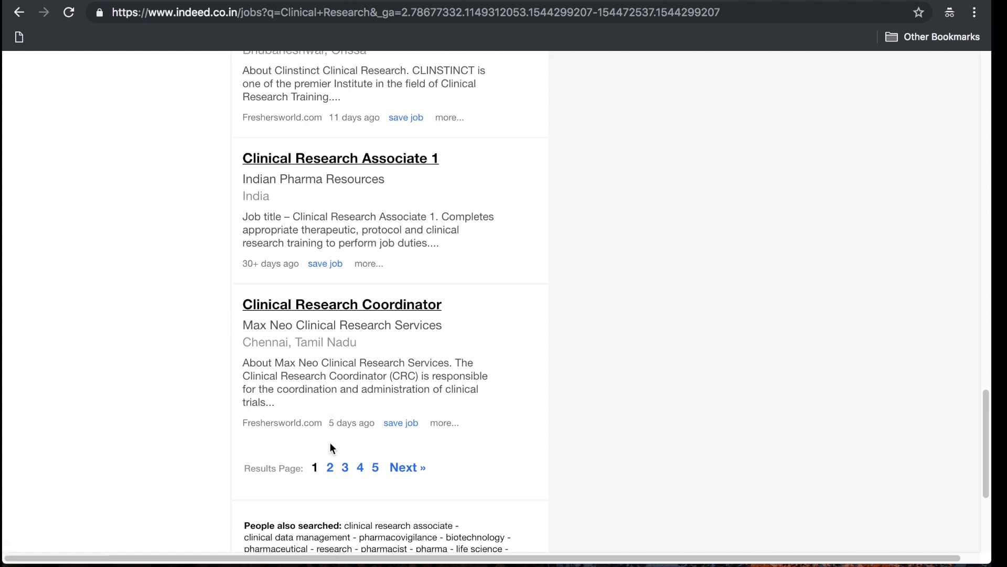
Go to page 2 of the Clinical Research results, declining the new-jobs email alert offer.
{"action": "left_click", "coordinate": [407, 468]}
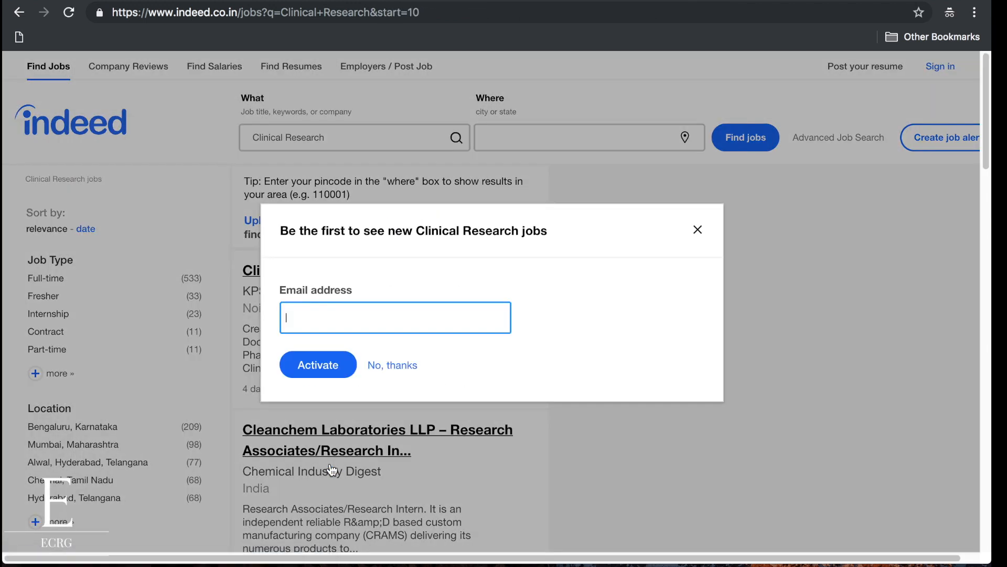
{"action": "left_click", "coordinate": [698, 229]}
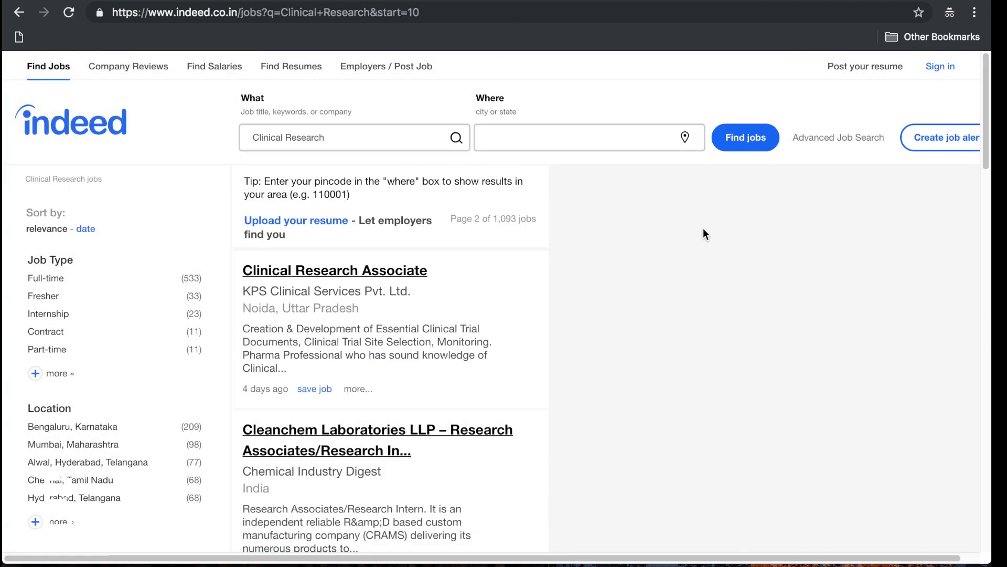
Browse down through page 2's listings and move on to page 3 of the 1,093 jobs.
{"action": "scroll", "scroll_direction": "down", "scroll_amount": 3}
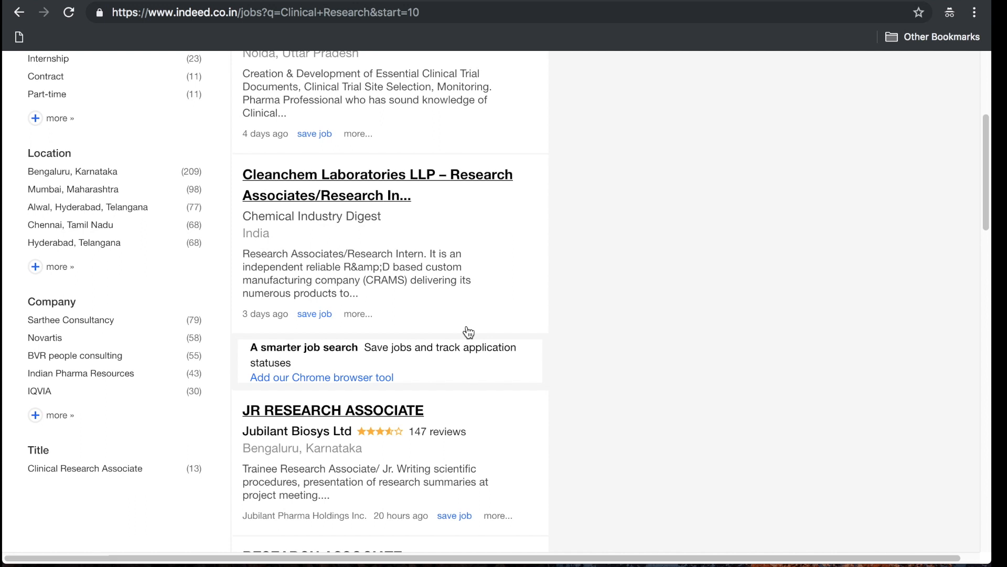
{"action": "scroll", "scroll_direction": "down", "scroll_amount": 3}
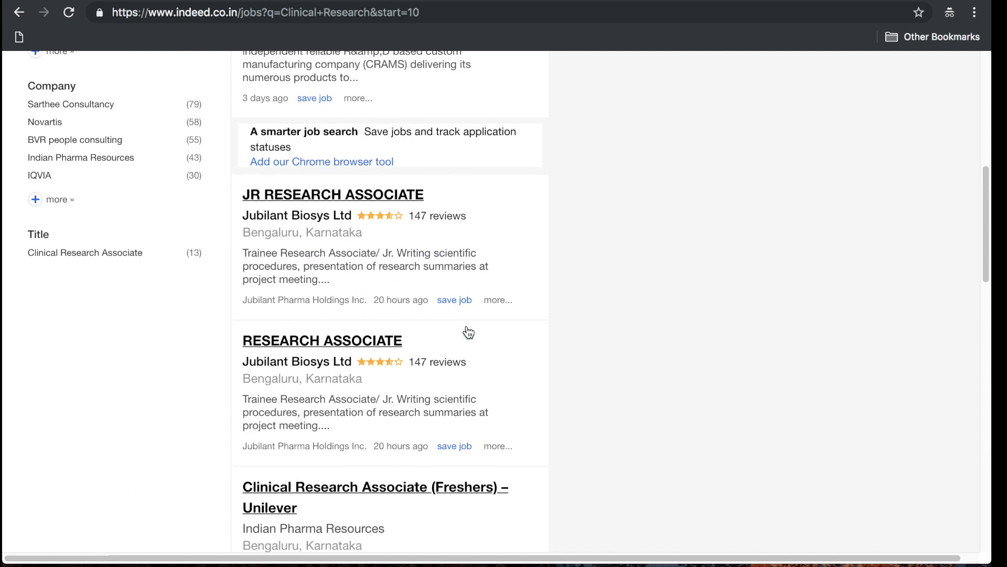
{"action": "scroll", "scroll_direction": "down", "scroll_amount": 3}
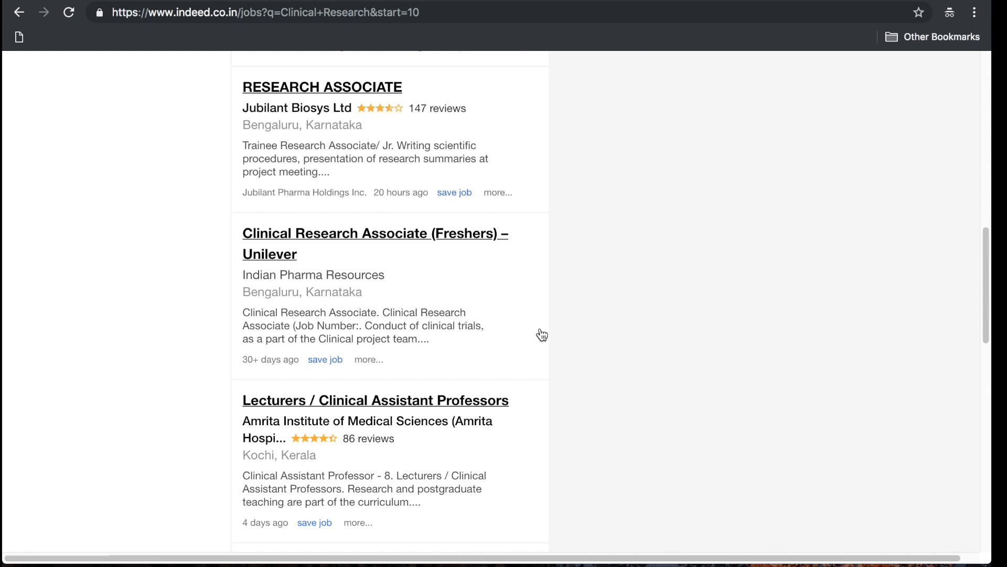
{"action": "mouse_move", "coordinate": [584, 334]}
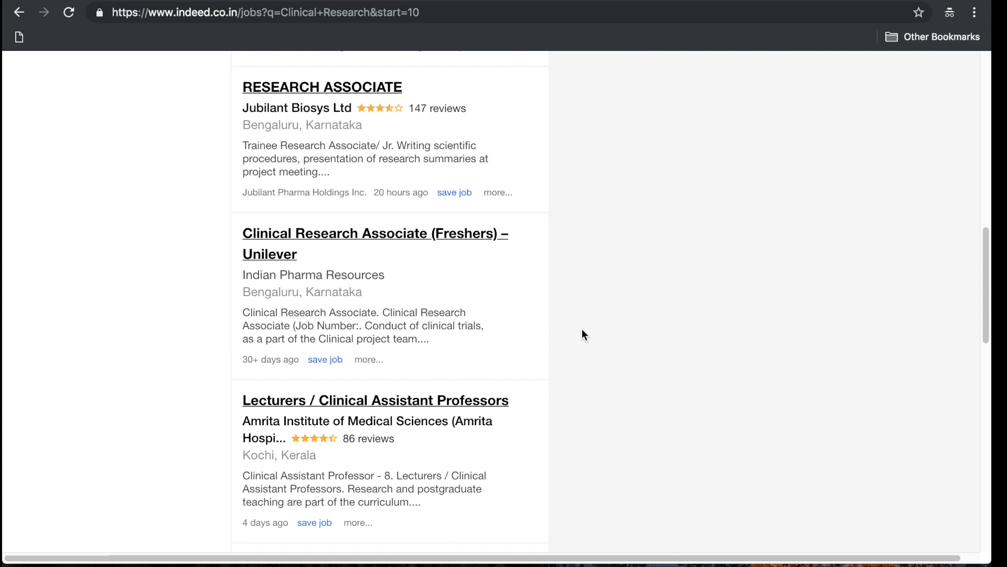
{"action": "scroll", "scroll_direction": "down", "scroll_amount": 3}
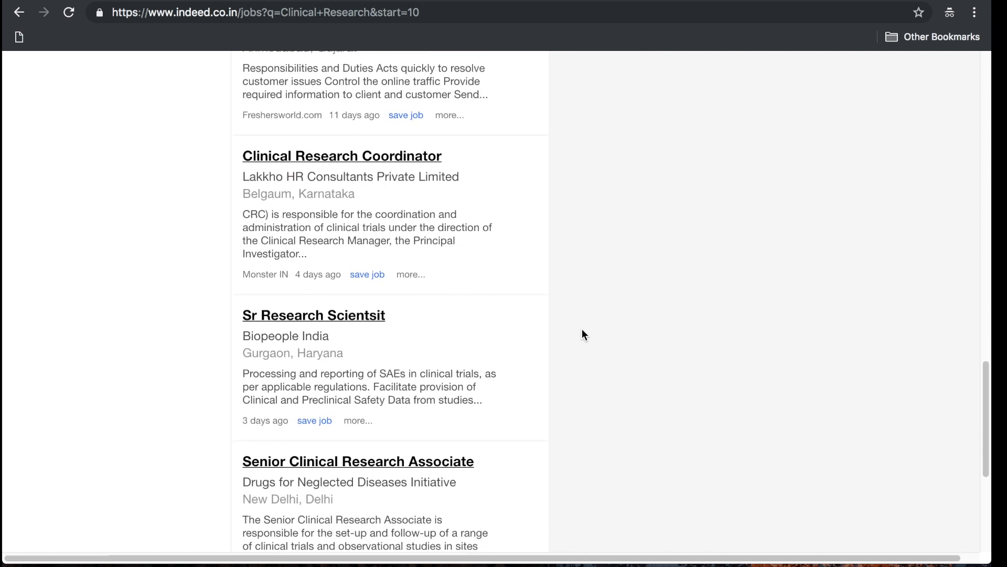
{"action": "scroll", "scroll_direction": "down", "scroll_amount": 3}
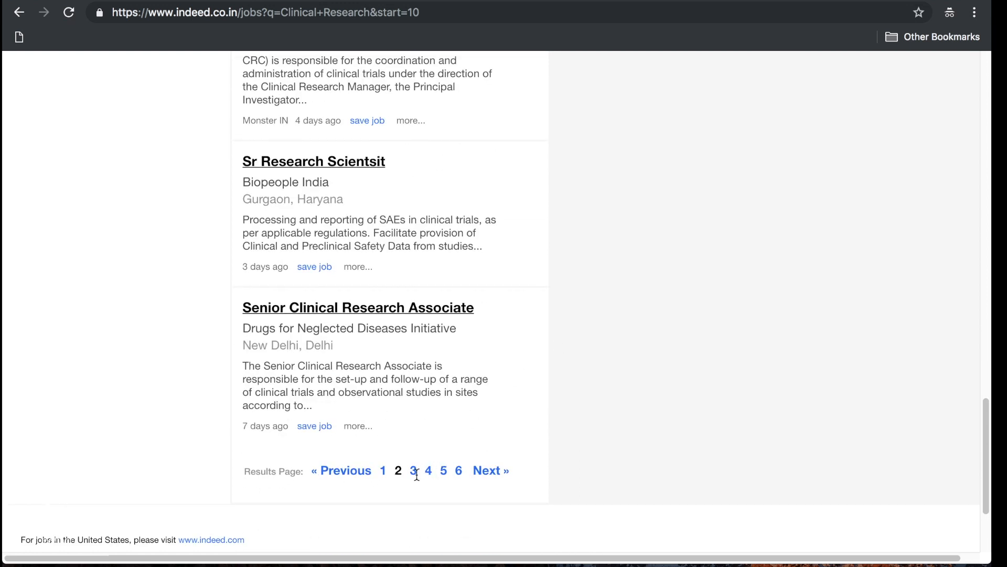
{"action": "left_click", "coordinate": [413, 470]}
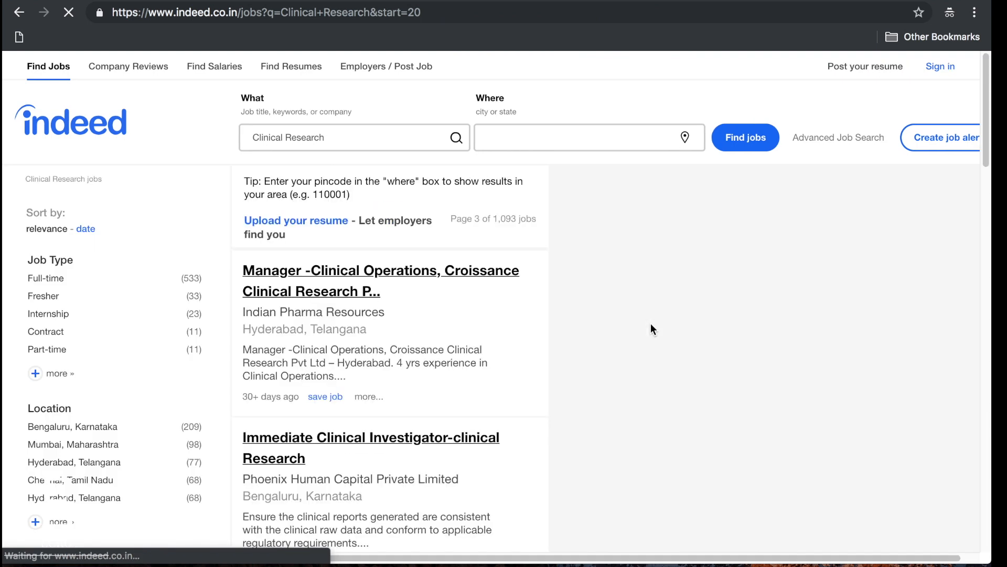